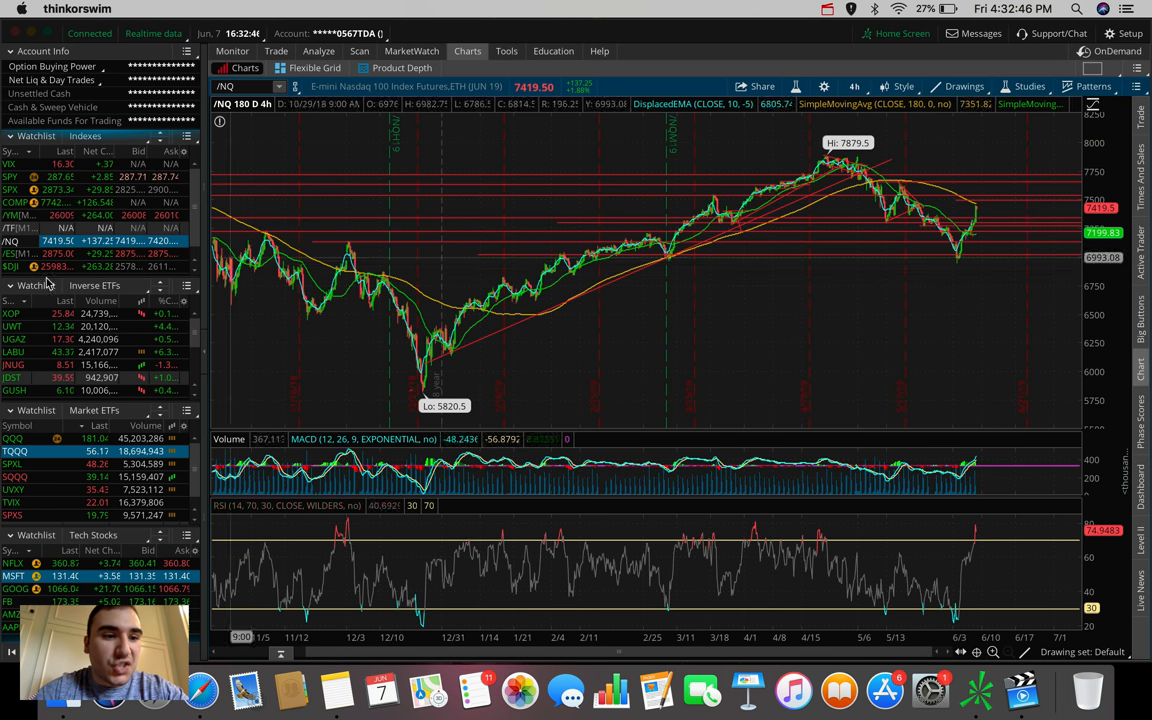
# Load the Dow Jones index ($DJI) chart and show the time frame list.
pyautogui.click(12, 267)
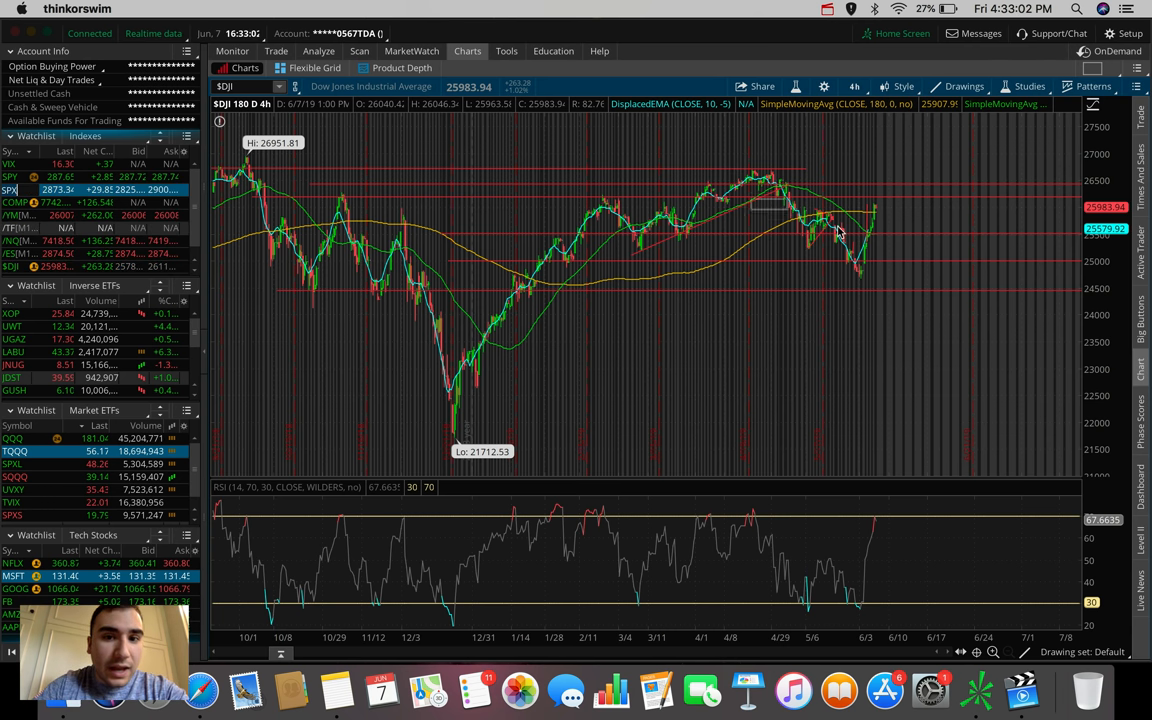
pyautogui.click(854, 86)
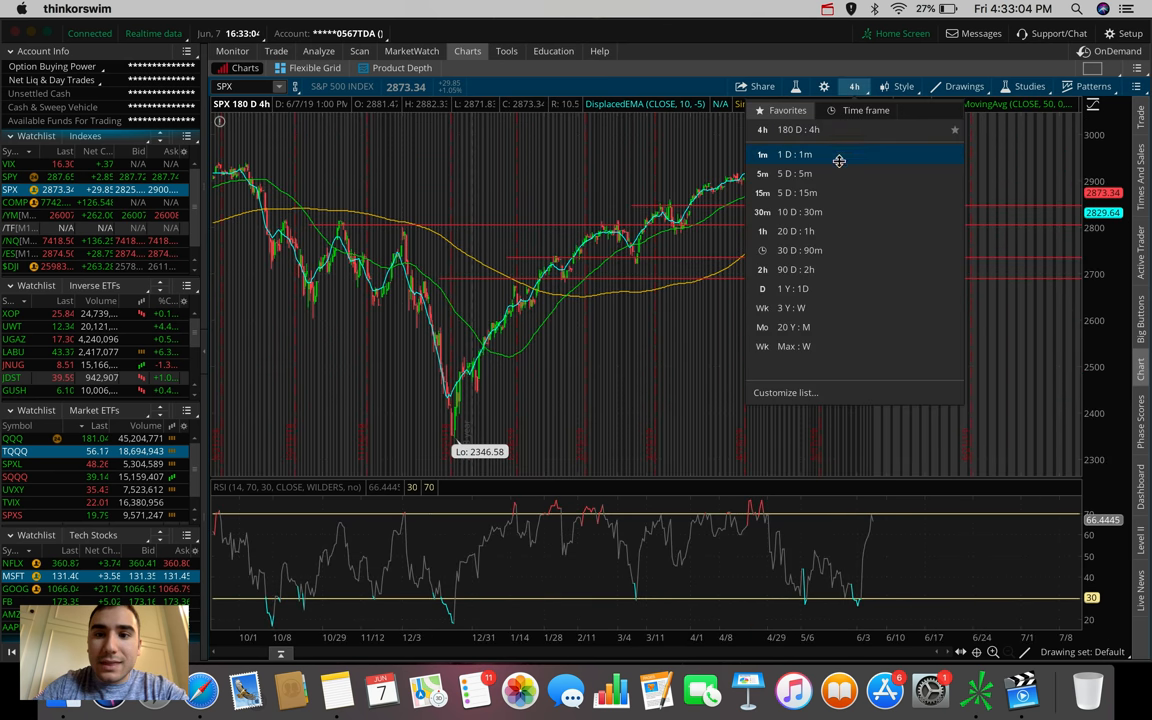
# View the S&P 500 on 5 D : 5m bars, then reopen the time frame list.
pyautogui.click(795, 173)
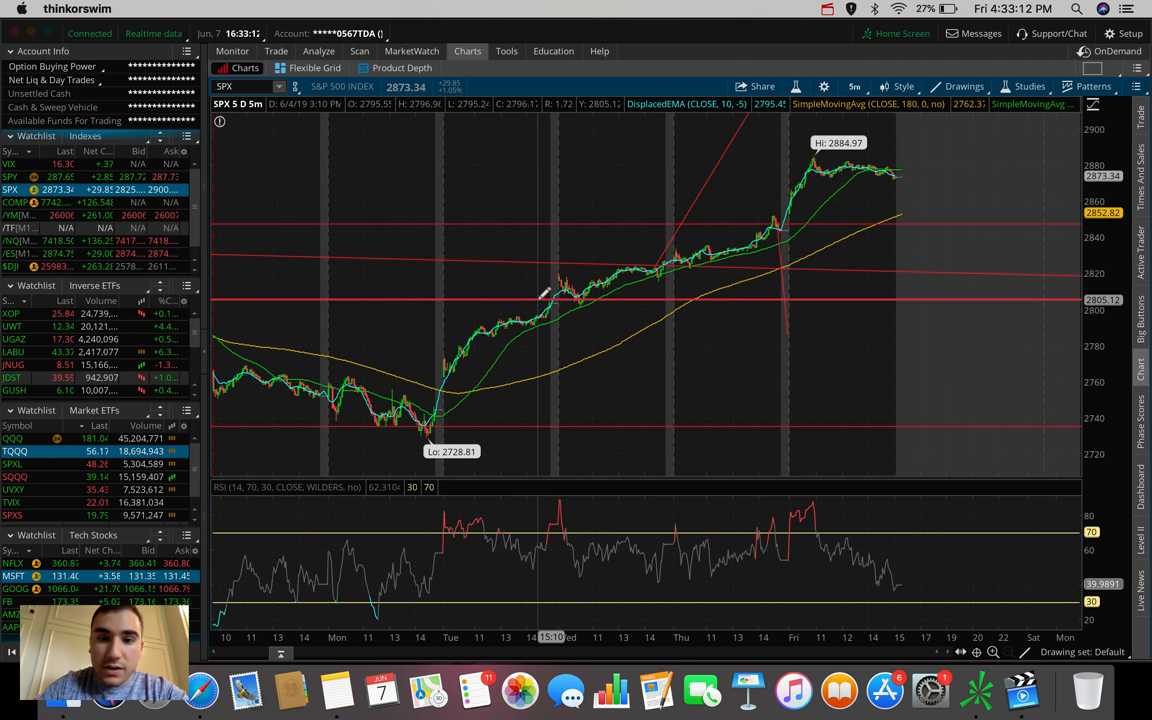
pyautogui.moveTo(647, 256)
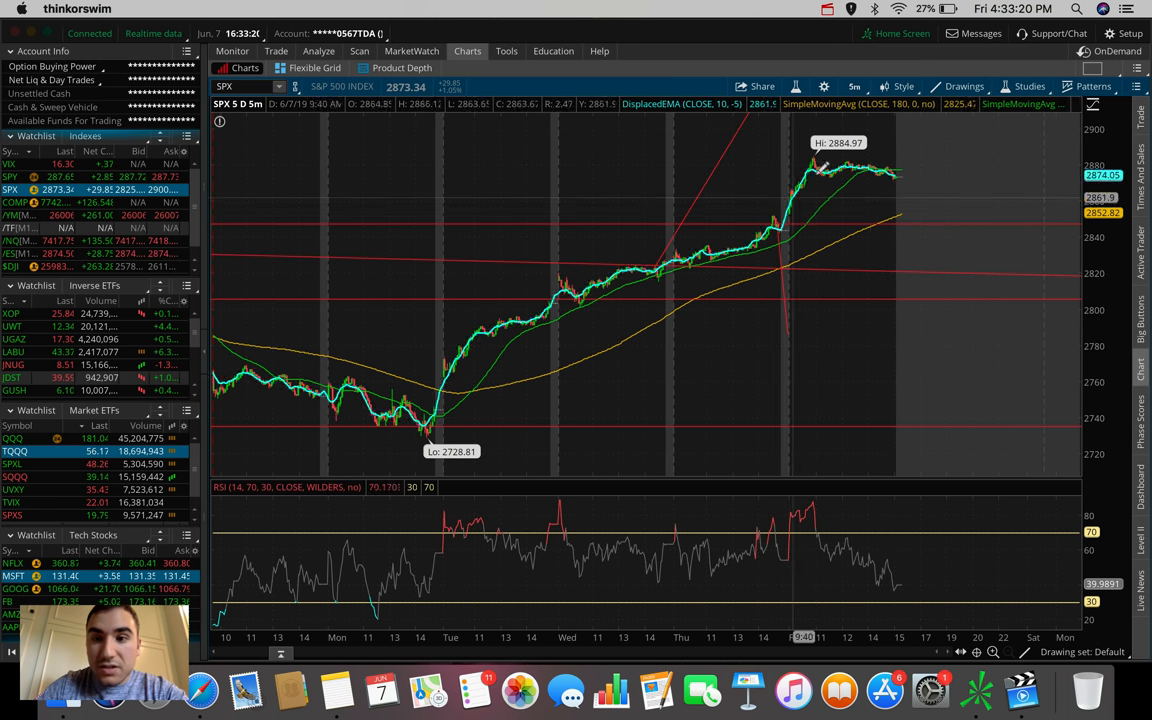
pyautogui.moveTo(880, 155)
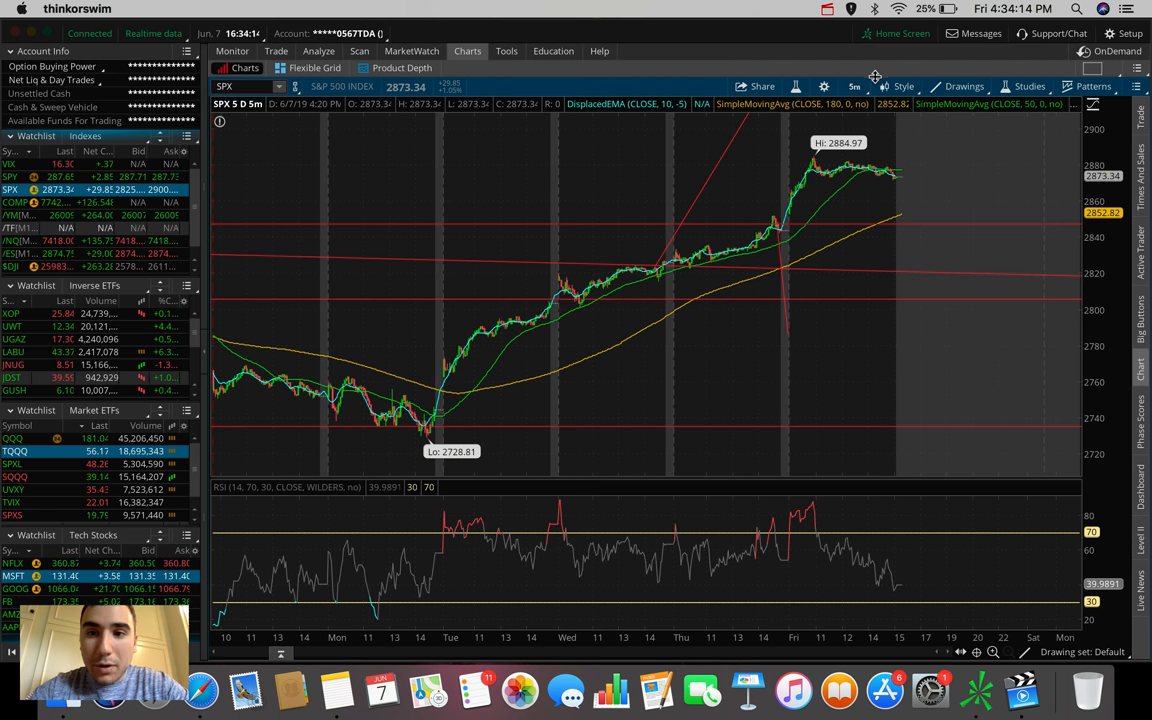
pyautogui.click(855, 86)
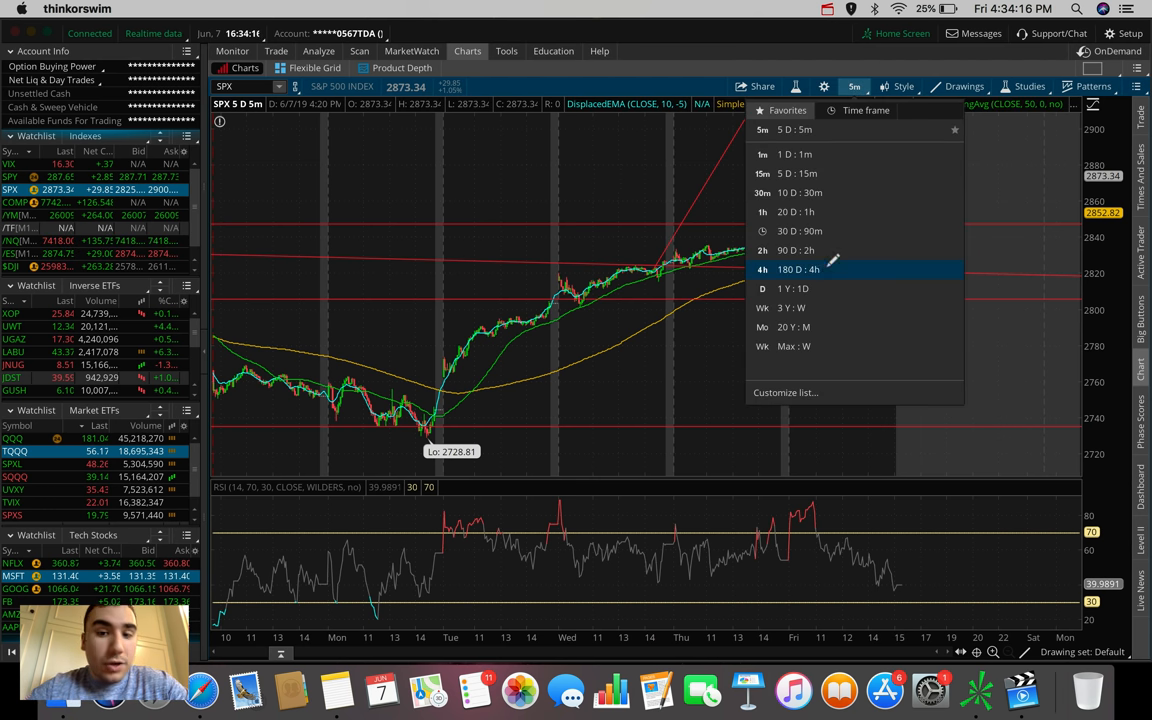
# Switch the SPX chart to 180 D : 4h and clear its whole drawing set.
pyautogui.click(797, 269)
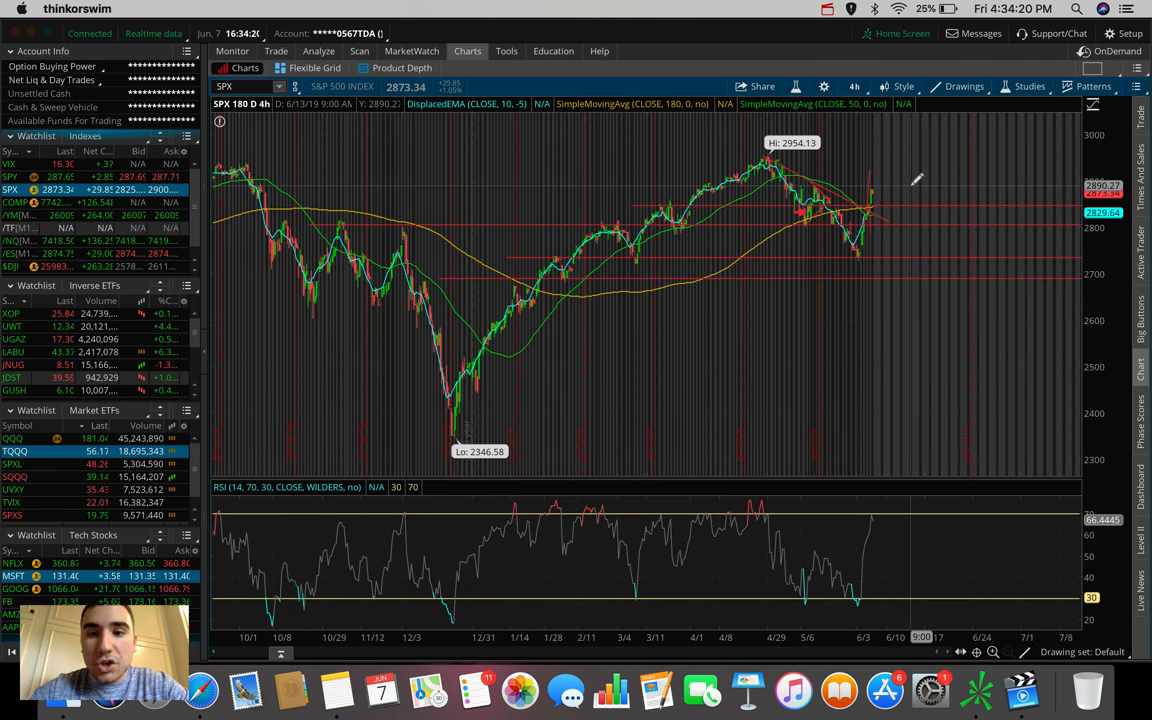
pyautogui.rightClick(920, 180)
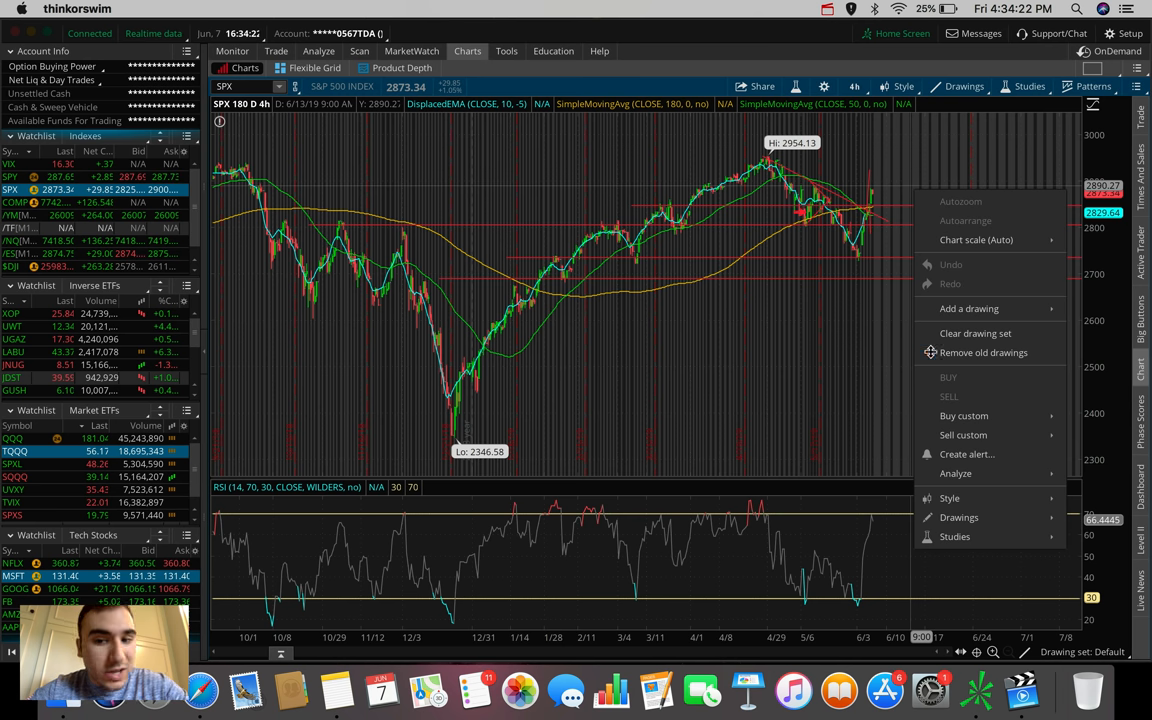
pyautogui.click(974, 333)
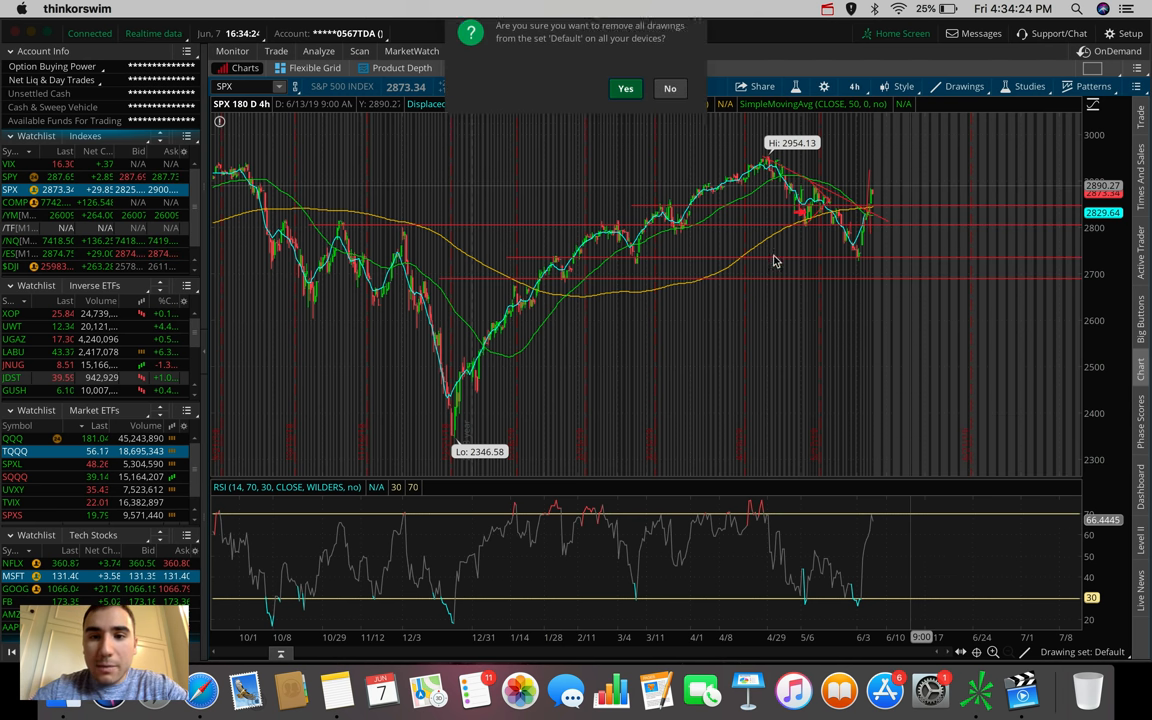
pyautogui.click(963, 86)
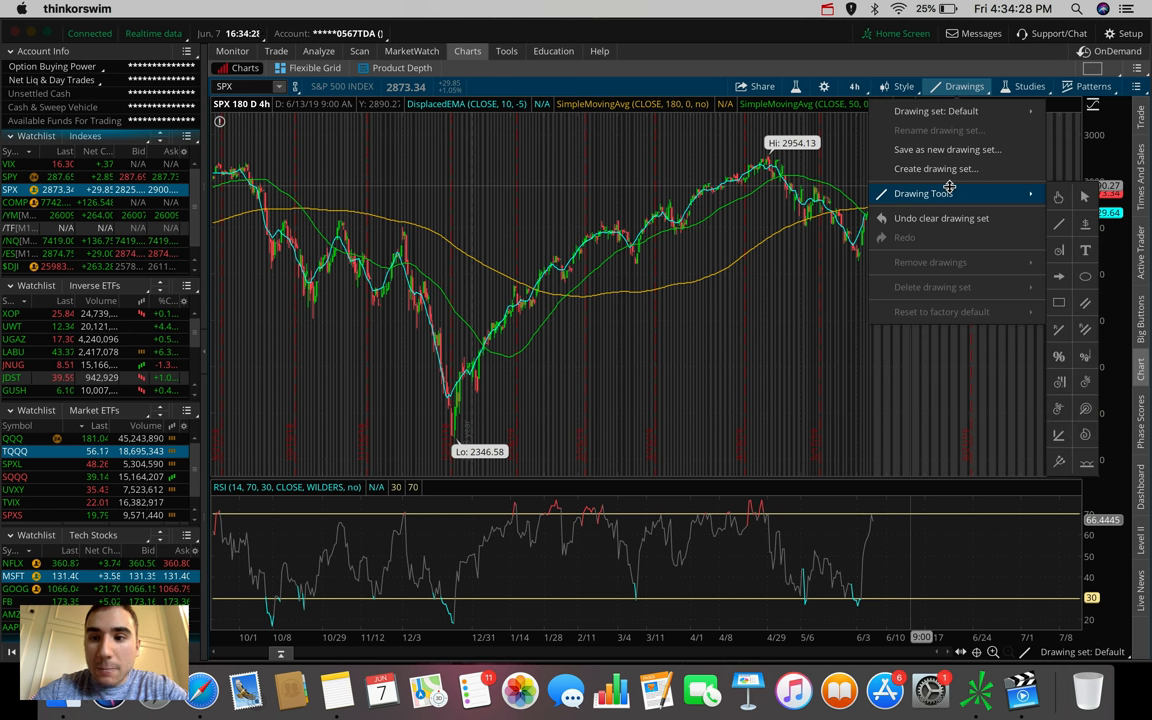
# Draw horizontal price levels near 2745, 2800, 2857 and 2885 on the SPX chart.
pyautogui.click(497, 252)
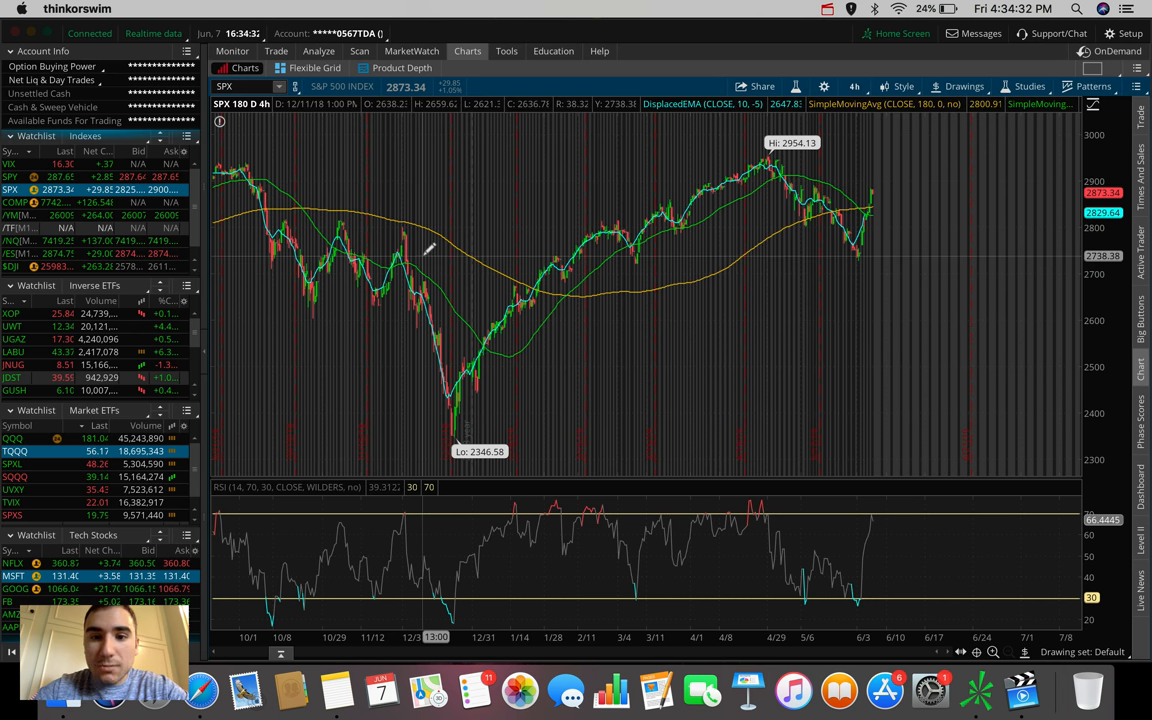
pyautogui.moveTo(428, 250)
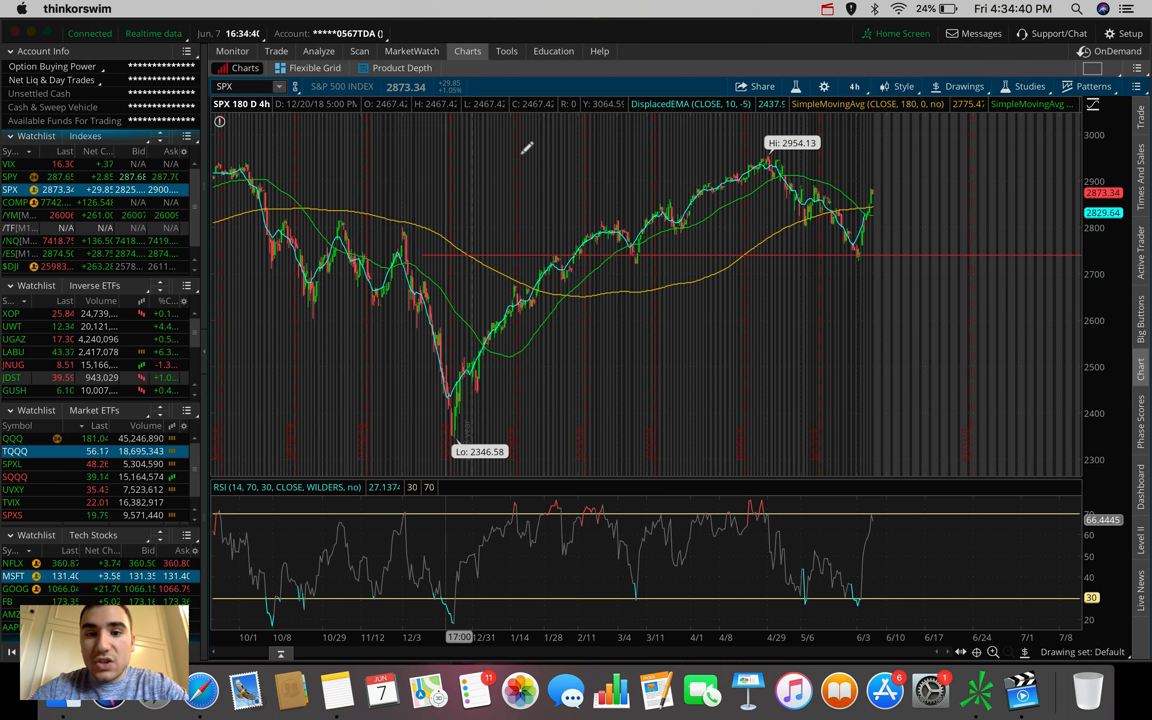
pyautogui.moveTo(425, 210)
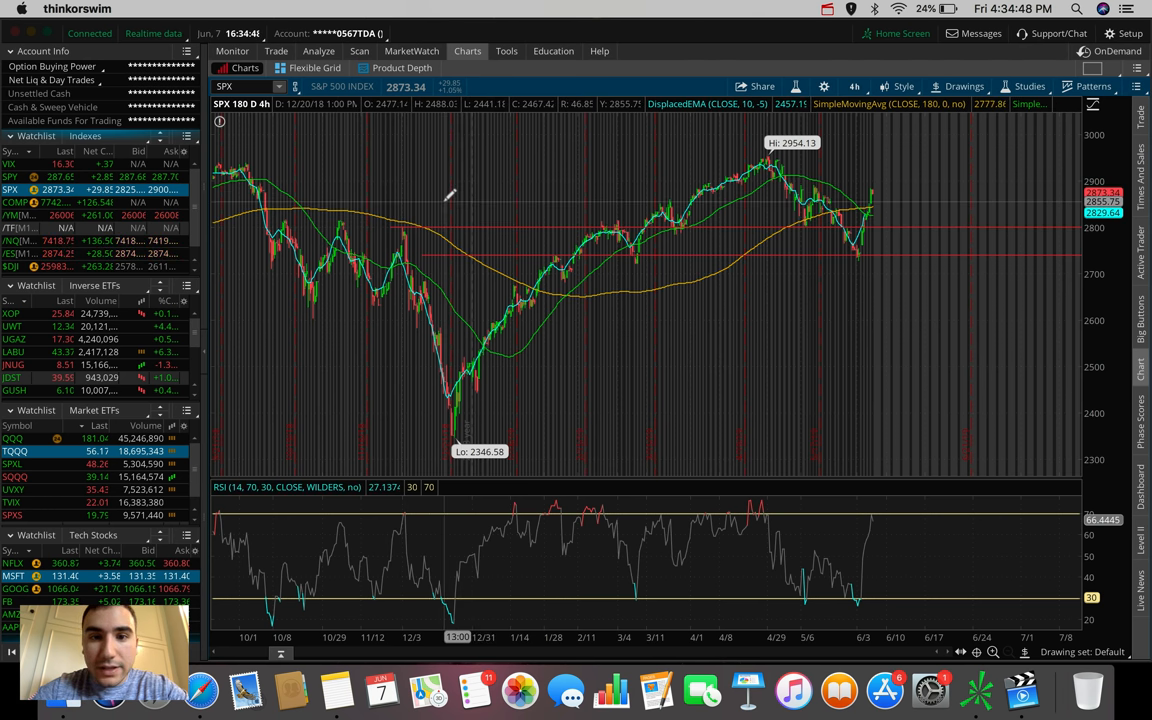
pyautogui.moveTo(398, 200)
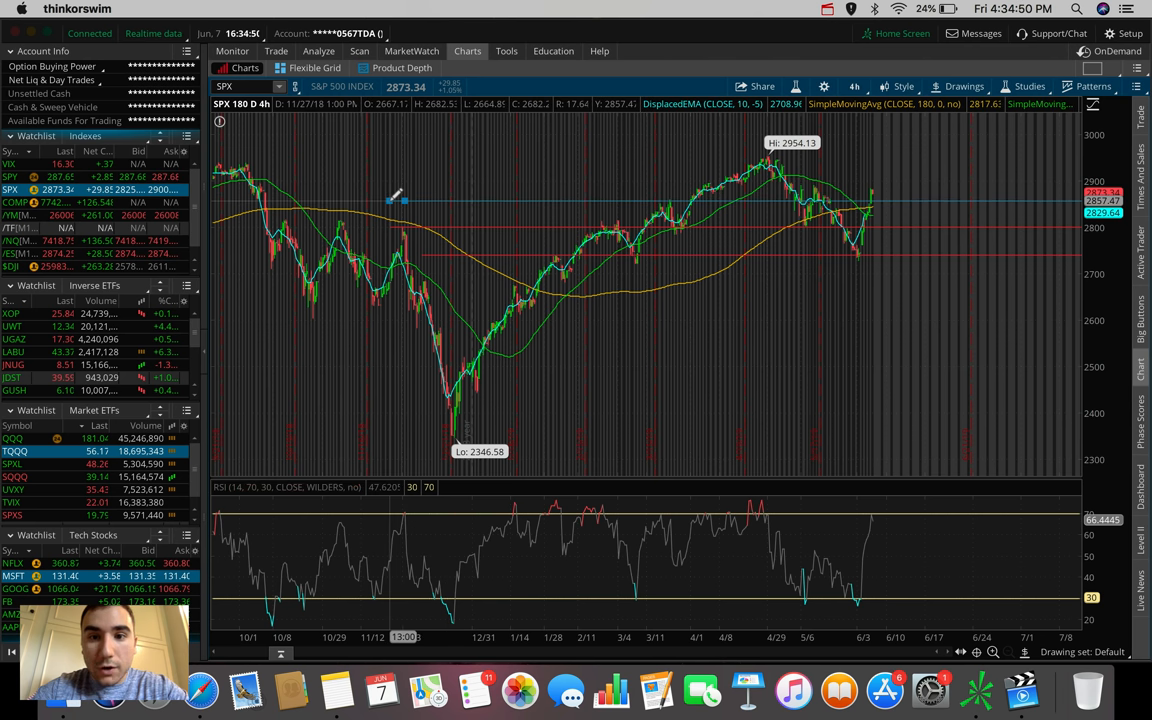
pyautogui.moveTo(398, 201)
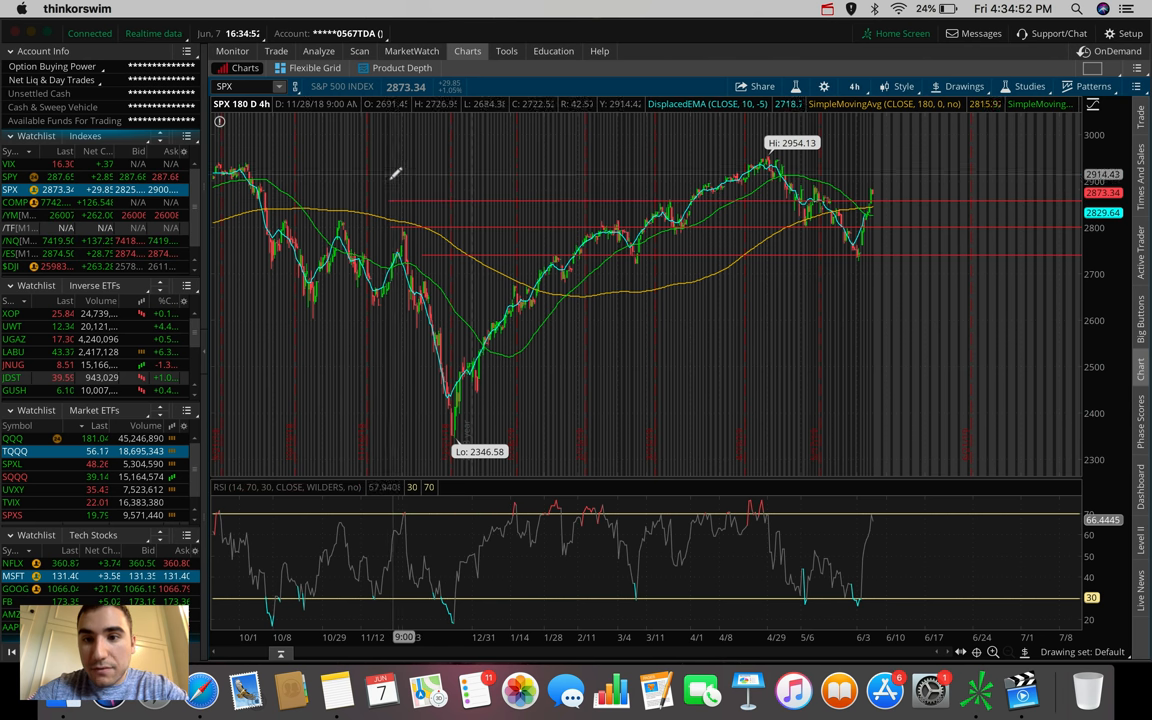
pyautogui.moveTo(383, 185)
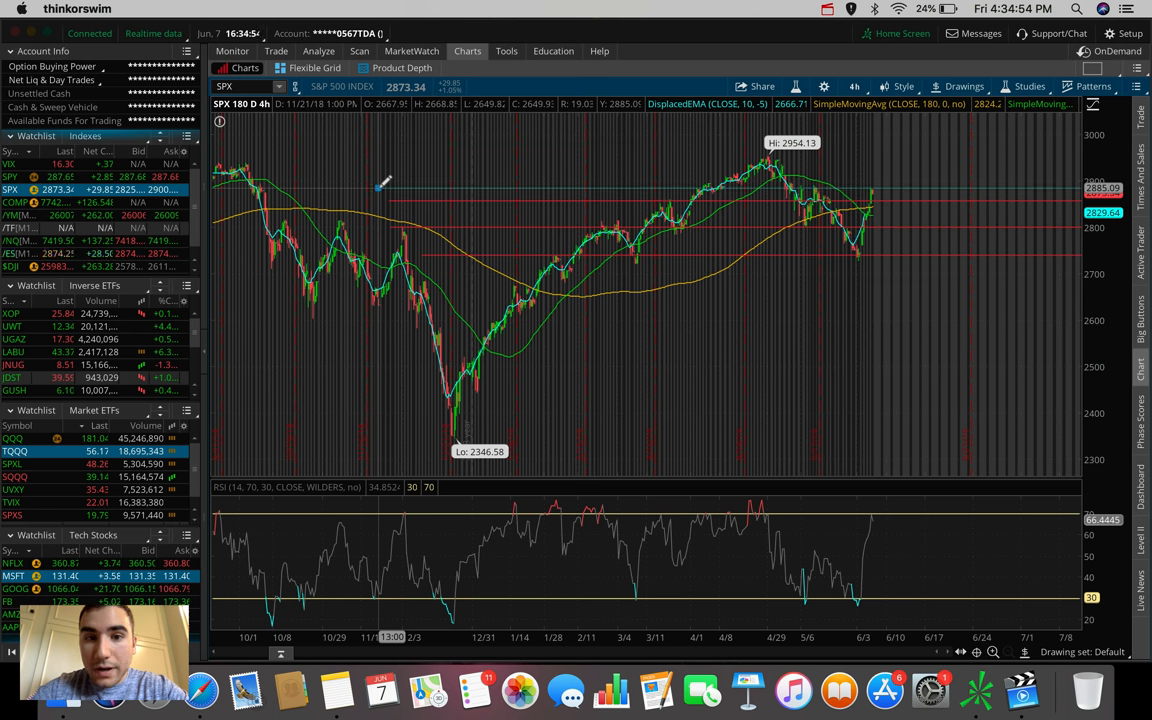
pyautogui.moveTo(660, 197)
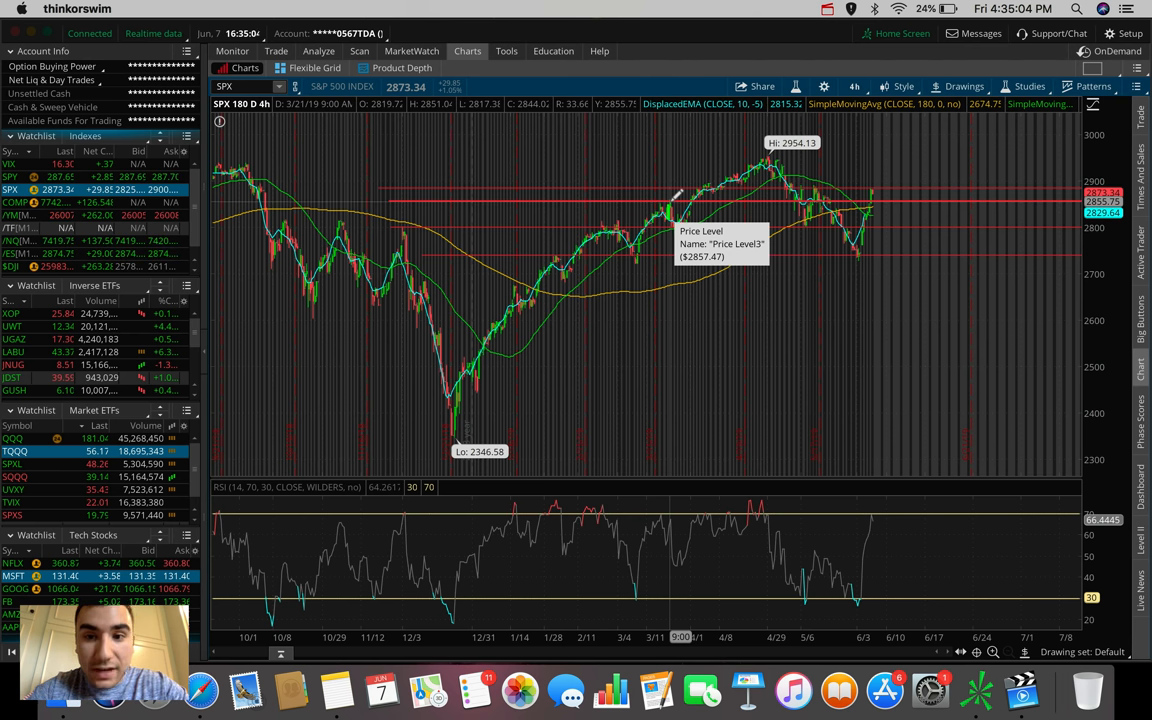
pyautogui.moveTo(875, 175)
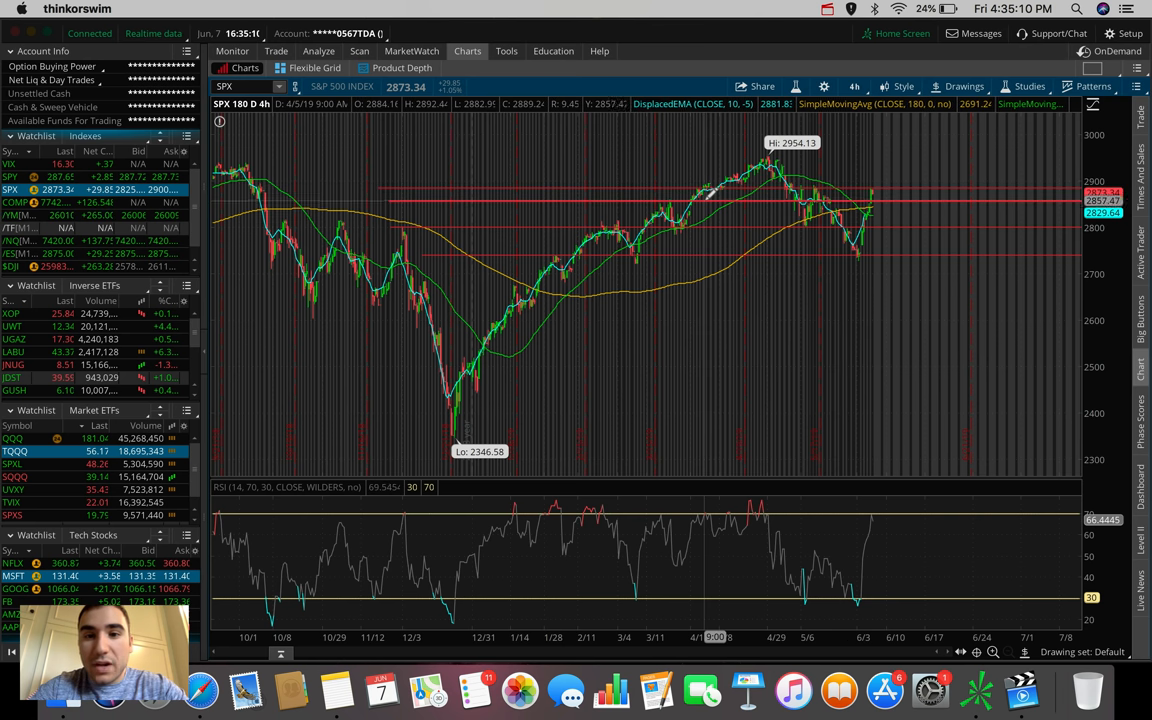
pyautogui.moveTo(710, 185)
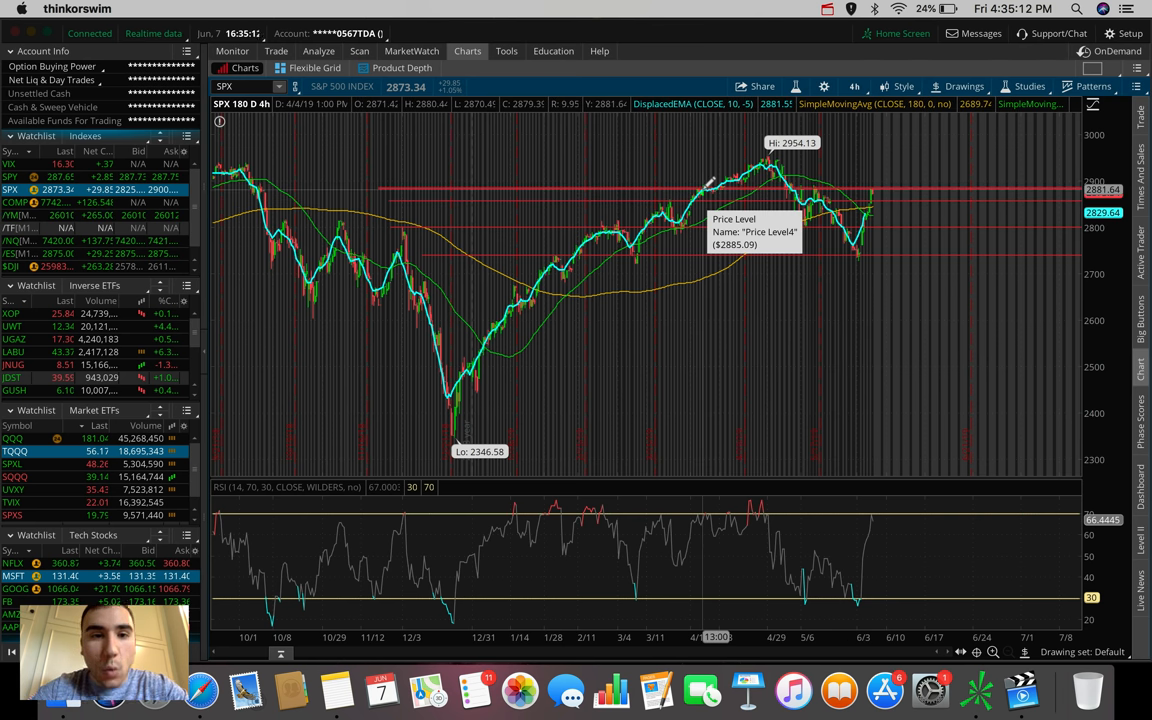
pyautogui.click(854, 86)
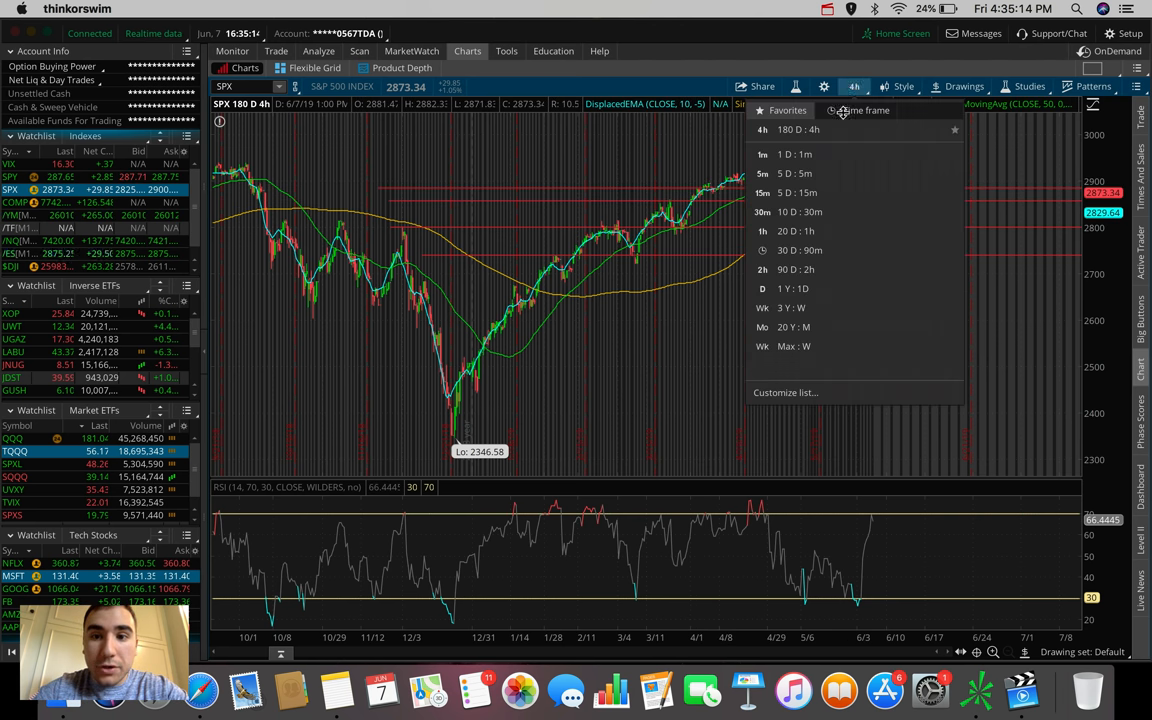
pyautogui.click(795, 154)
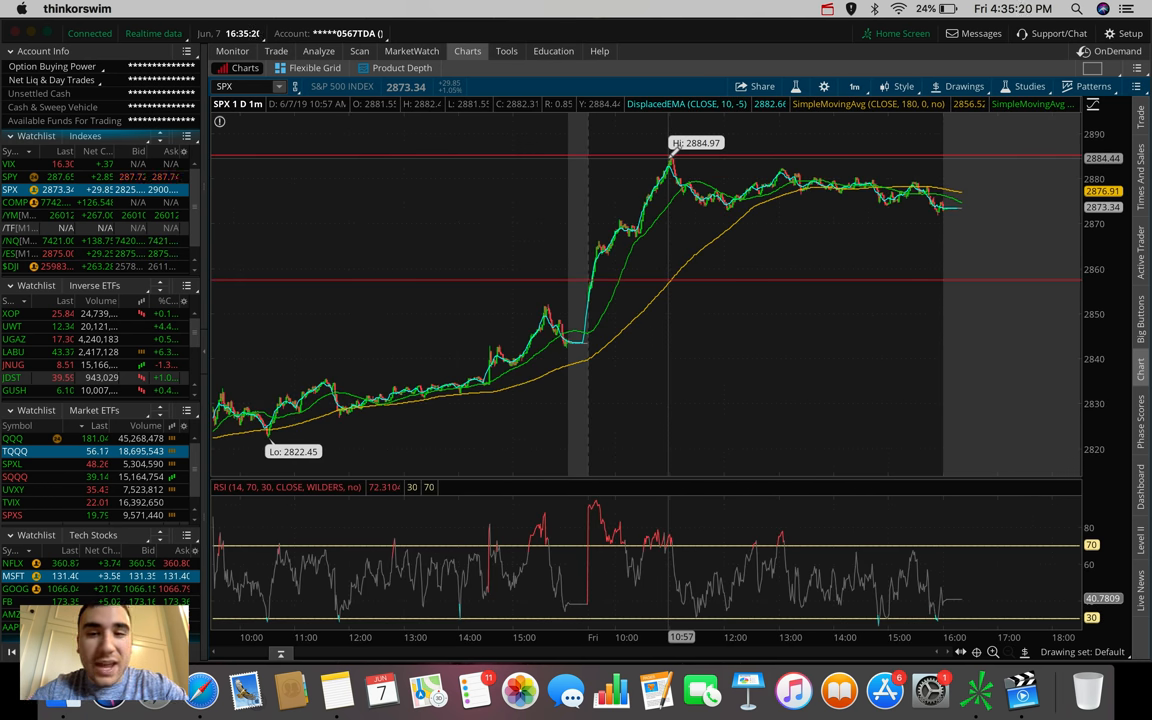
pyautogui.moveTo(735, 168)
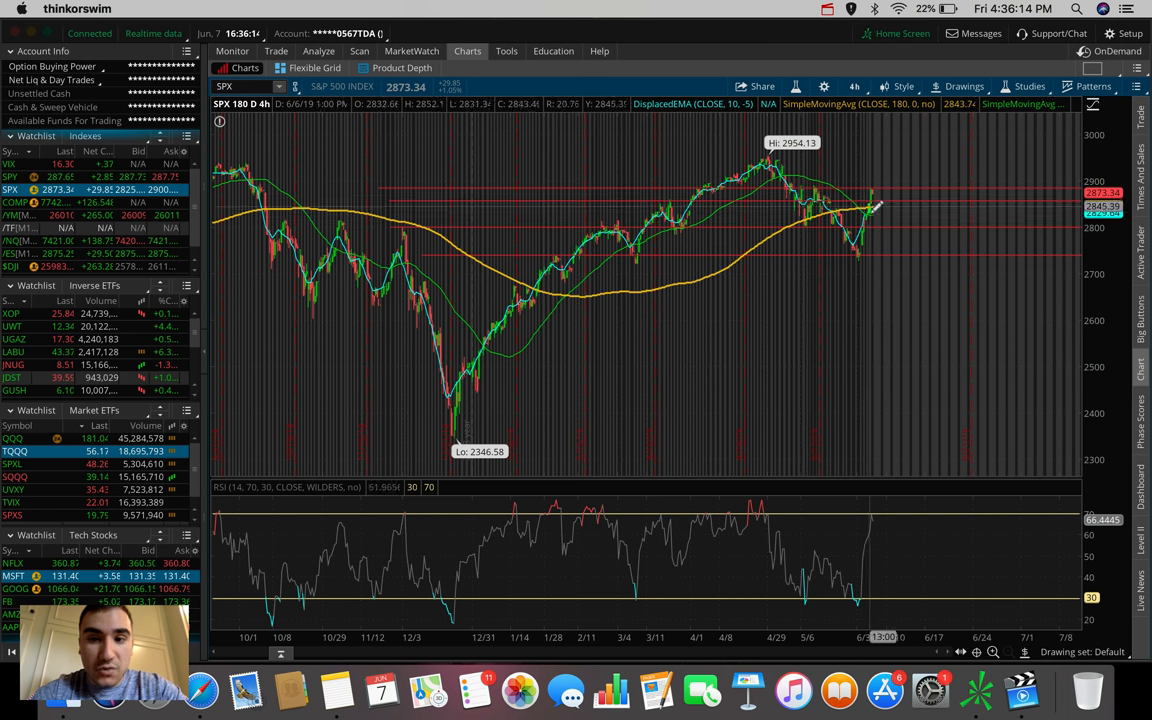
pyautogui.moveTo(875, 178)
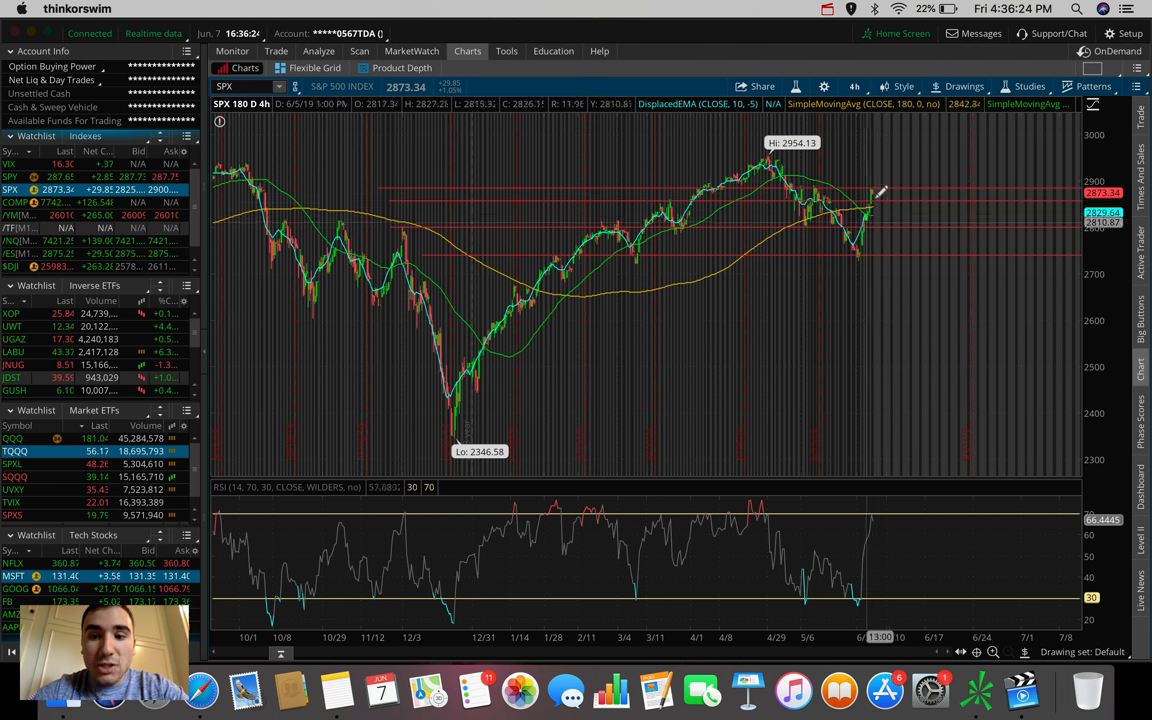
pyautogui.moveTo(884, 190)
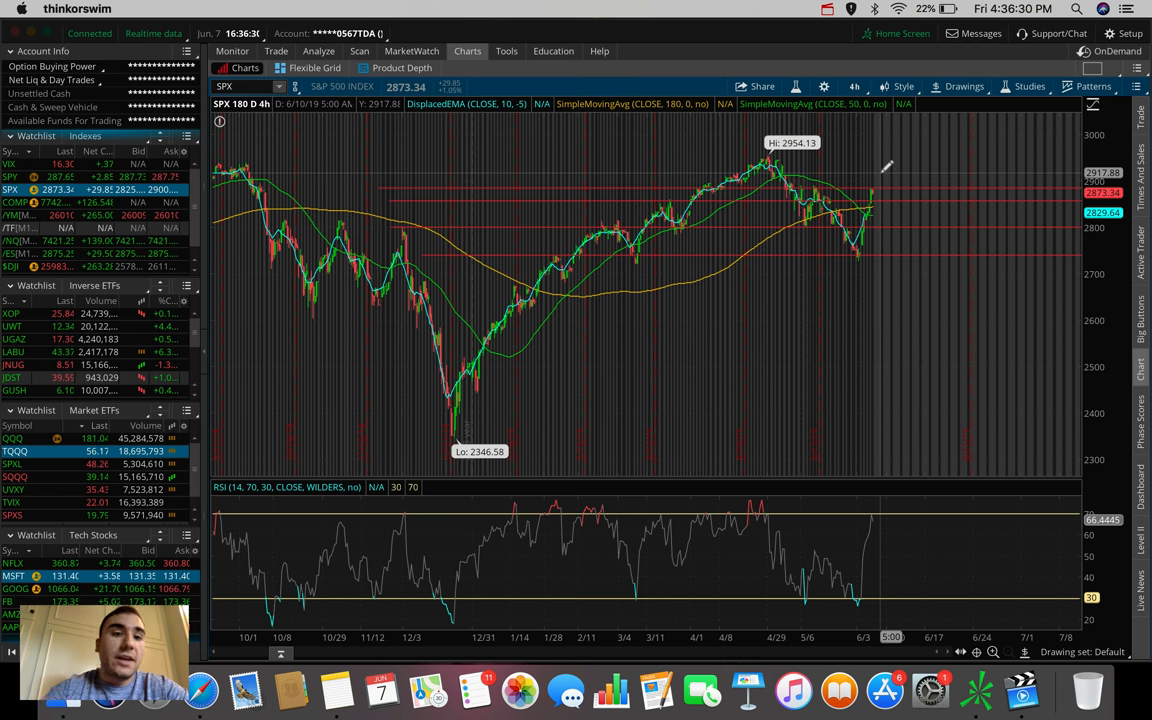
pyautogui.moveTo(908, 528)
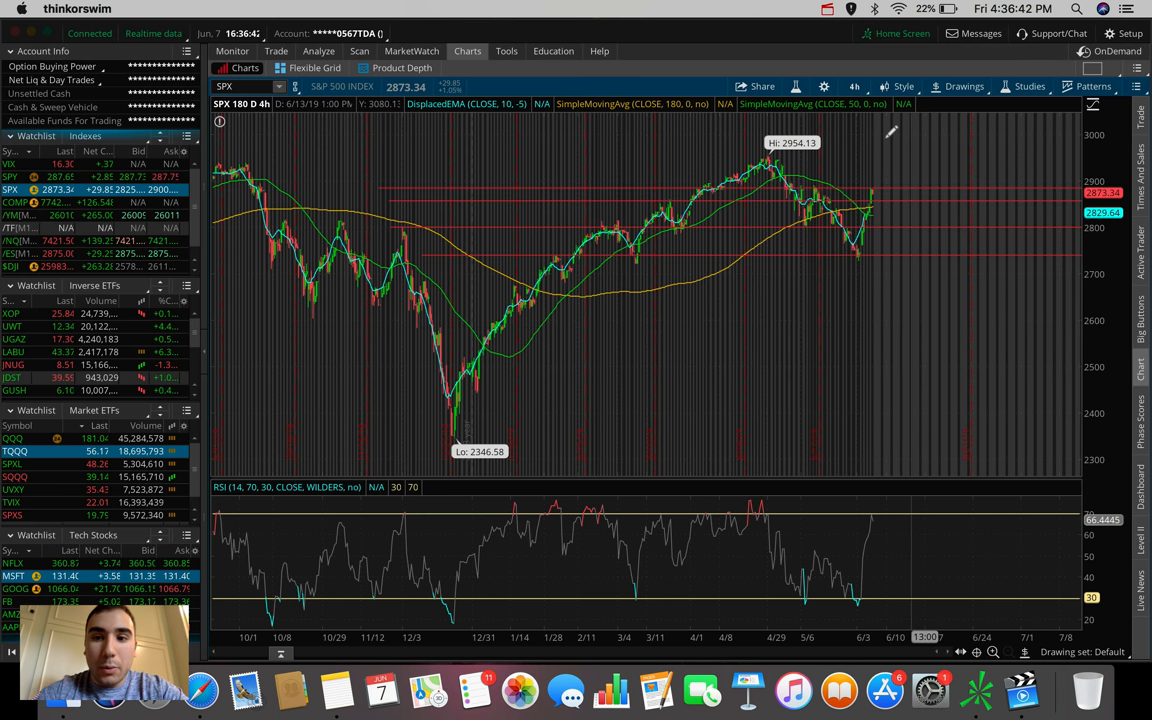
pyautogui.moveTo(893, 140)
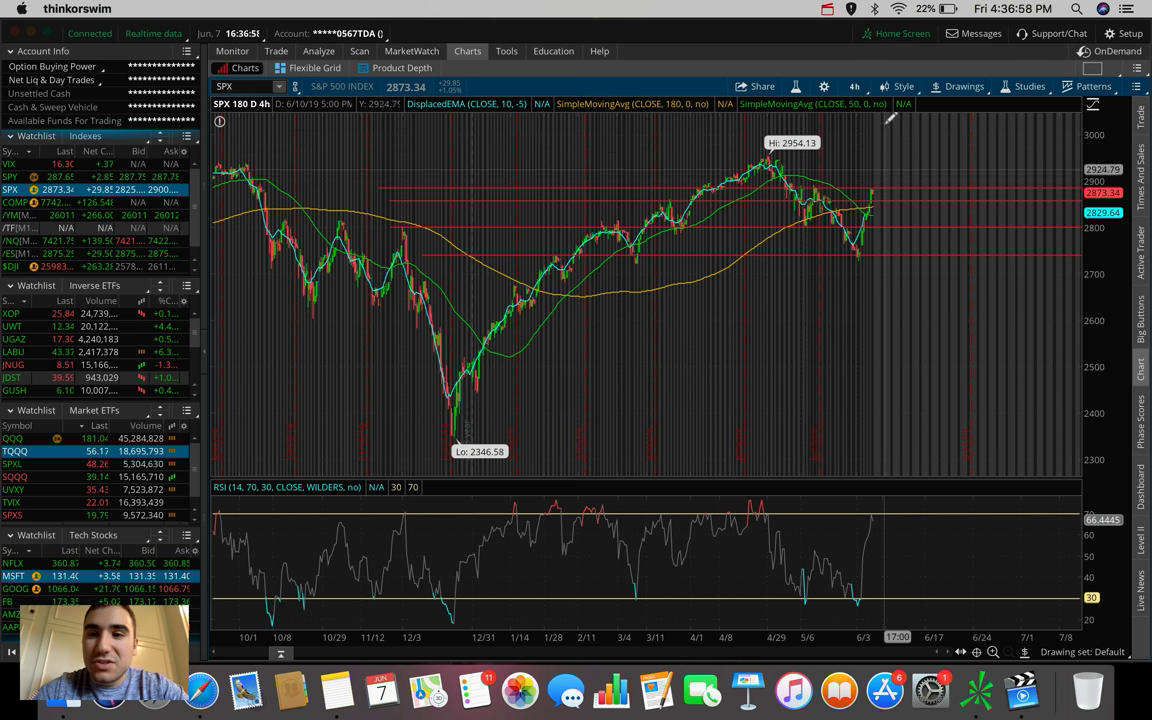
# Open the Favorites time frame dropdown from the SPX chart's 4h button.
pyautogui.click(854, 86)
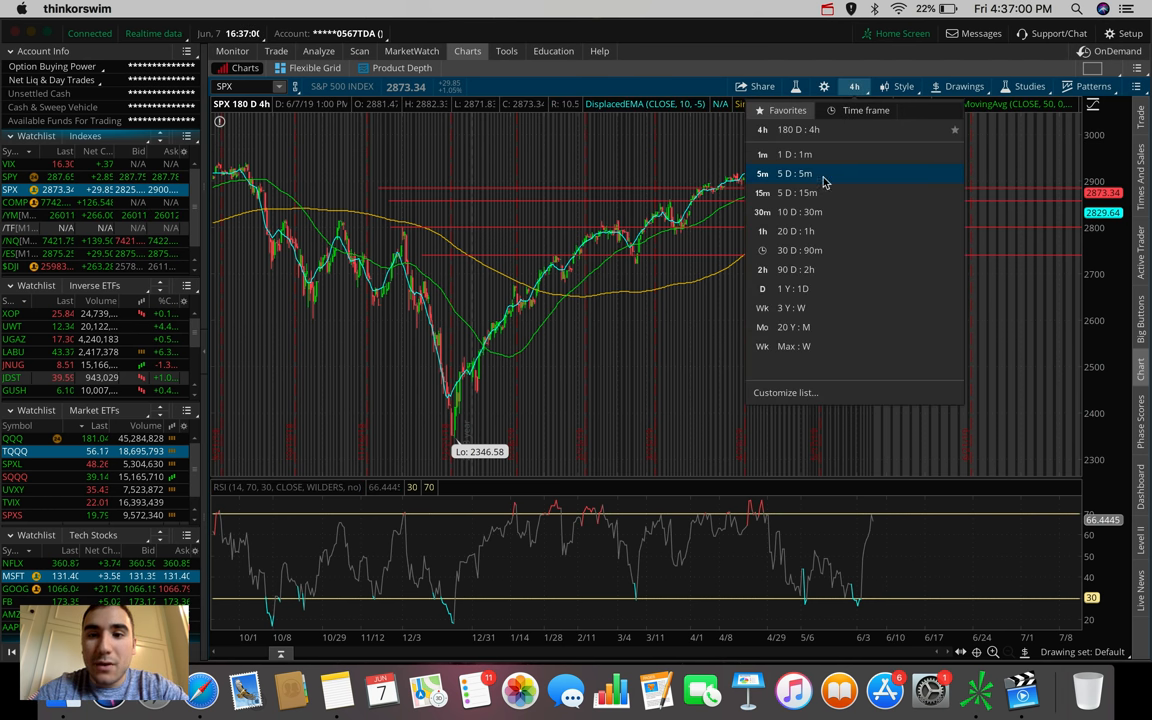
pyautogui.click(800, 192)
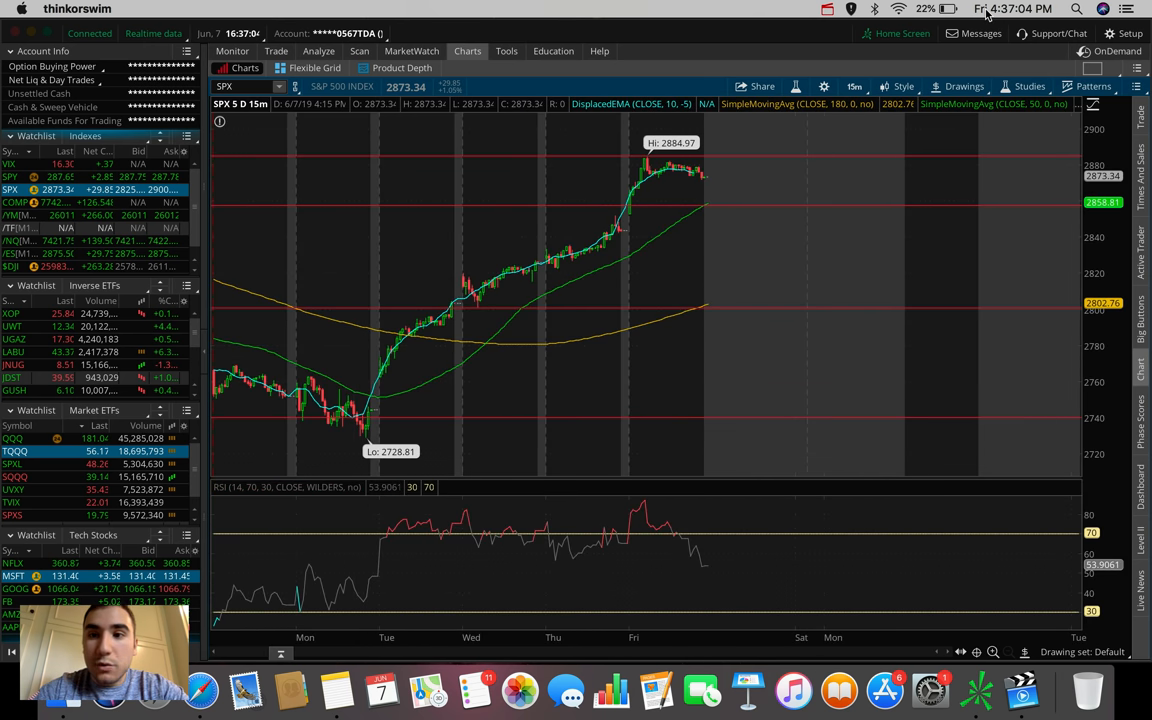
pyautogui.click(963, 86)
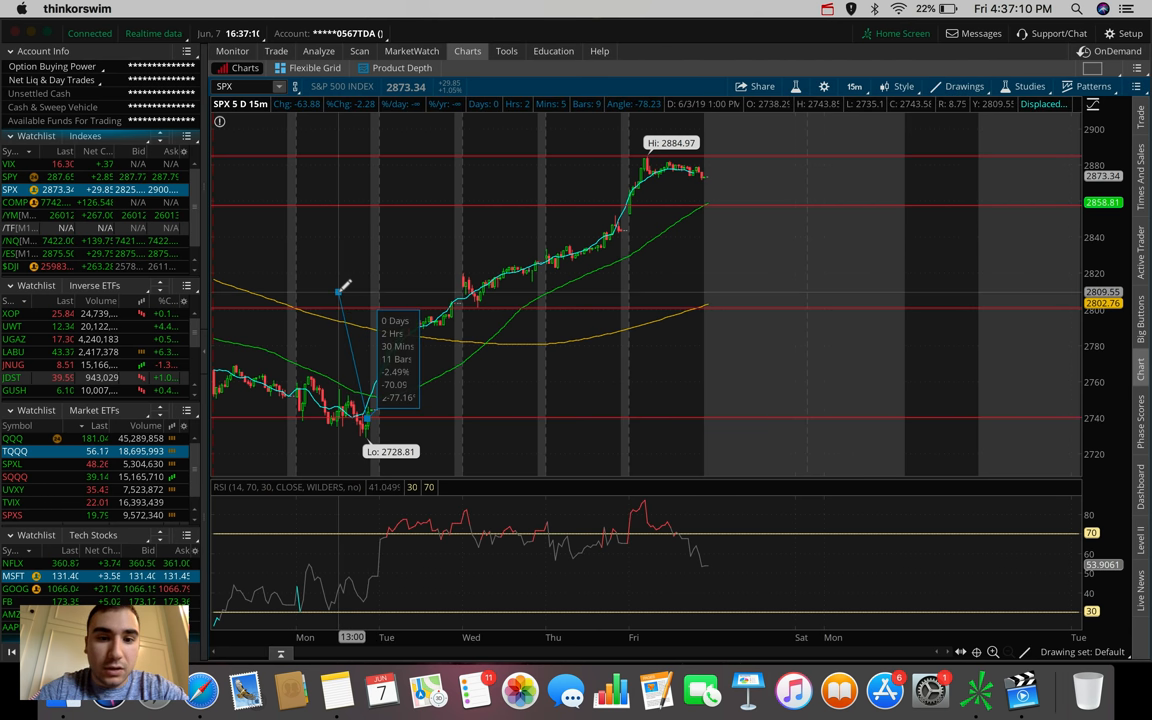
pyautogui.moveTo(340, 290); pyautogui.dragTo(343, 165)
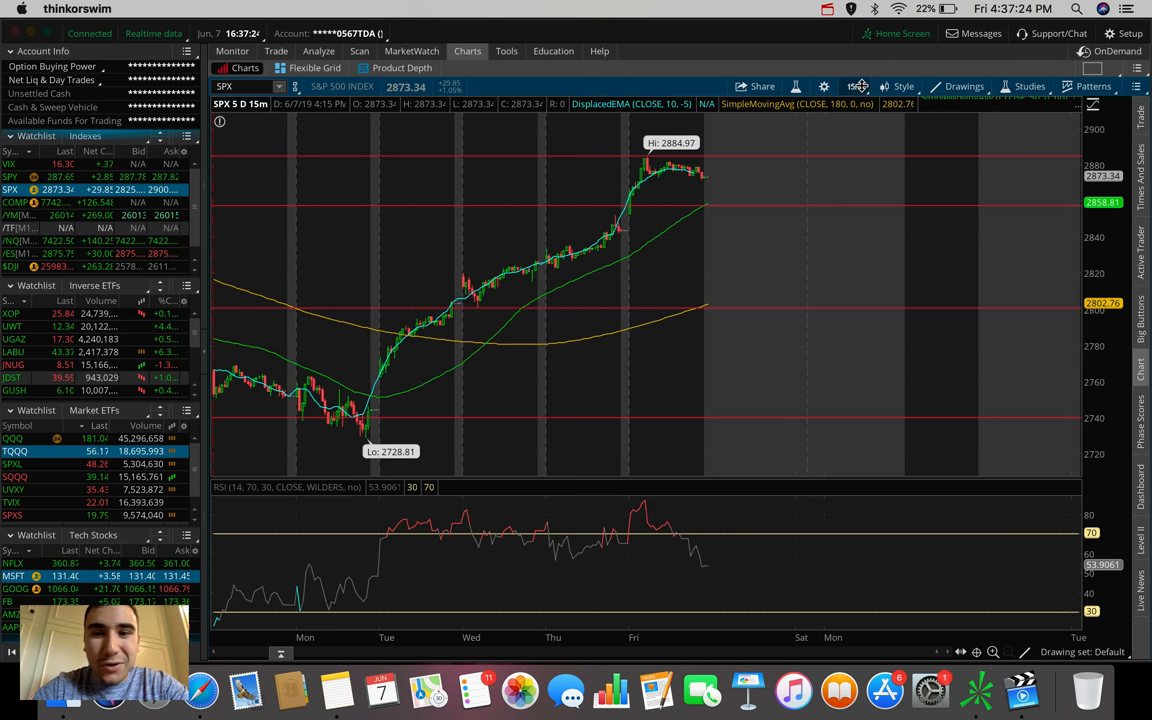
# Put the SPX chart on 180 D : 4h candles.
pyautogui.click(854, 86)
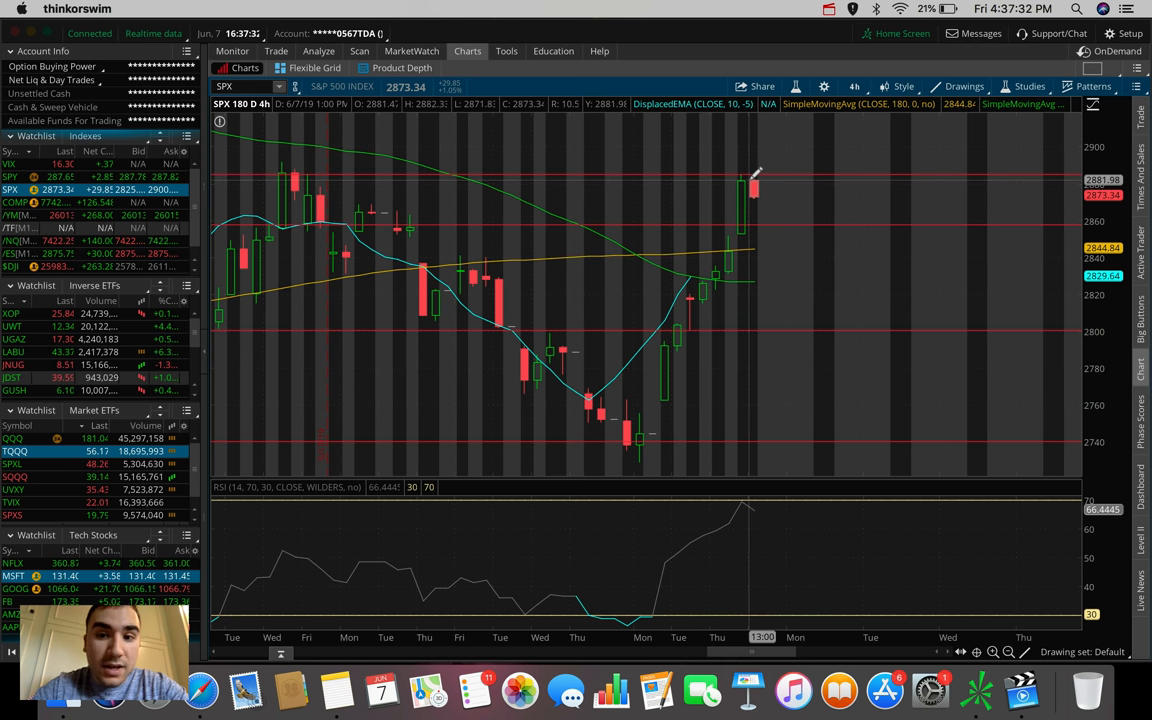
pyautogui.moveTo(753, 178)
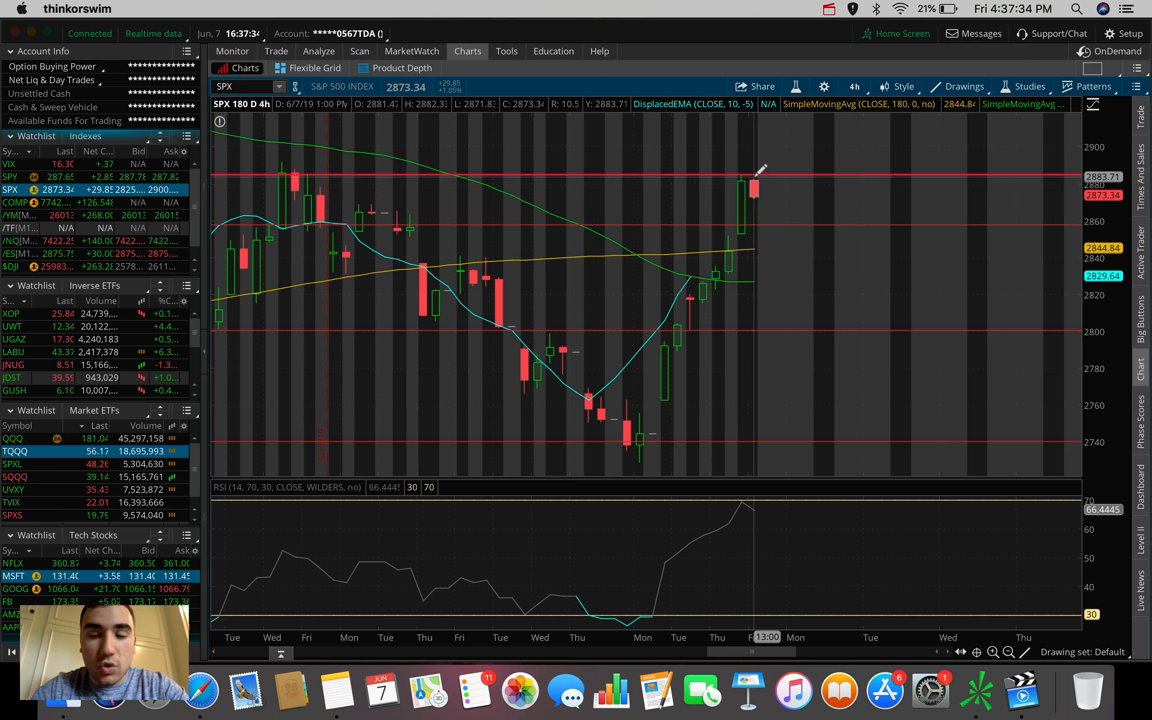
pyautogui.moveTo(757, 177)
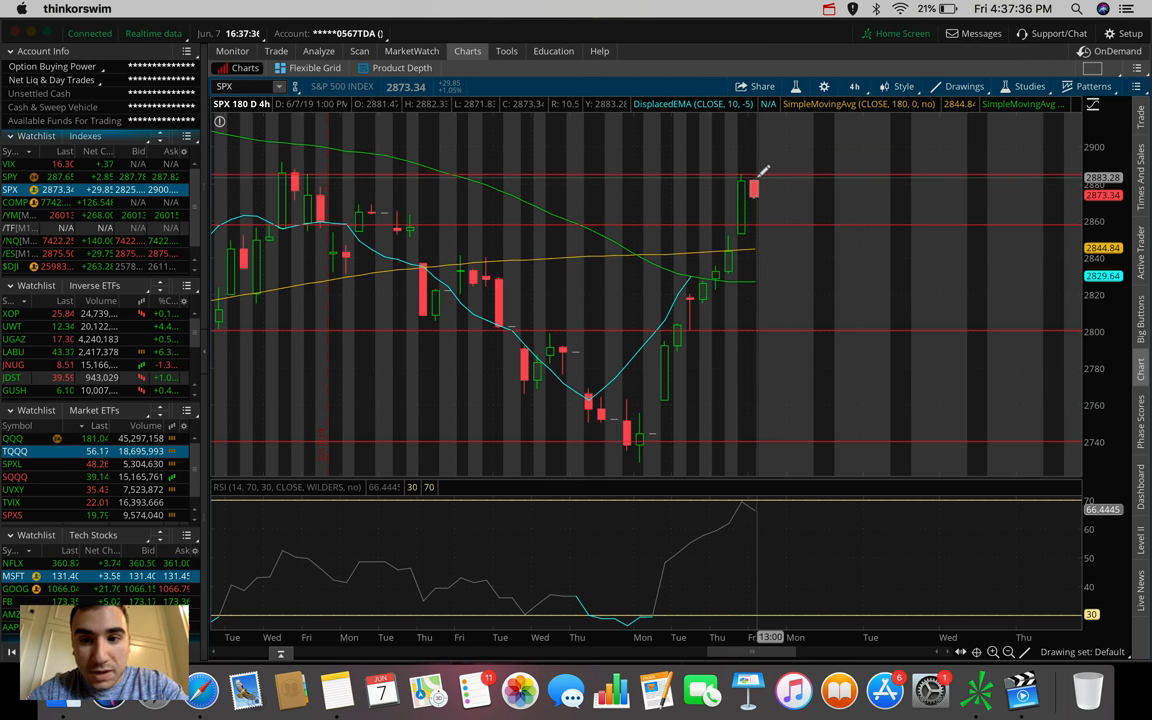
pyautogui.moveTo(795, 255)
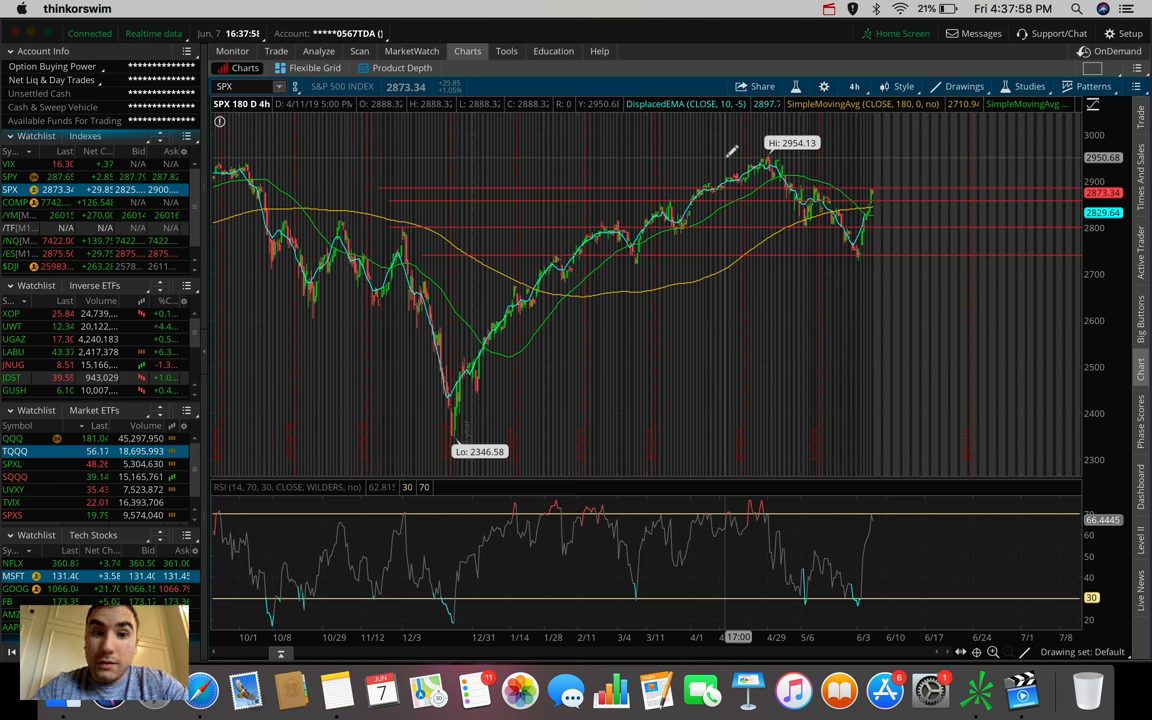
pyautogui.moveTo(437, 162)
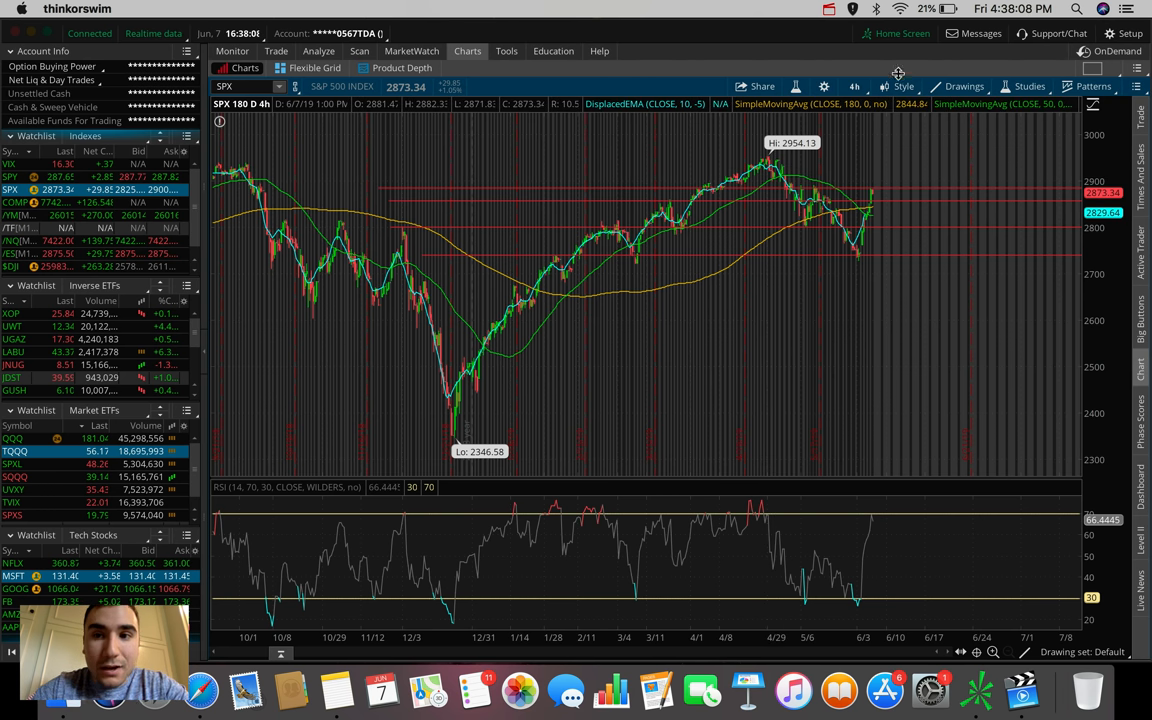
# Switch the SPX chart to the 20 D : 1h time frame.
pyautogui.click(855, 86)
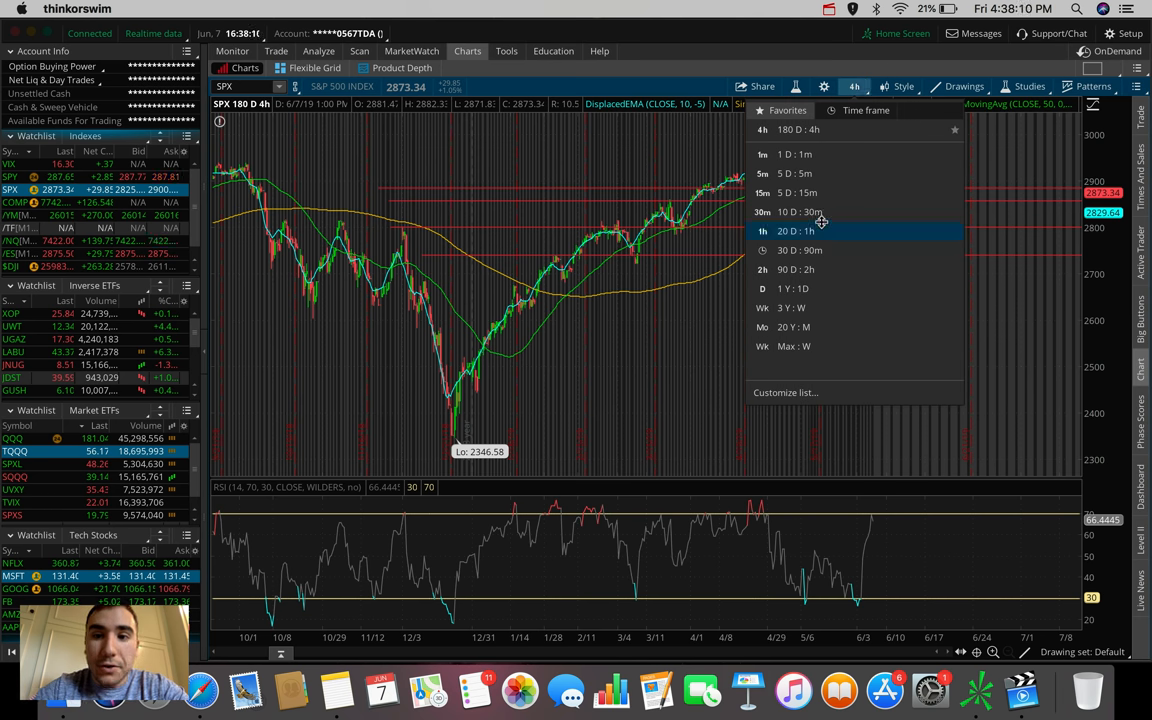
pyautogui.click(796, 231)
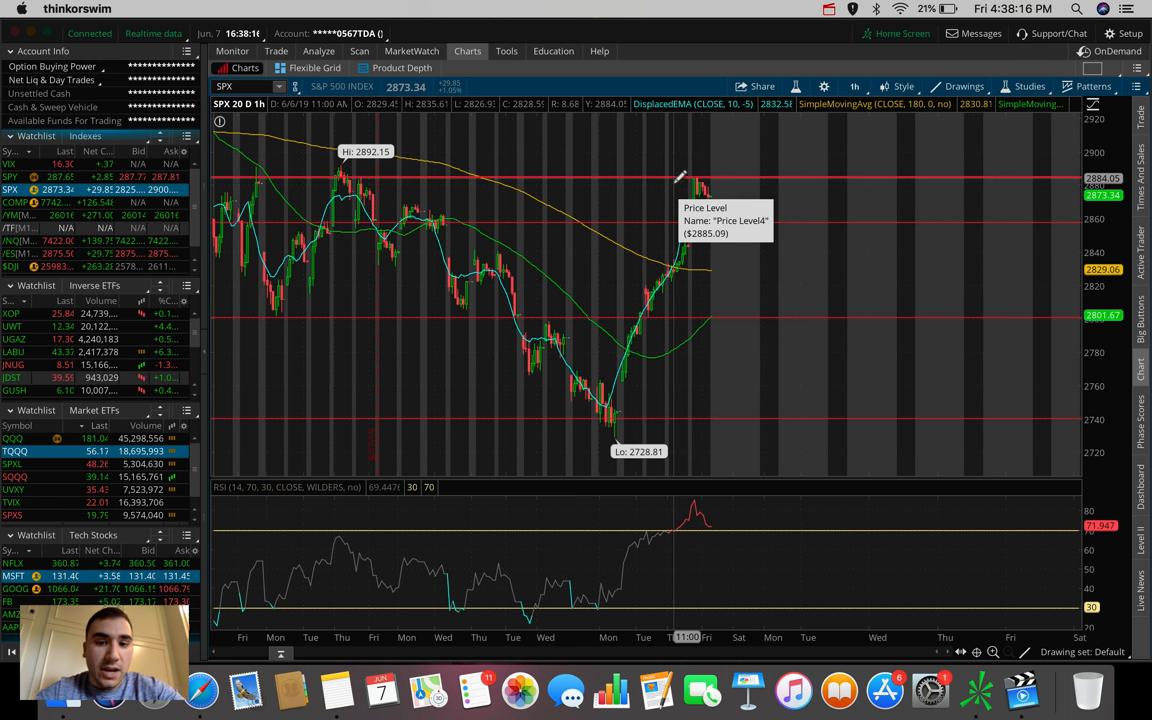
pyautogui.moveTo(715, 180)
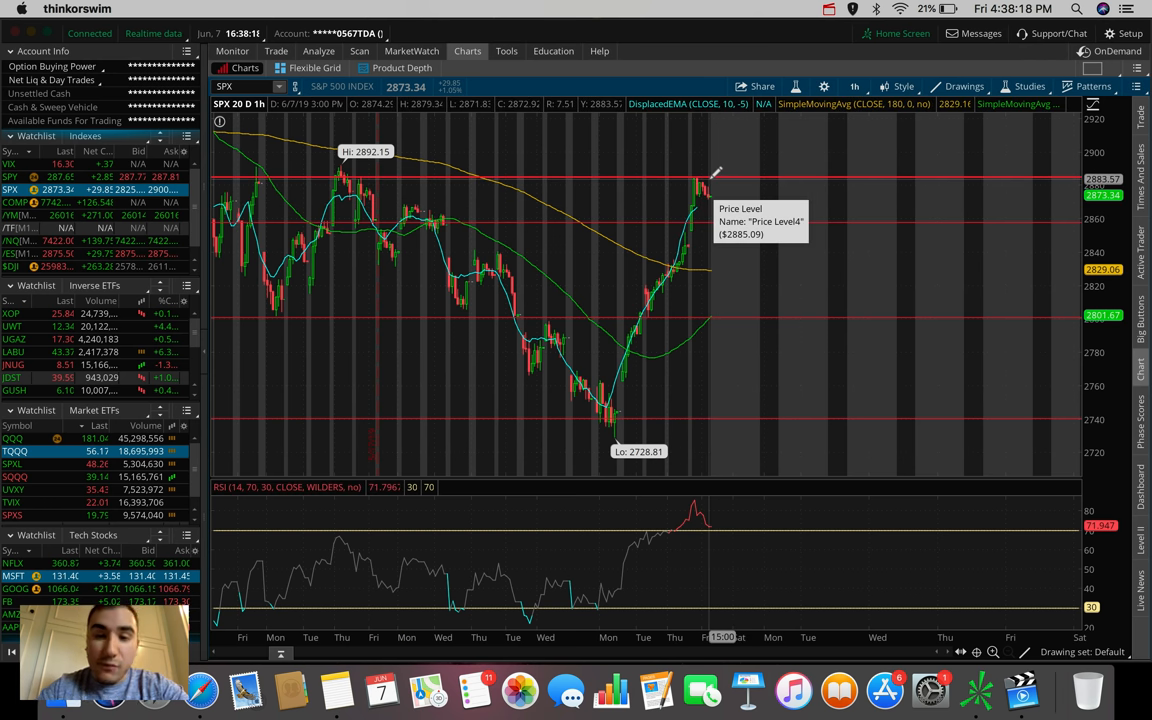
pyautogui.moveTo(618, 360)
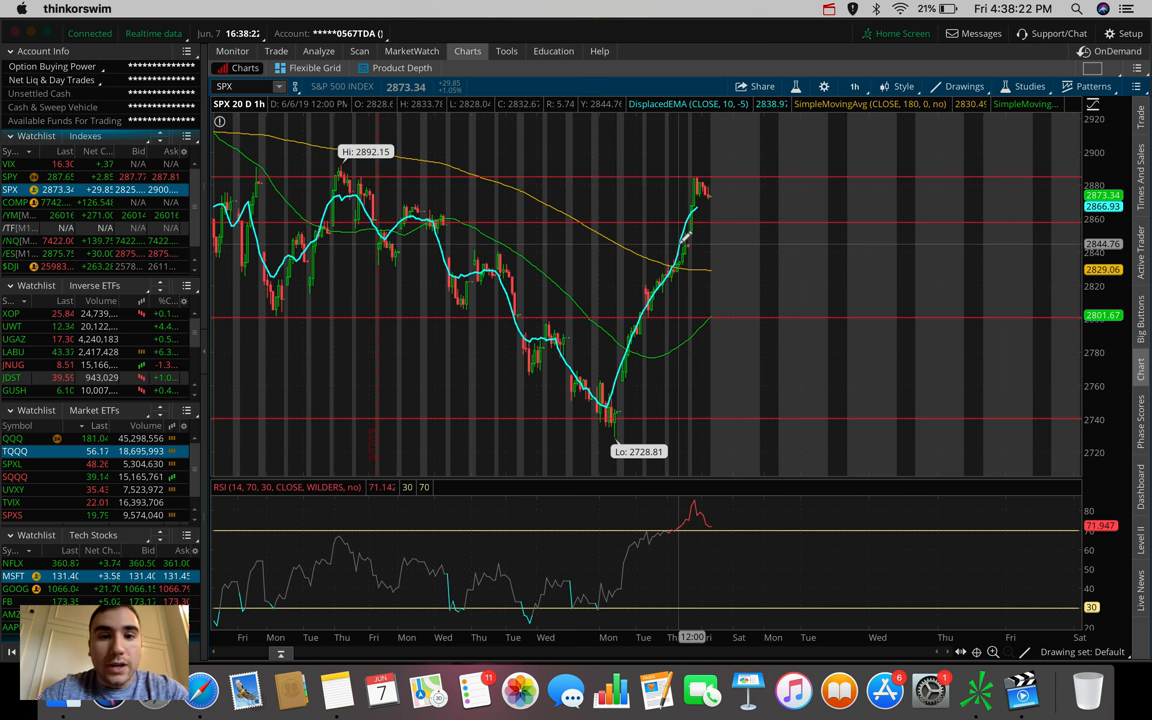
pyautogui.moveTo(530, 240)
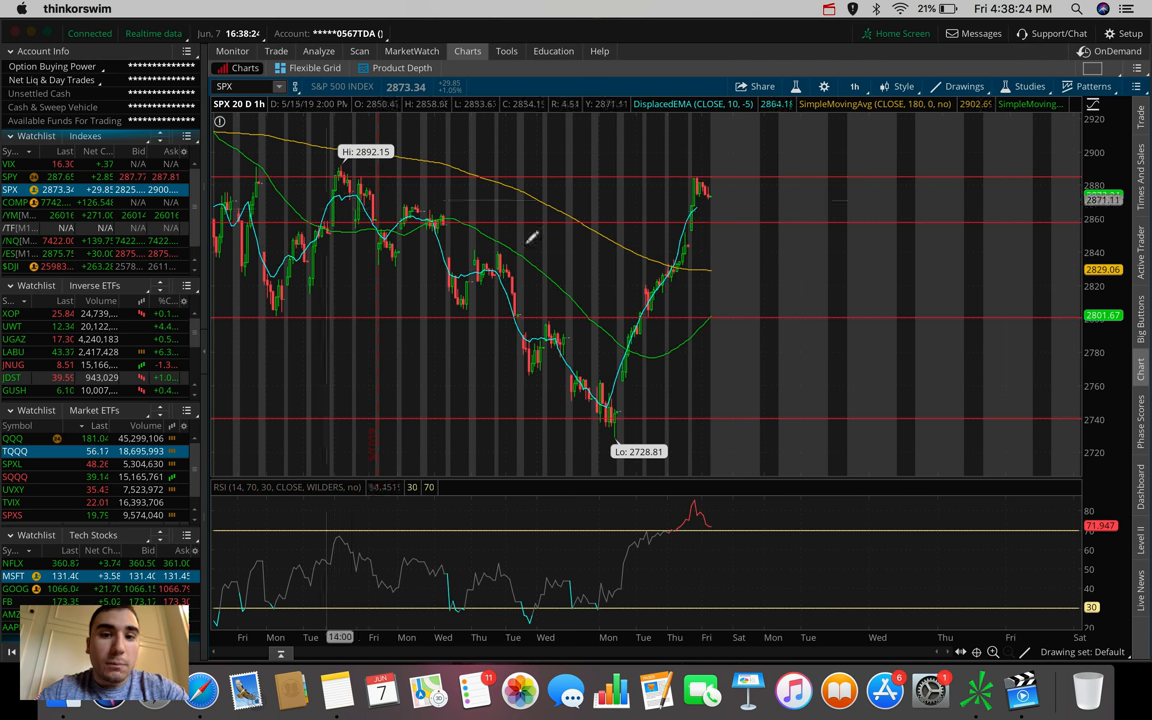
pyautogui.moveTo(700, 180)
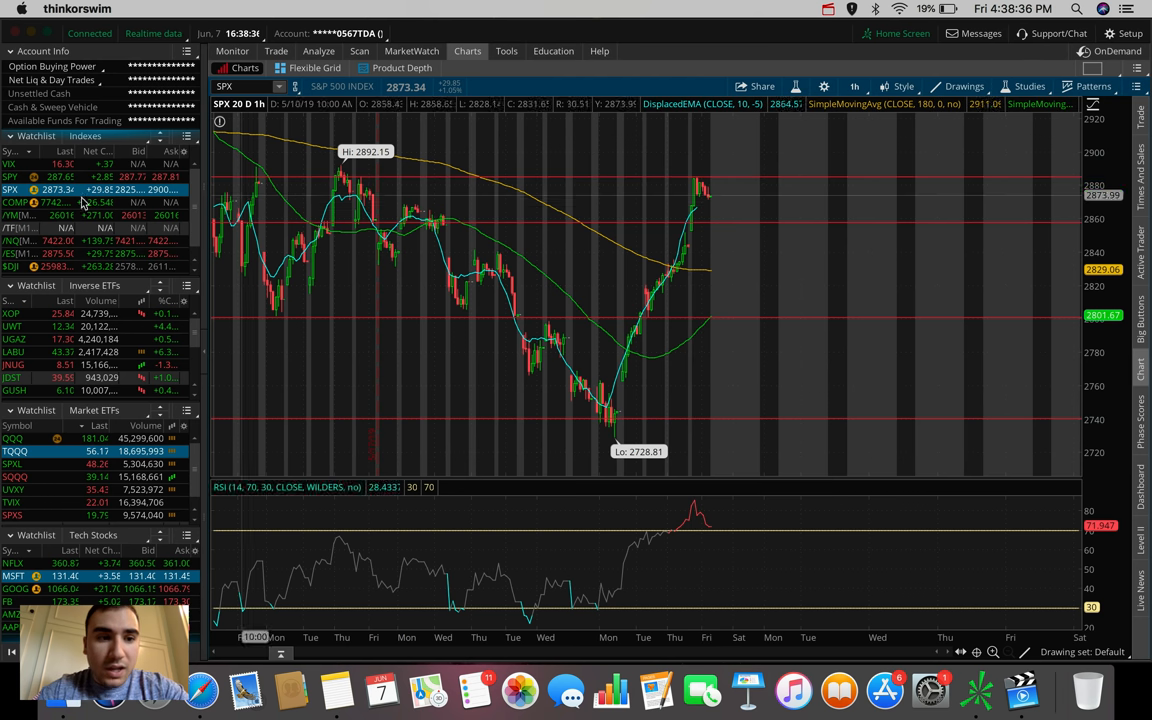
# Load $DJI from the Indexes watchlist and set it to 180 D : 4h.
pyautogui.click(11, 267)
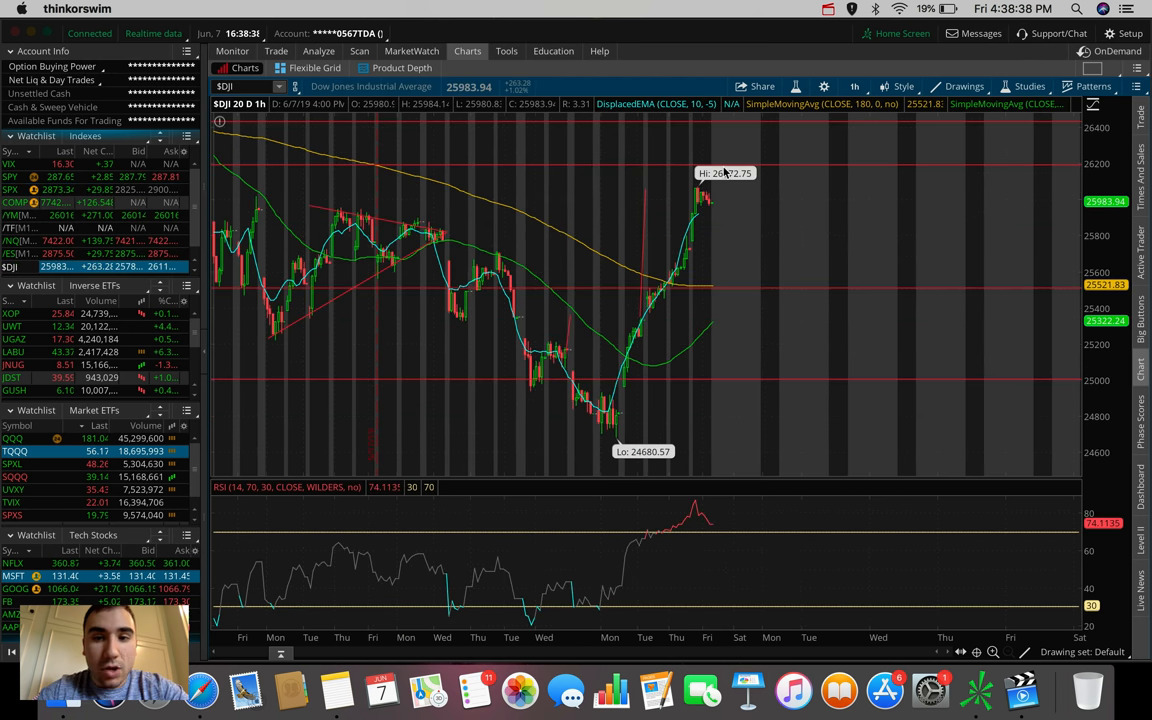
pyautogui.moveTo(761, 140)
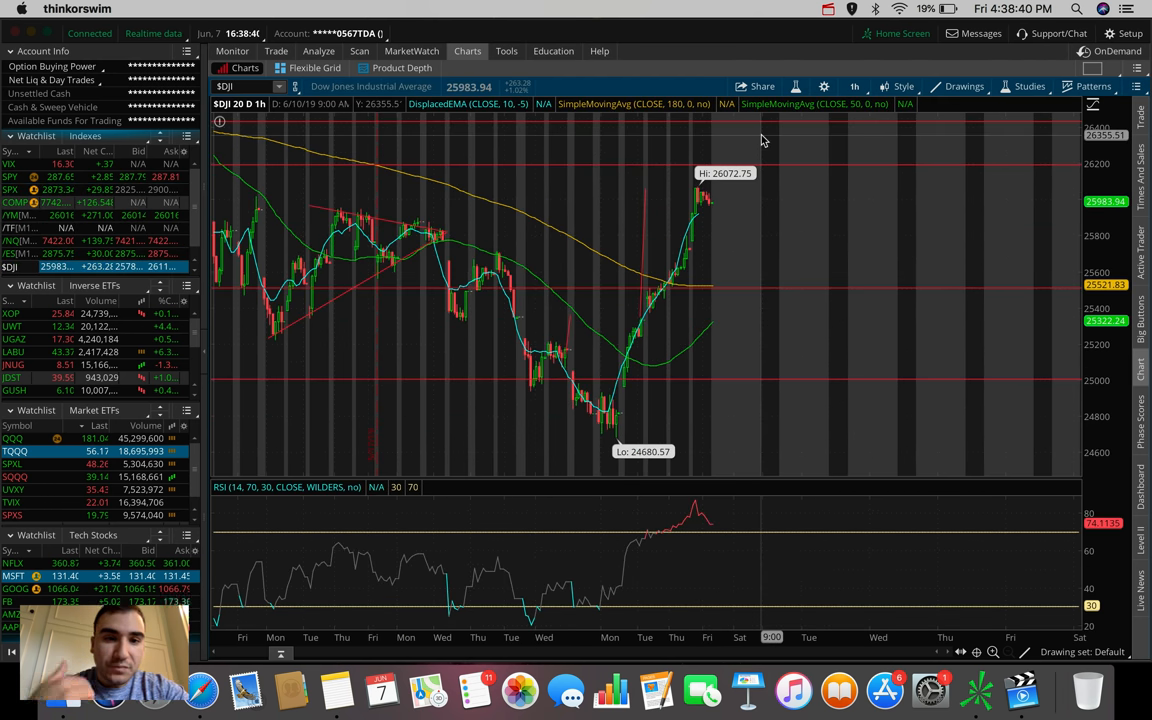
pyautogui.moveTo(714, 197)
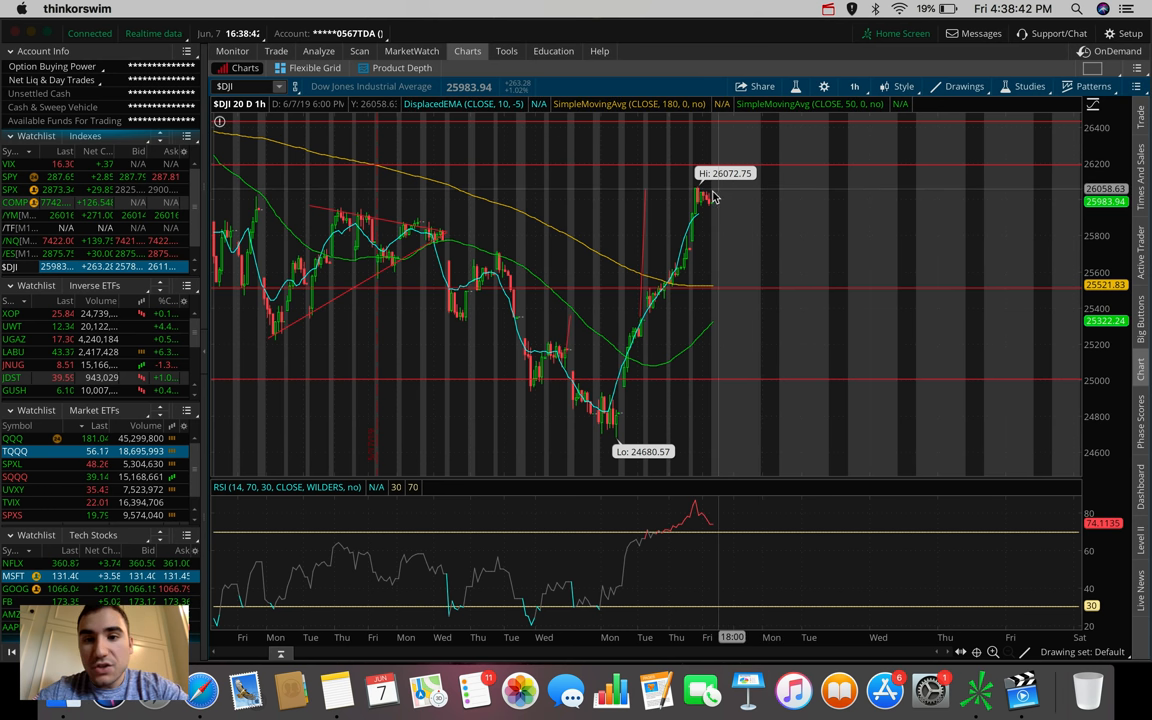
pyautogui.click(851, 86)
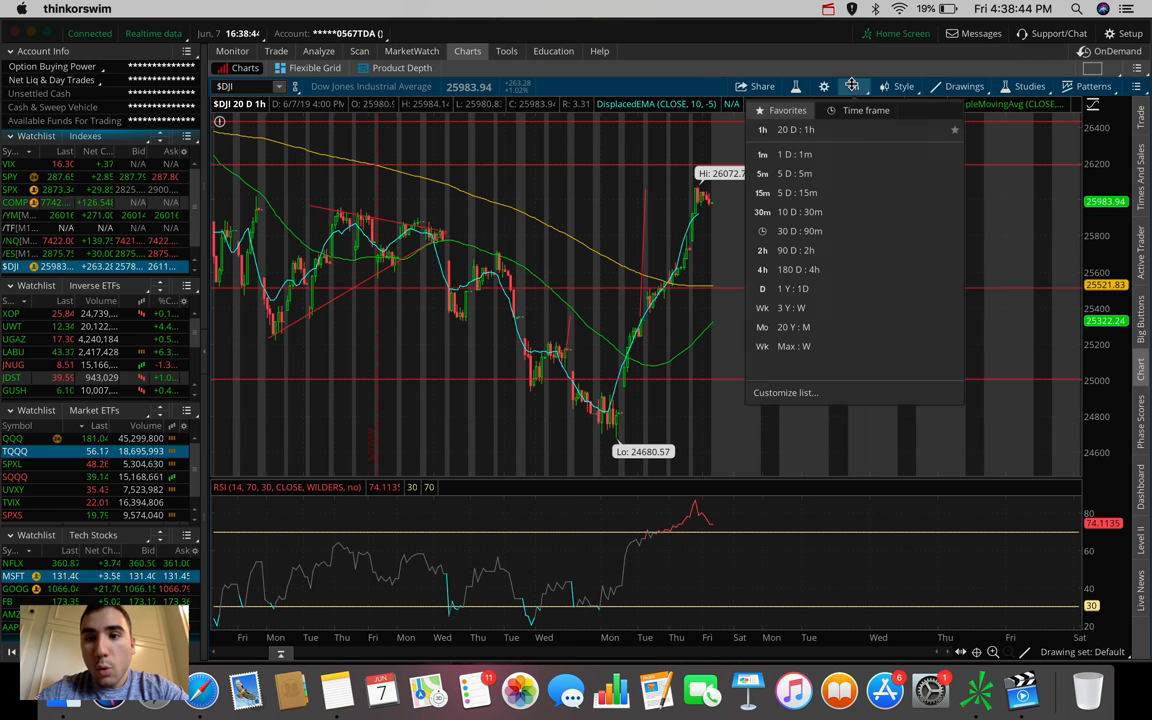
pyautogui.click(793, 154)
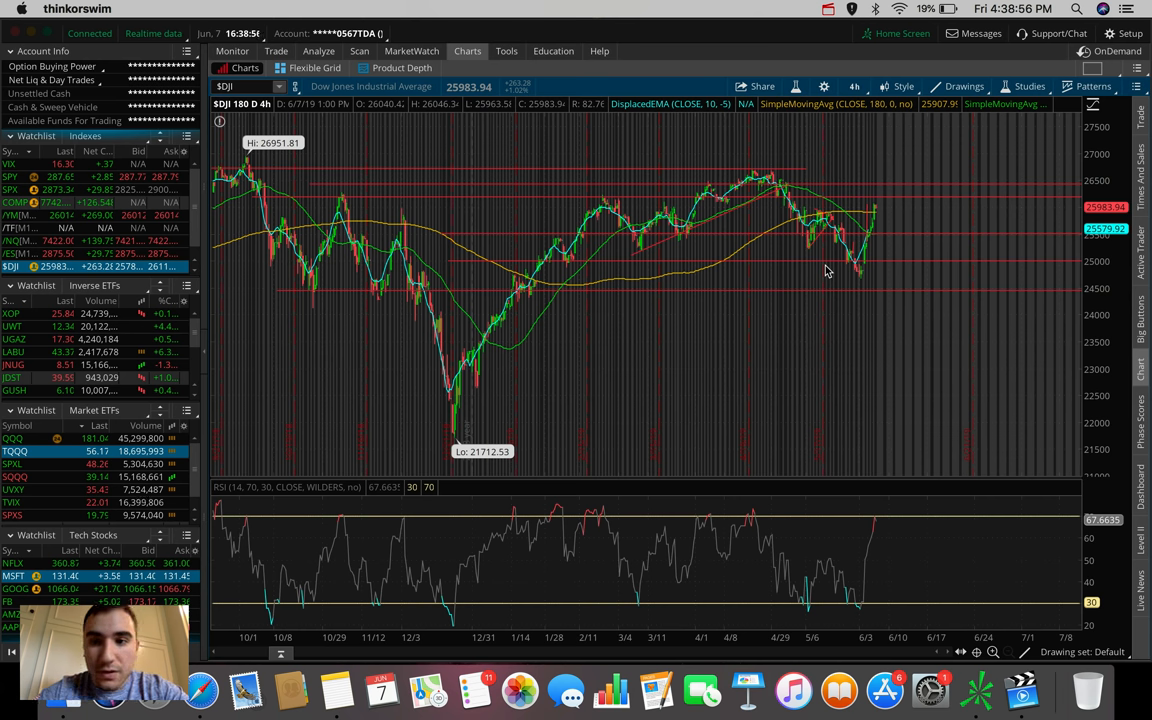
pyautogui.moveTo(862, 195)
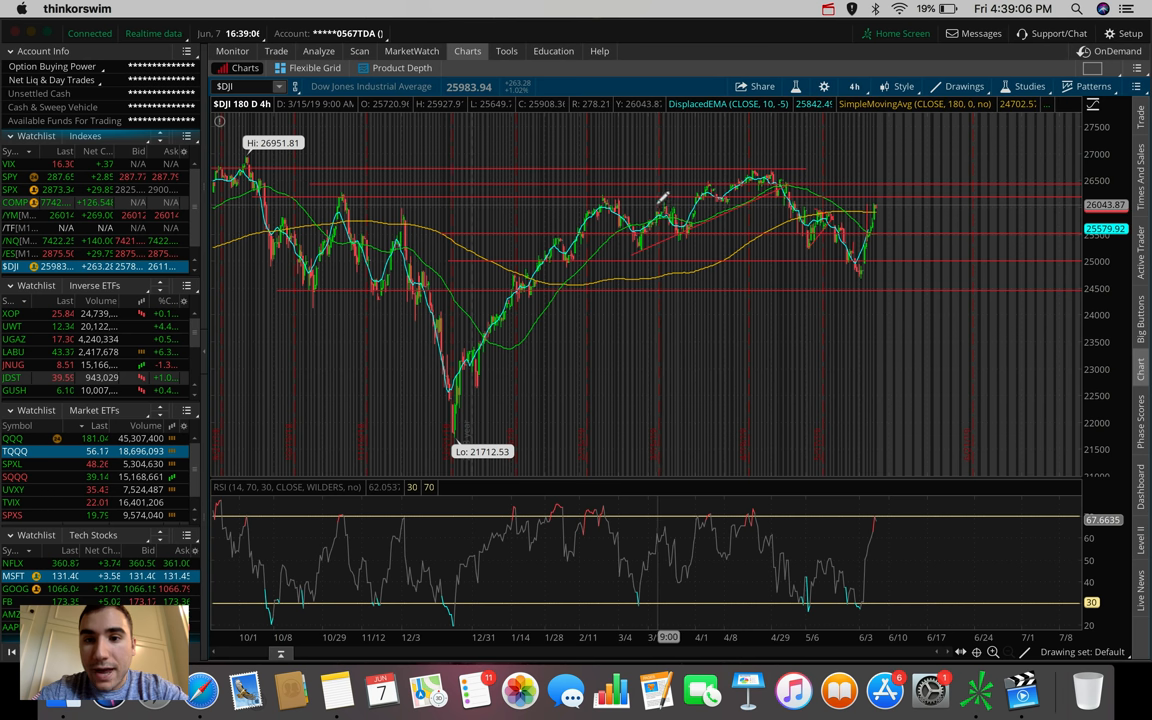
pyautogui.moveTo(660, 196)
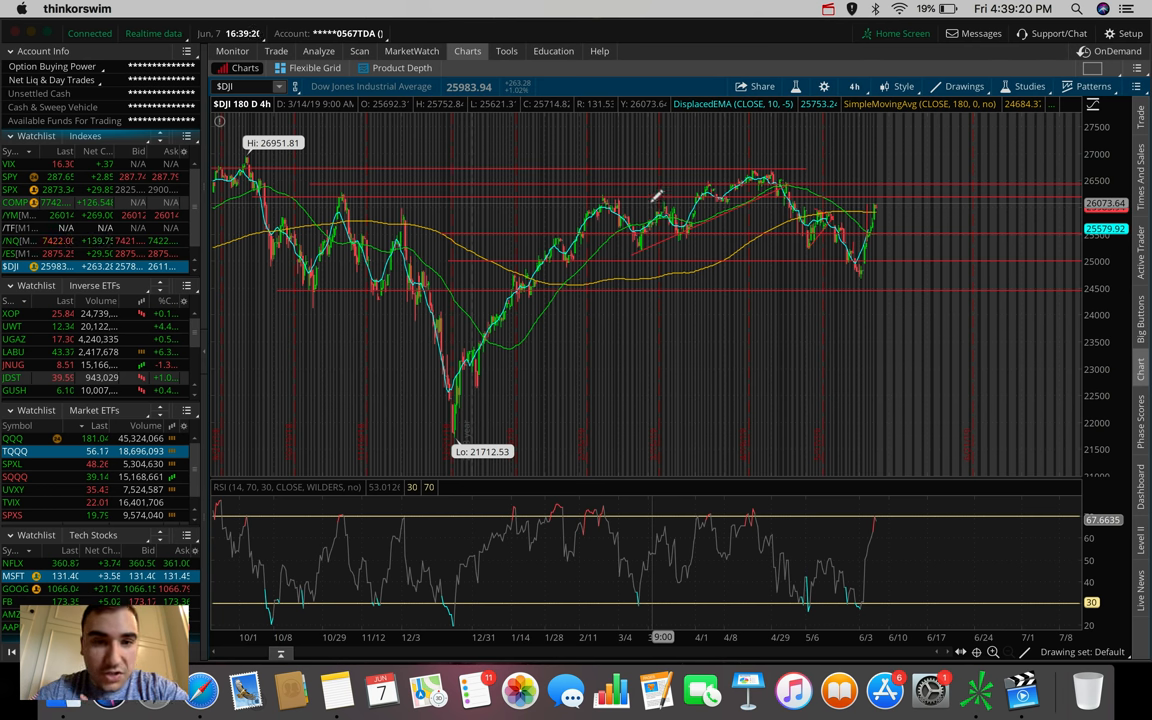
pyautogui.moveTo(605, 192)
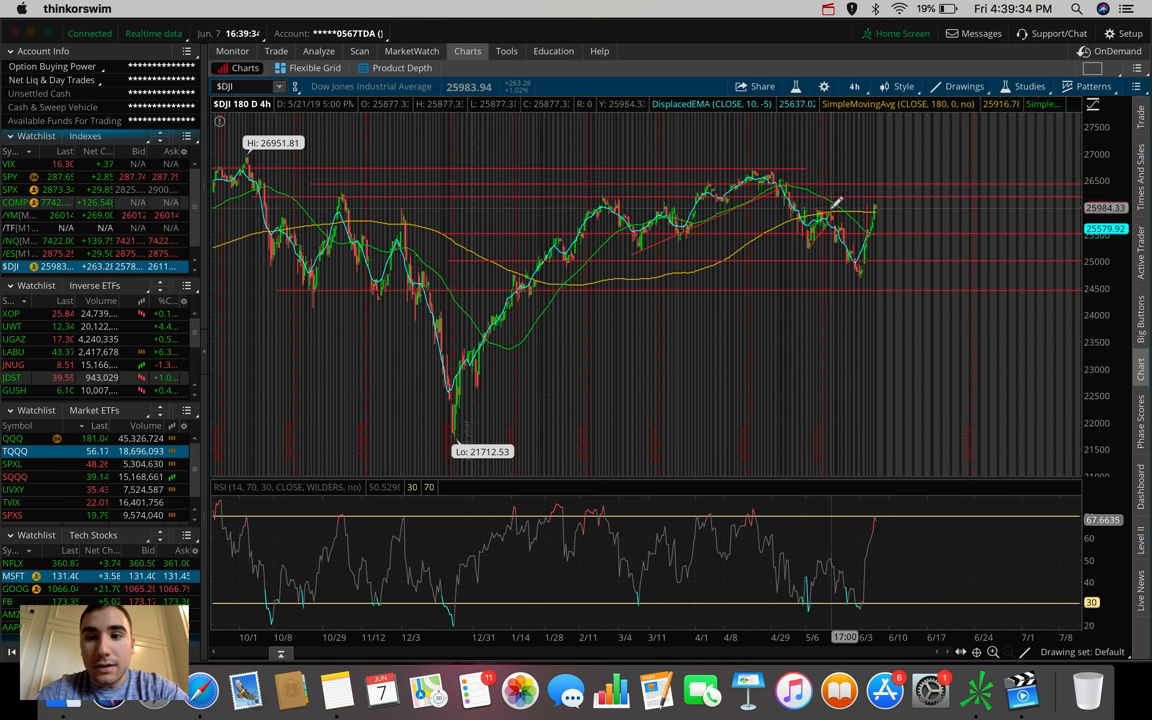
pyautogui.moveTo(830, 213)
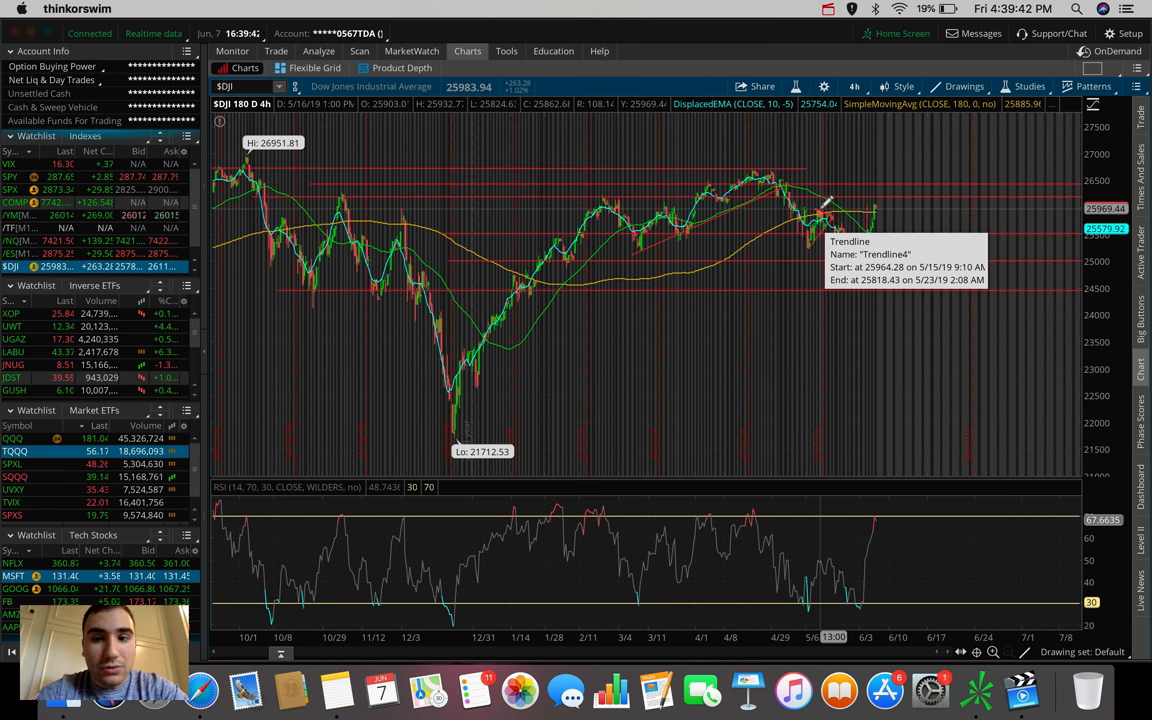
pyautogui.moveTo(875, 210)
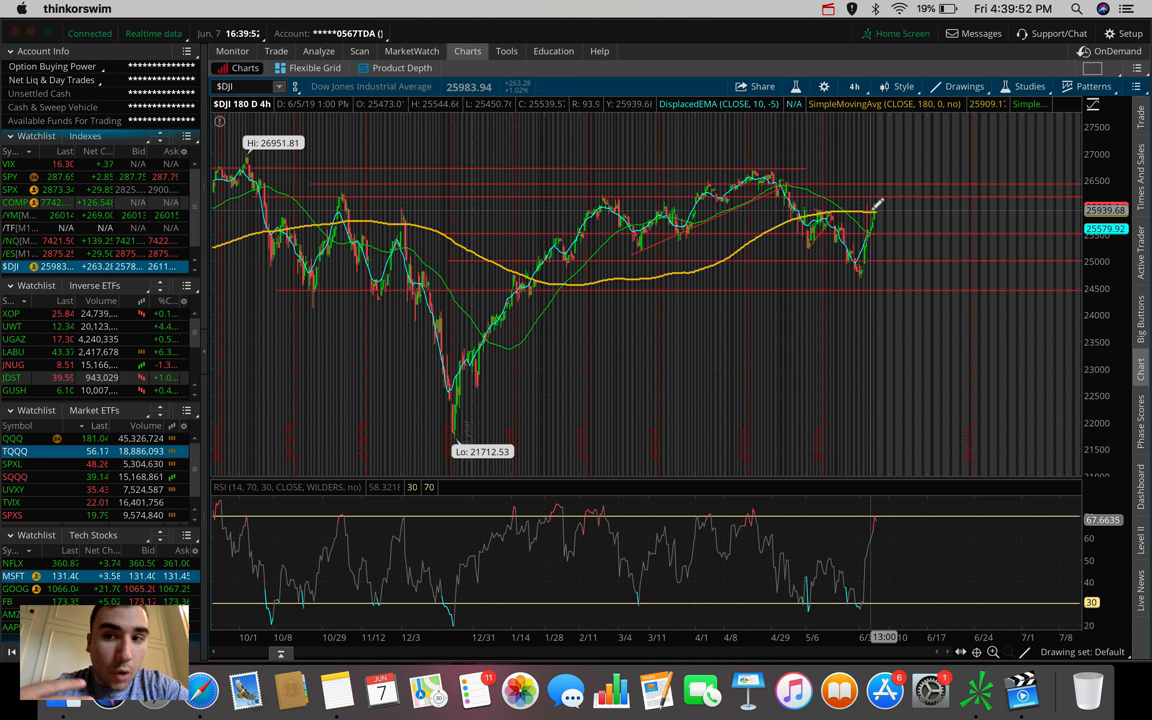
pyautogui.moveTo(880, 212)
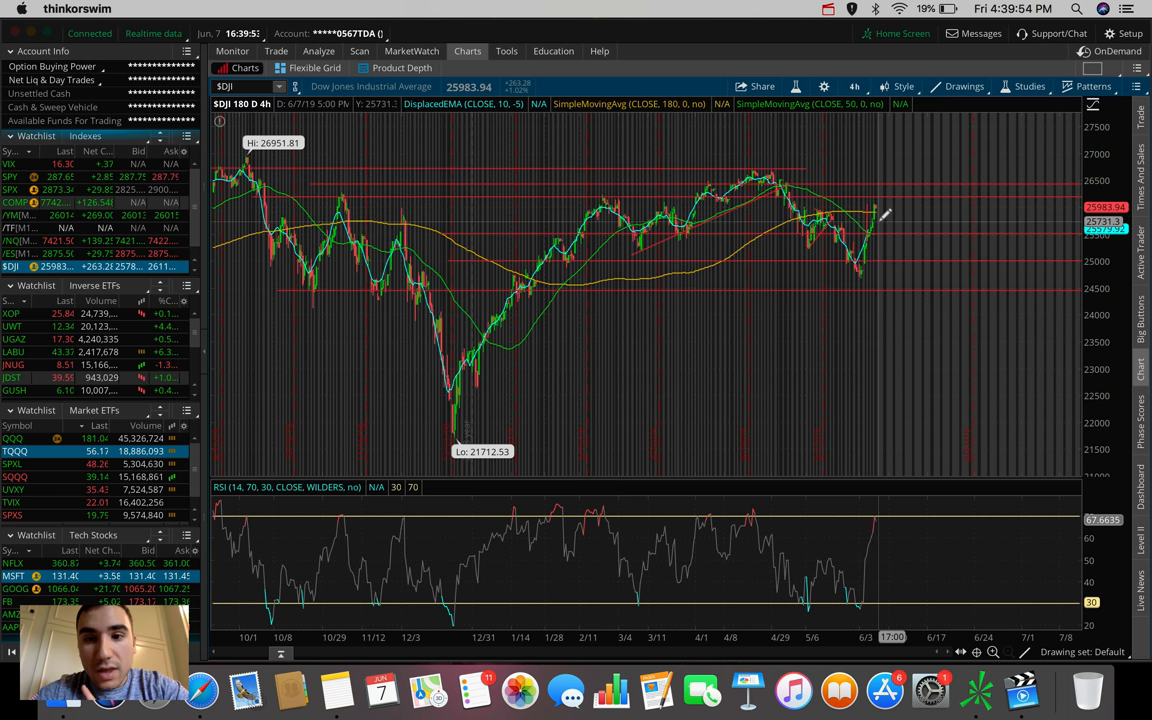
pyautogui.moveTo(882, 216)
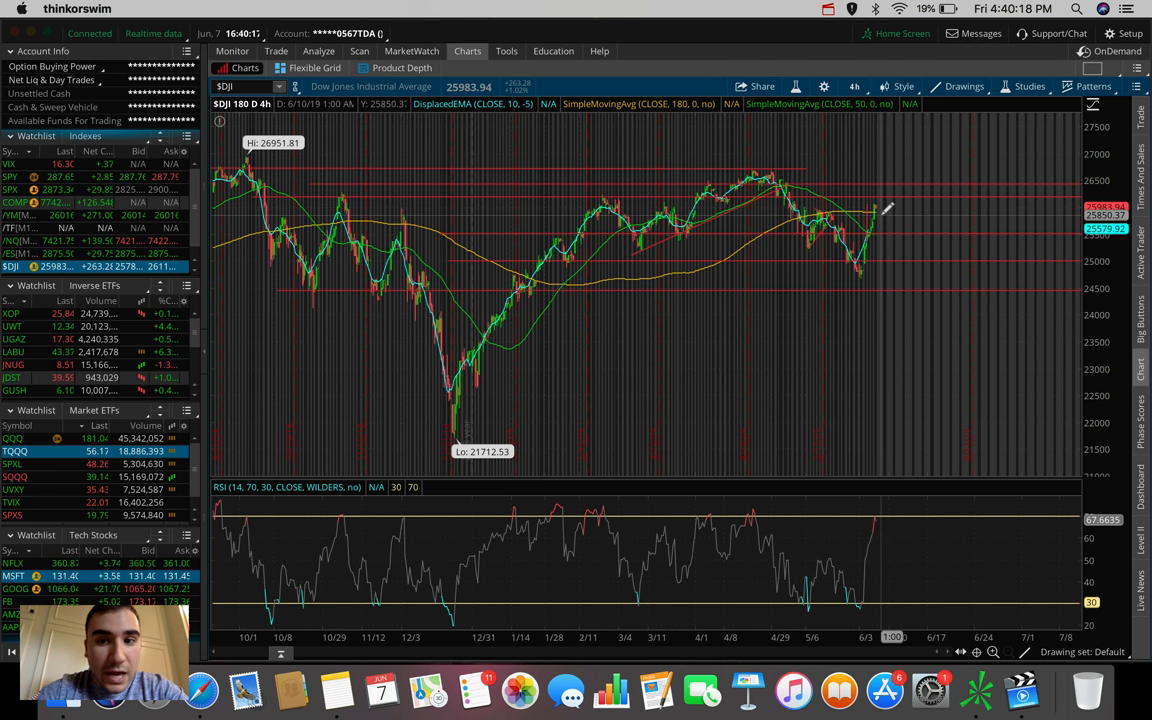
pyautogui.moveTo(893, 183)
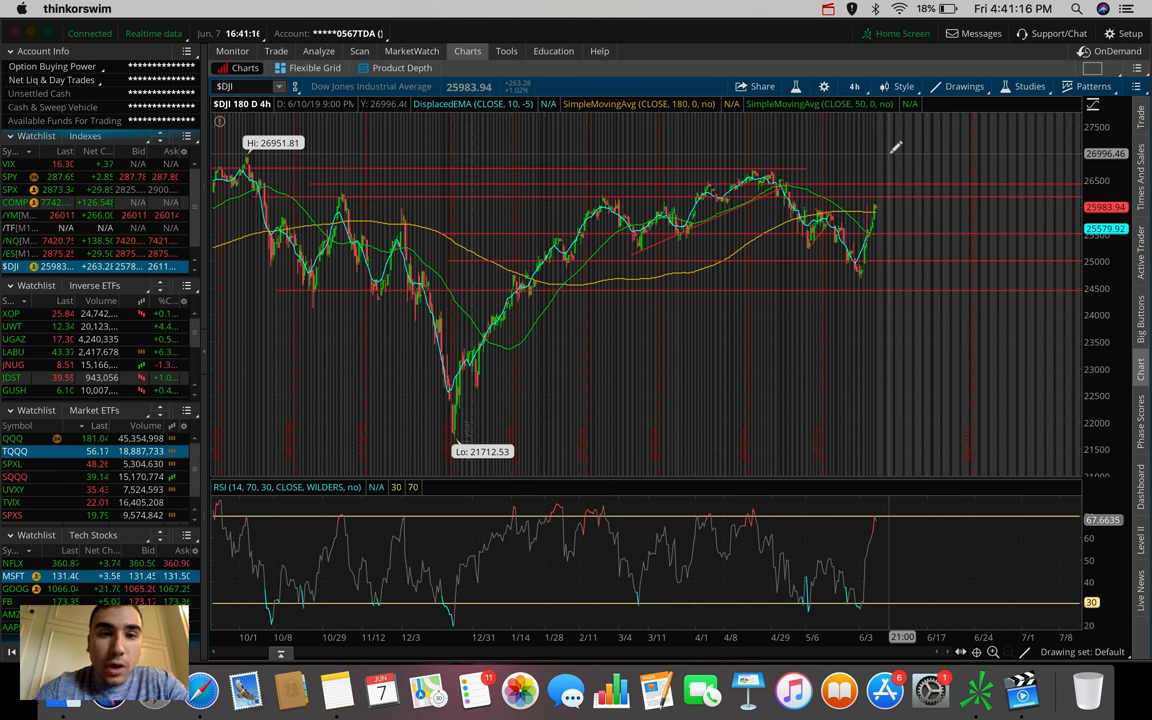
# Set the chart to 20 D : 1h for /NQ and reopen the time frame list.
pyautogui.click(854, 86)
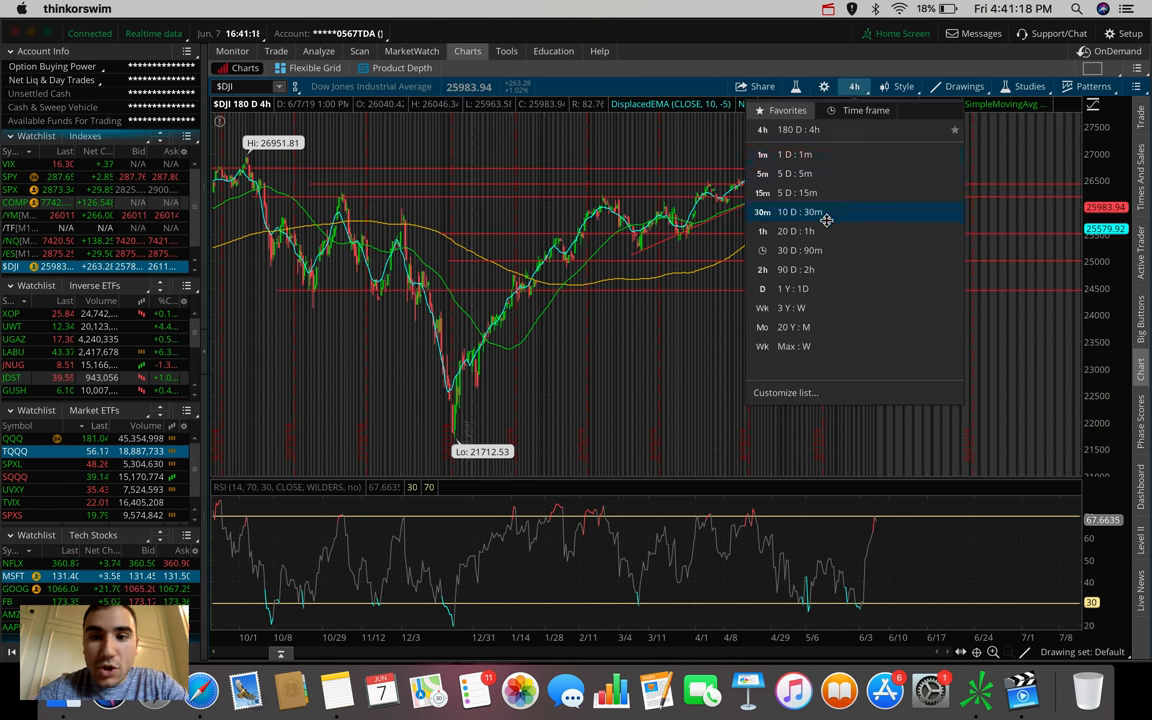
pyautogui.click(794, 231)
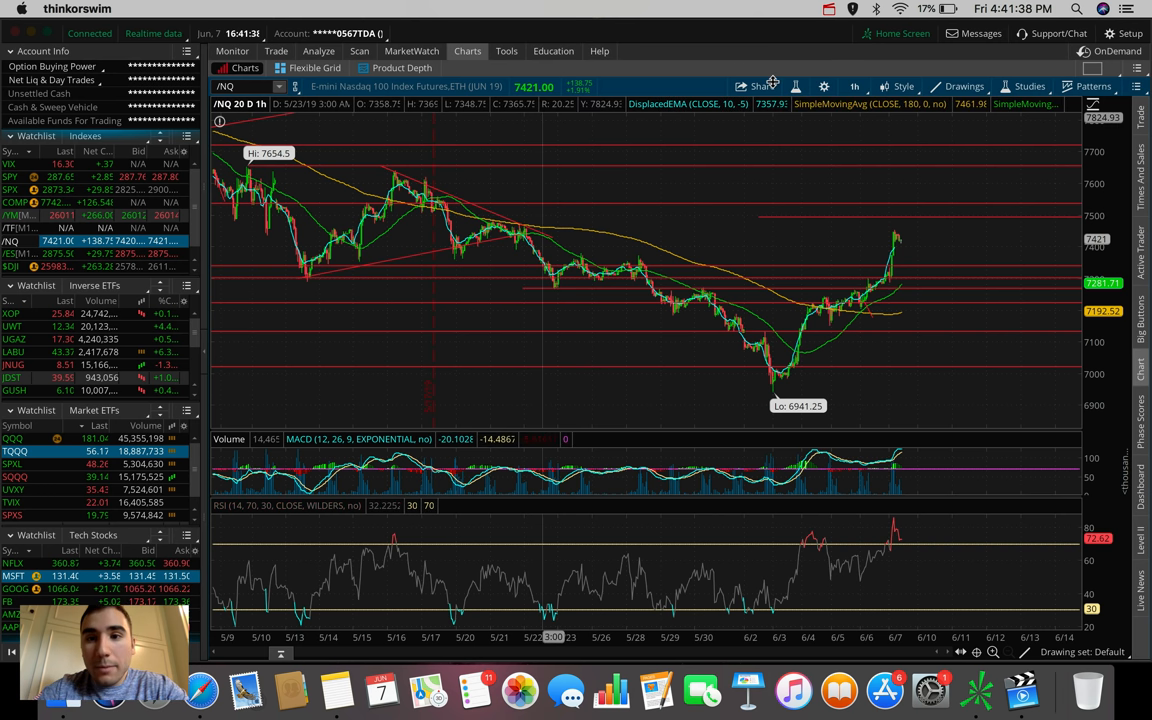
pyautogui.click(854, 86)
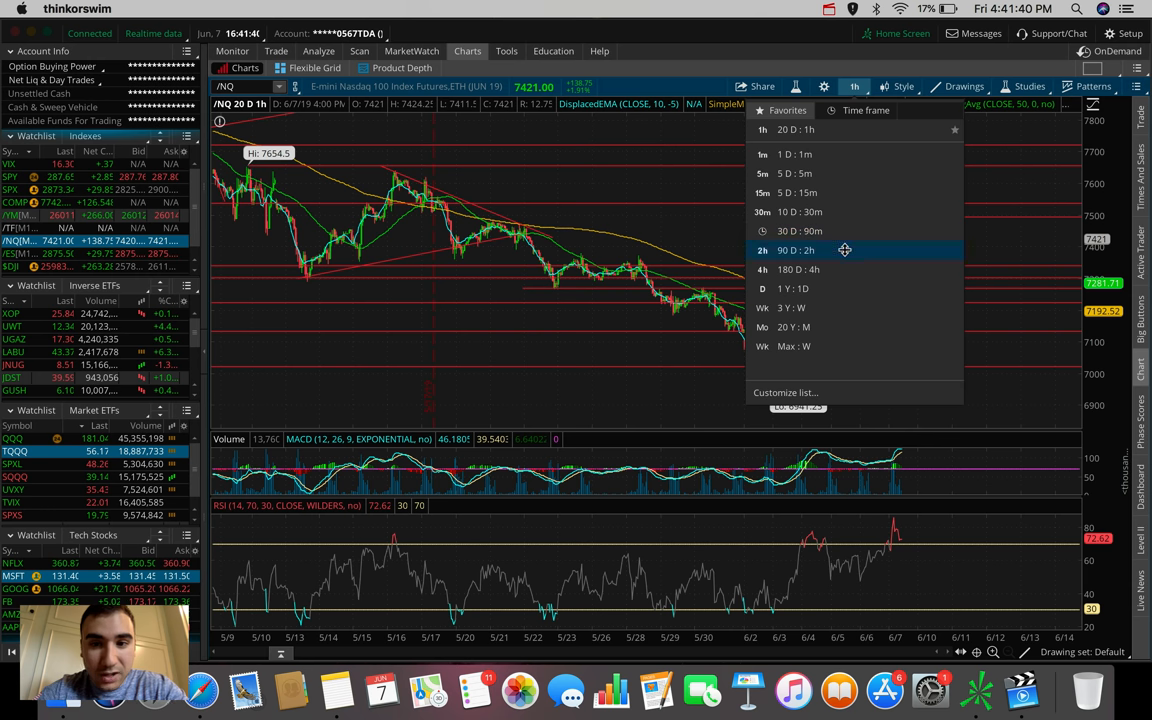
pyautogui.click(798, 269)
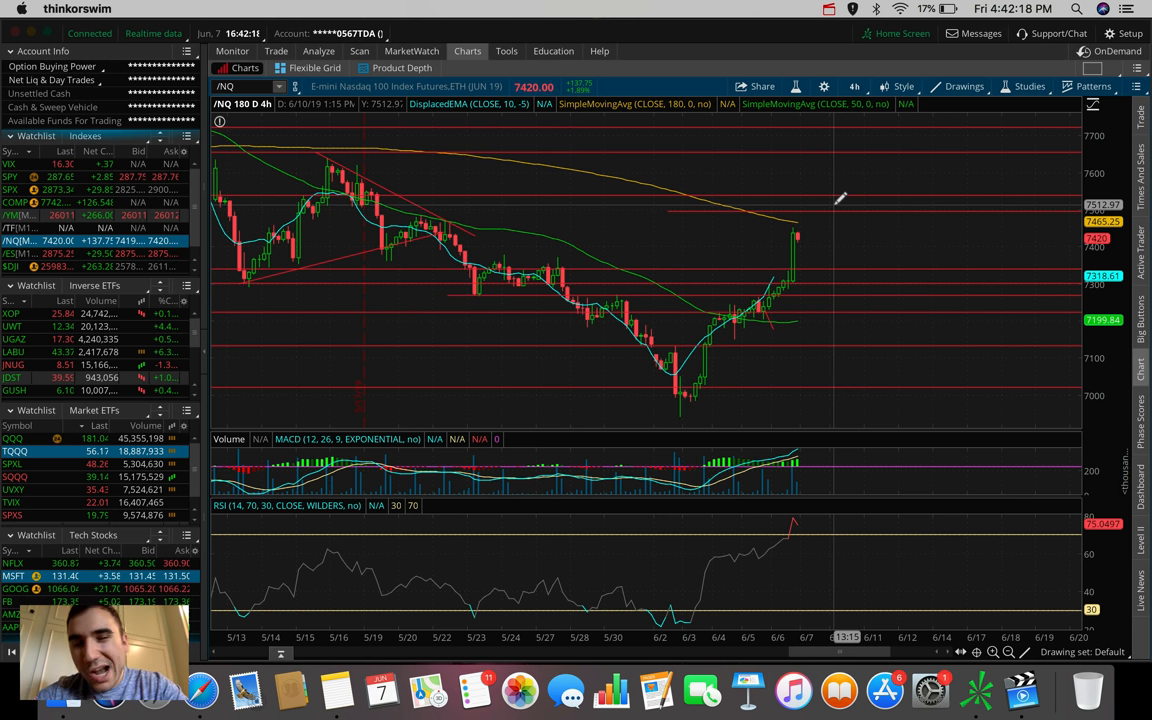
pyautogui.moveTo(817, 180)
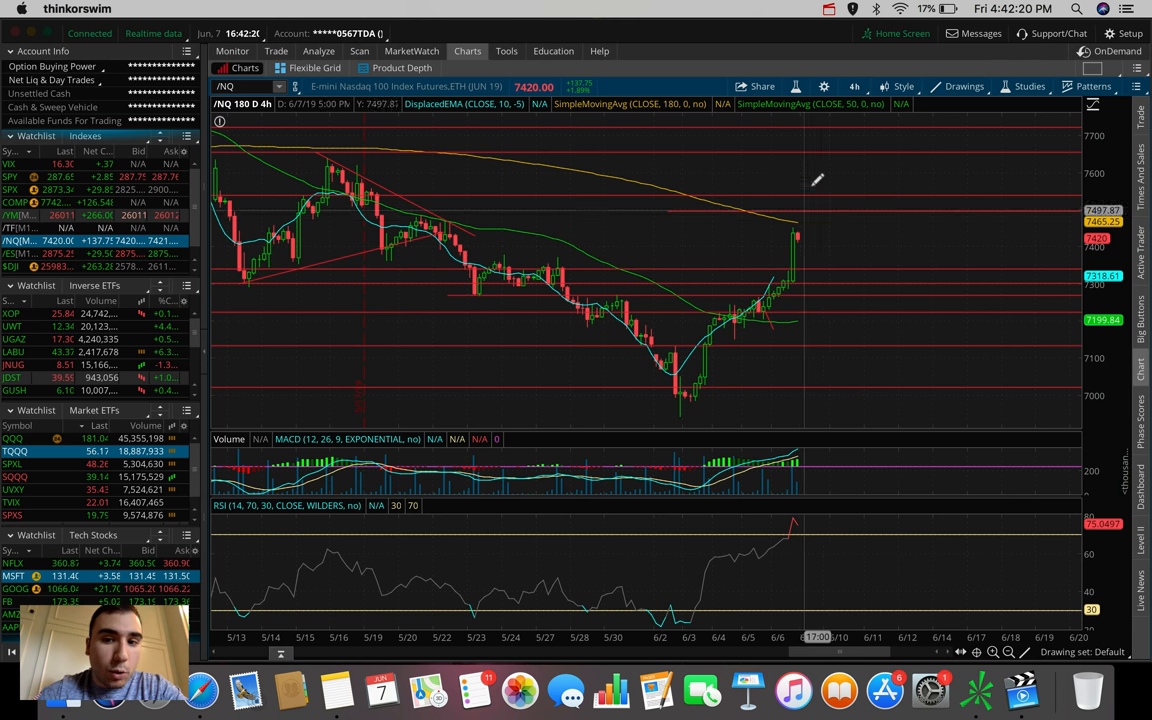
pyautogui.moveTo(808, 233)
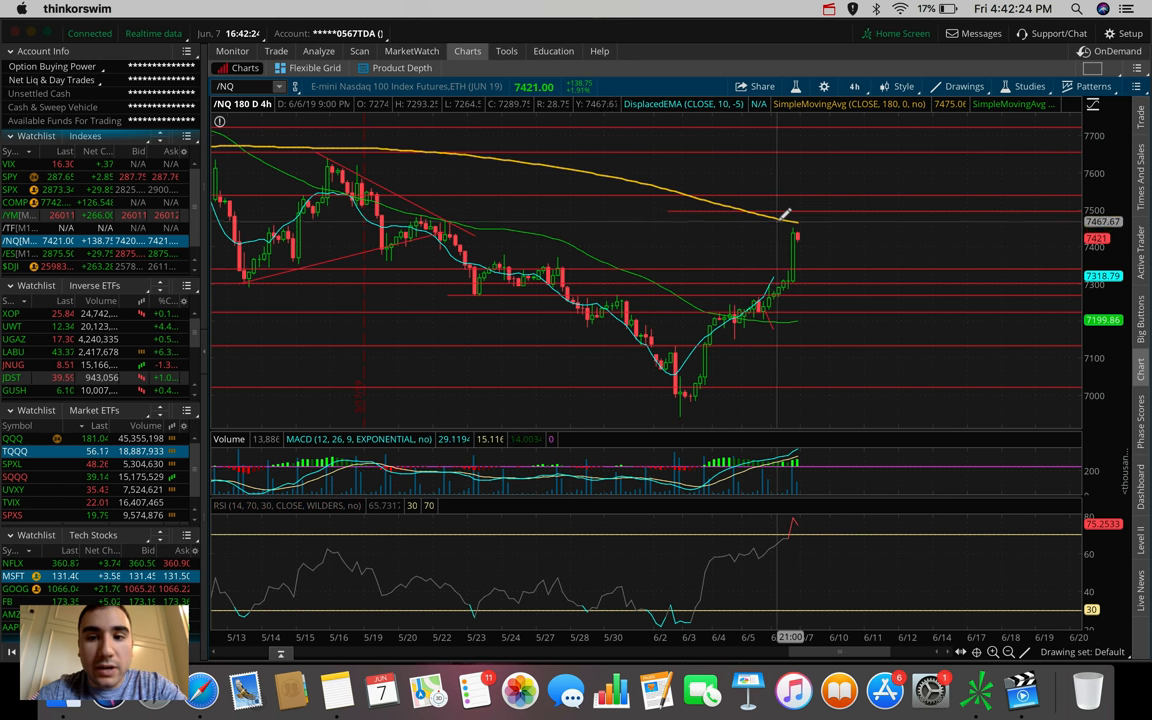
pyautogui.moveTo(795, 268)
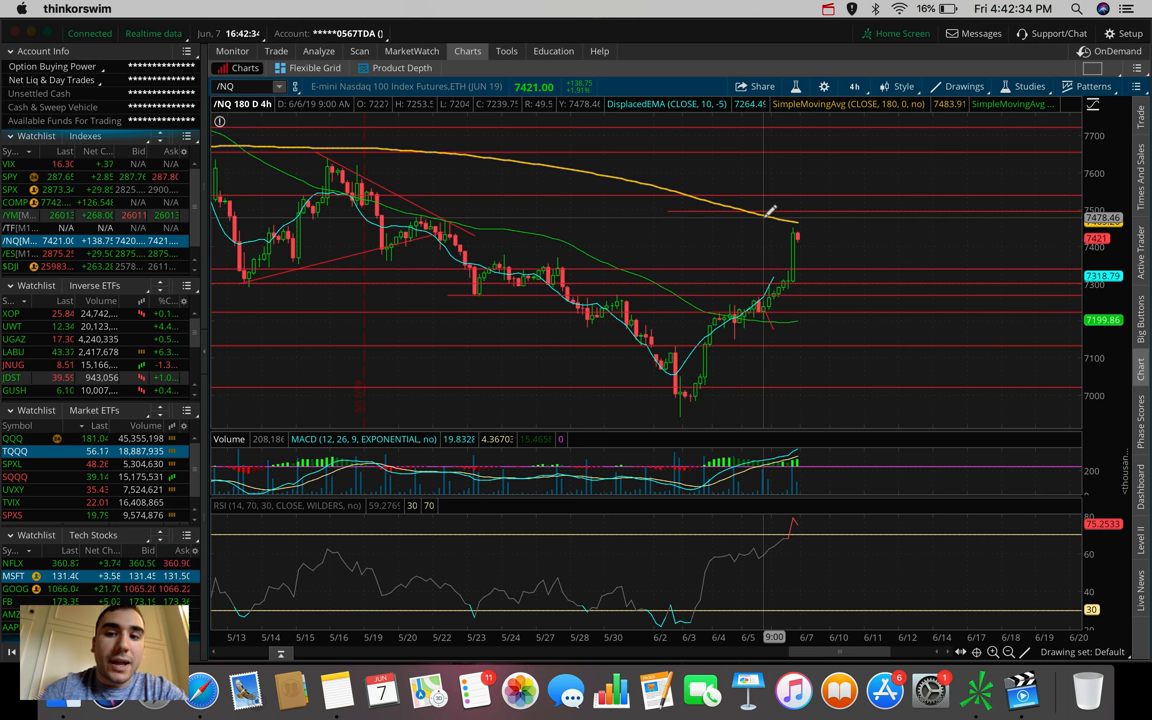
pyautogui.moveTo(785, 225)
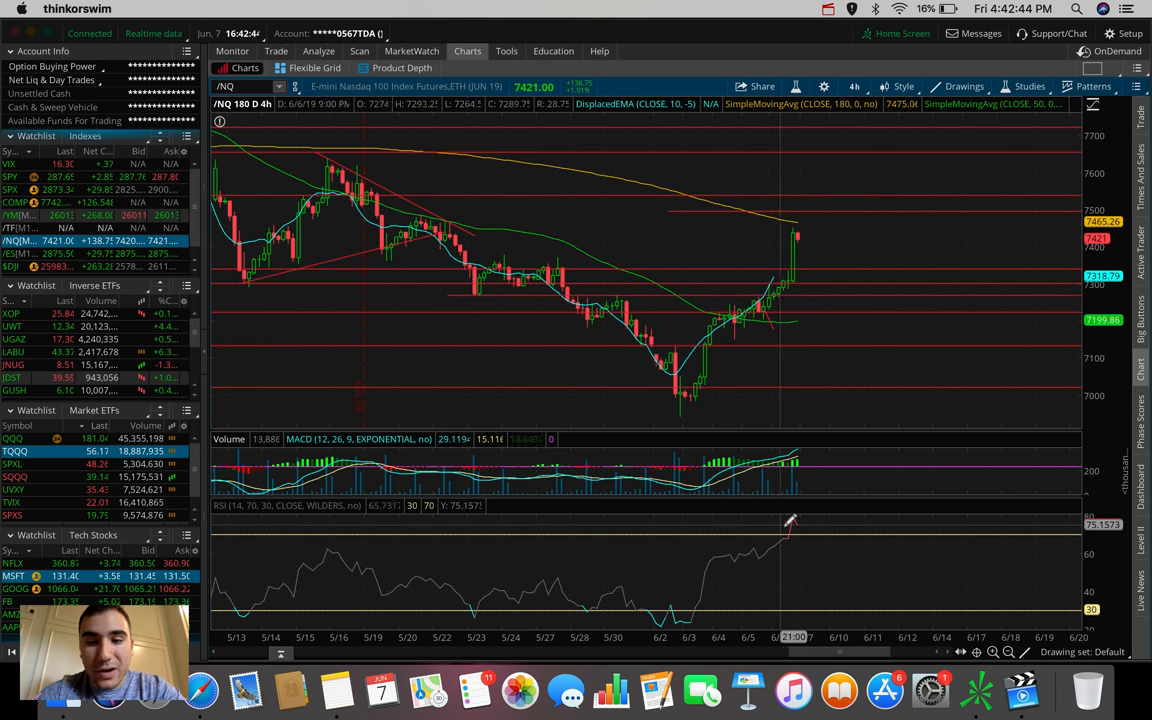
pyautogui.moveTo(790, 518)
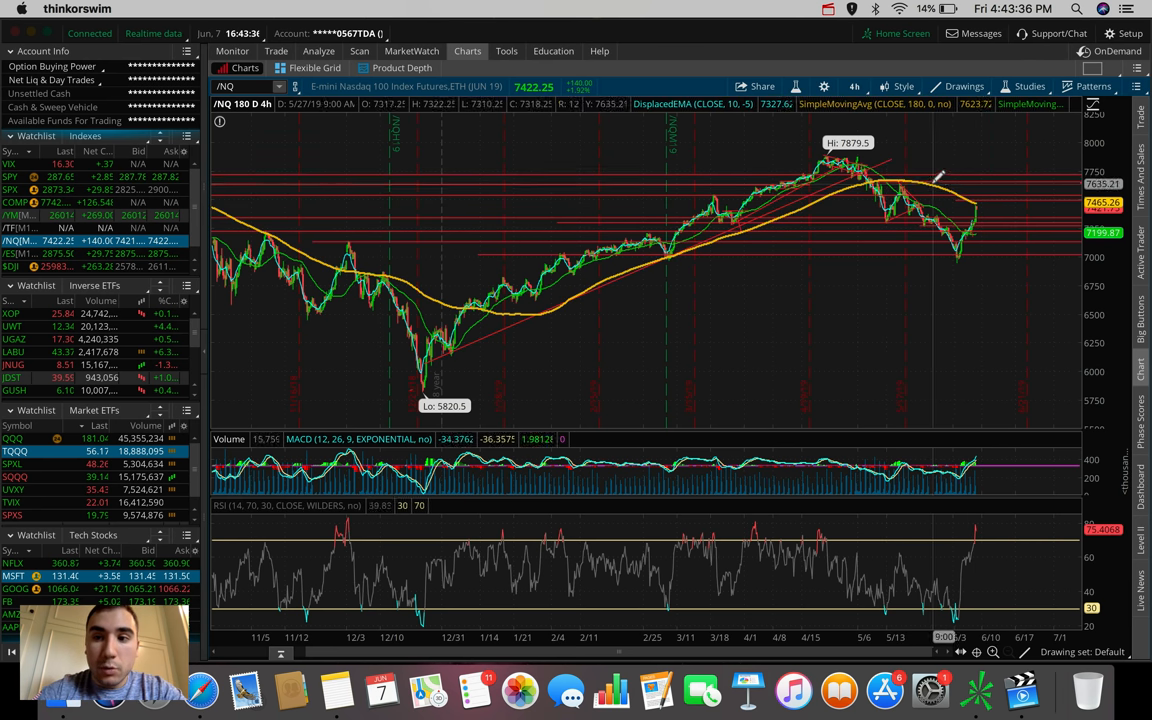
pyautogui.moveTo(985, 200)
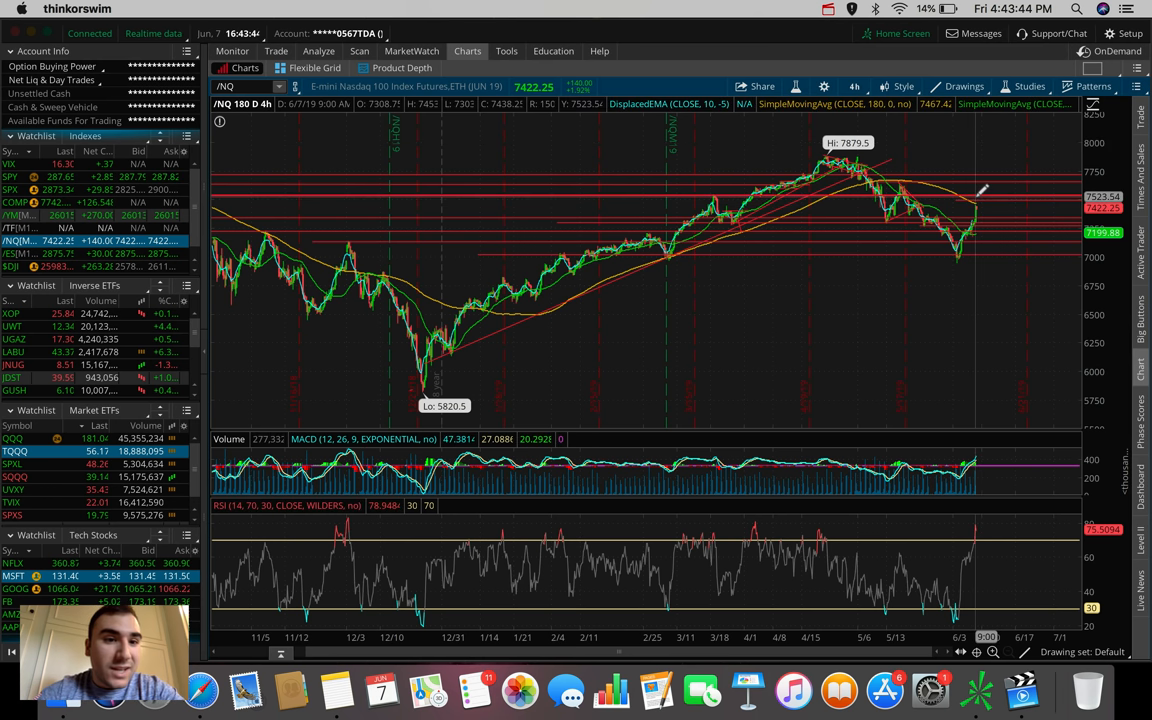
pyautogui.moveTo(980, 190)
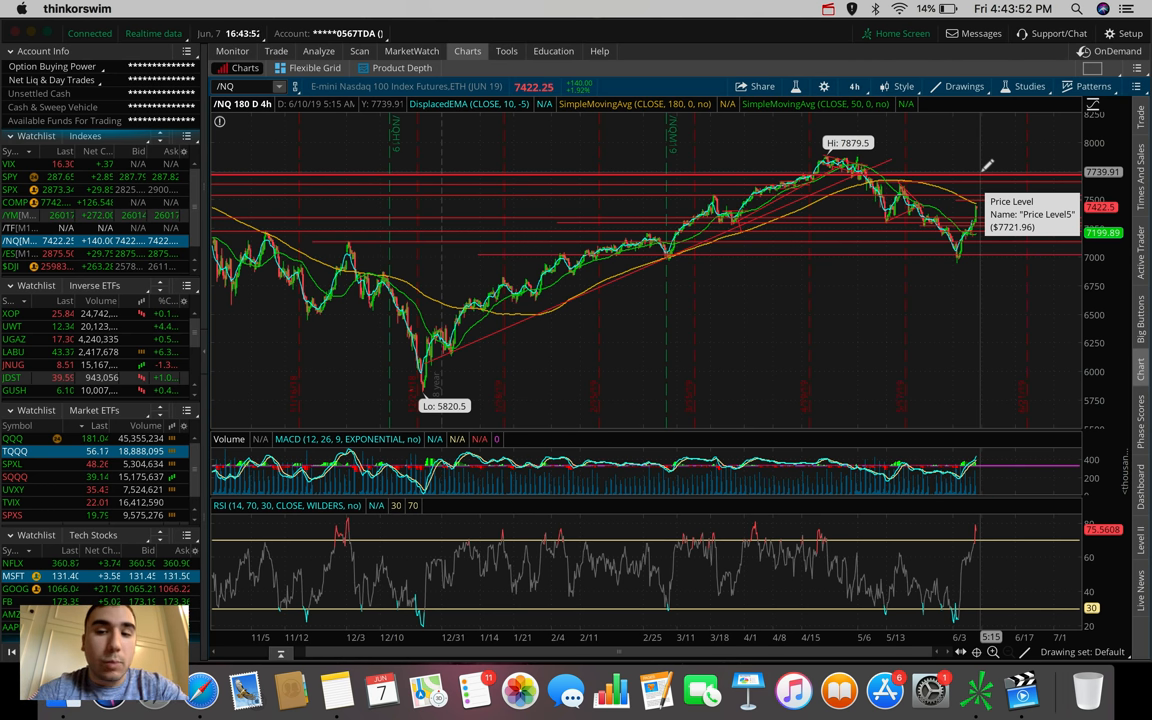
# Open the Favorites time frame dropdown on the /NQ futures chart.
pyautogui.click(854, 86)
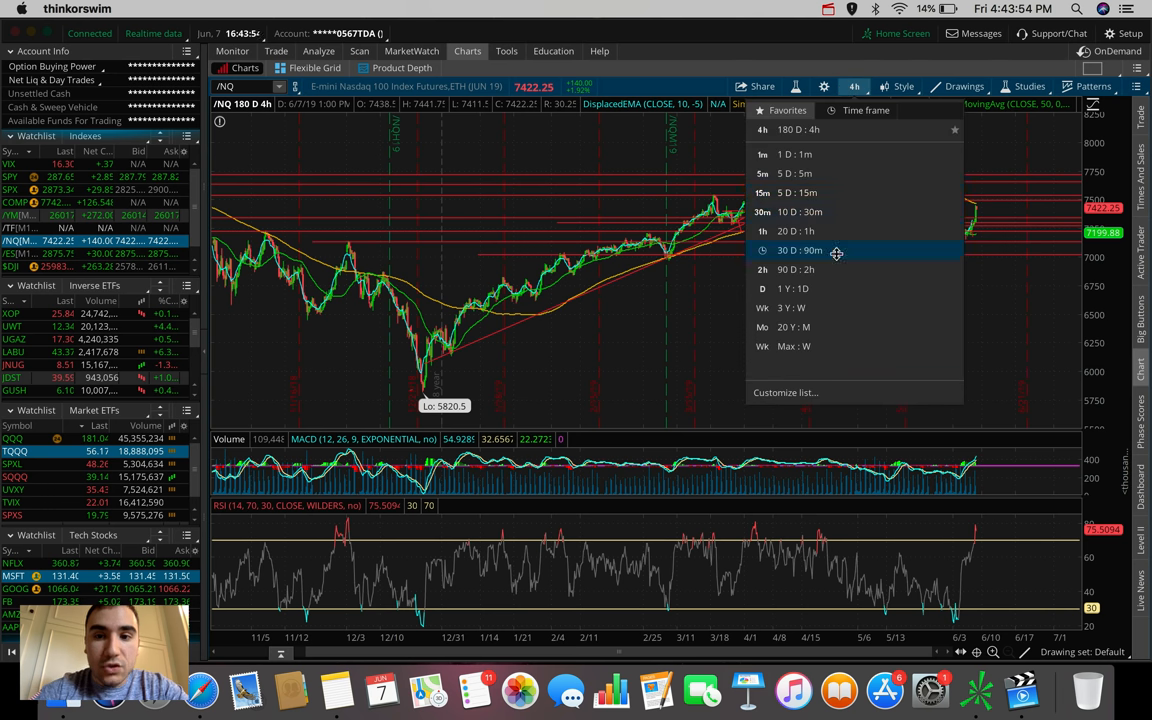
# Switch the /NQ futures chart to the 20 D : 1h time frame.
pyautogui.click(795, 231)
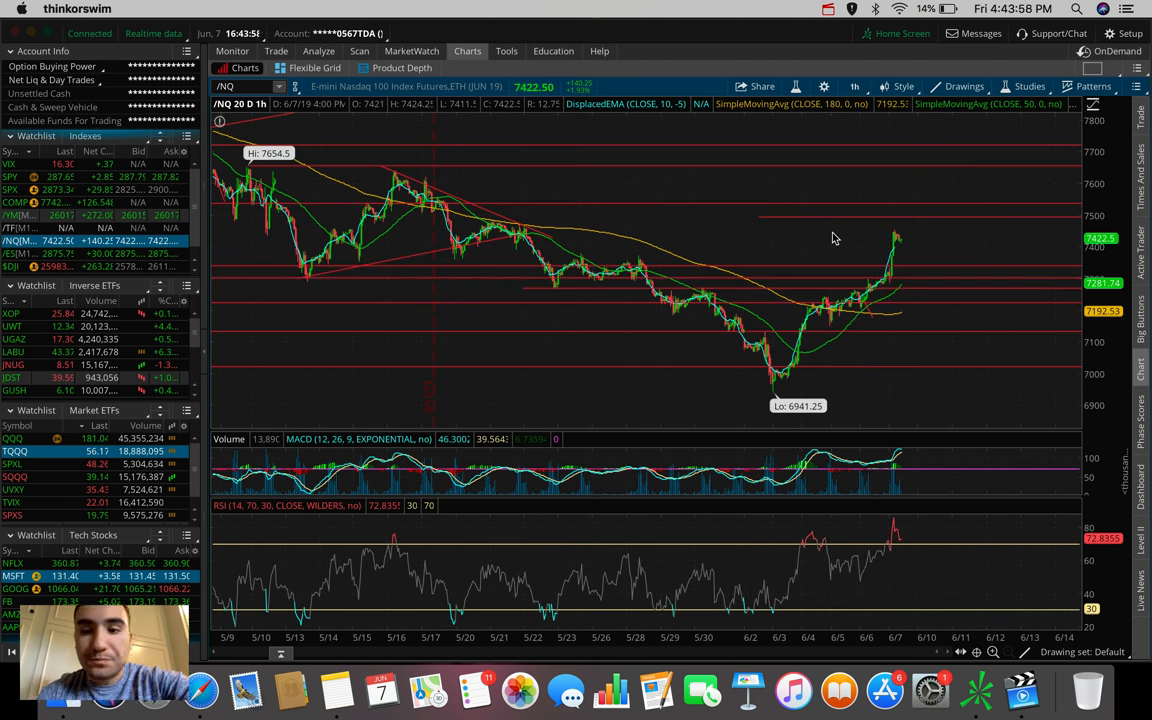
pyautogui.moveTo(830, 232)
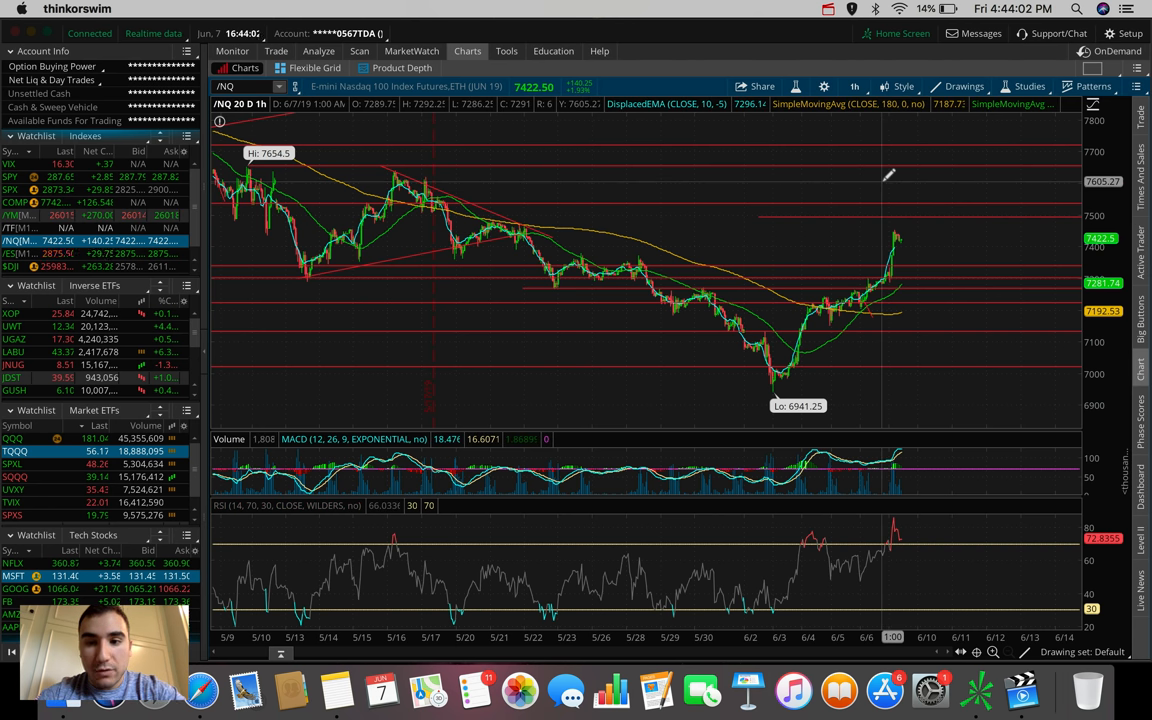
pyautogui.moveTo(895, 210)
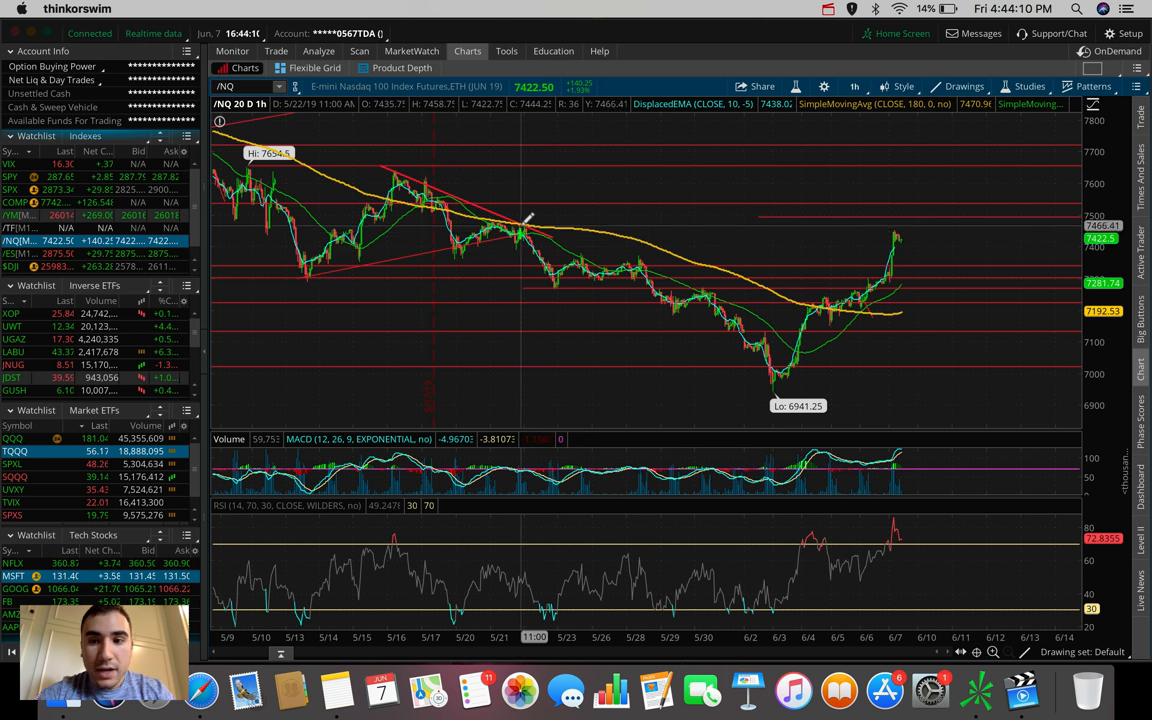
pyautogui.moveTo(588, 208)
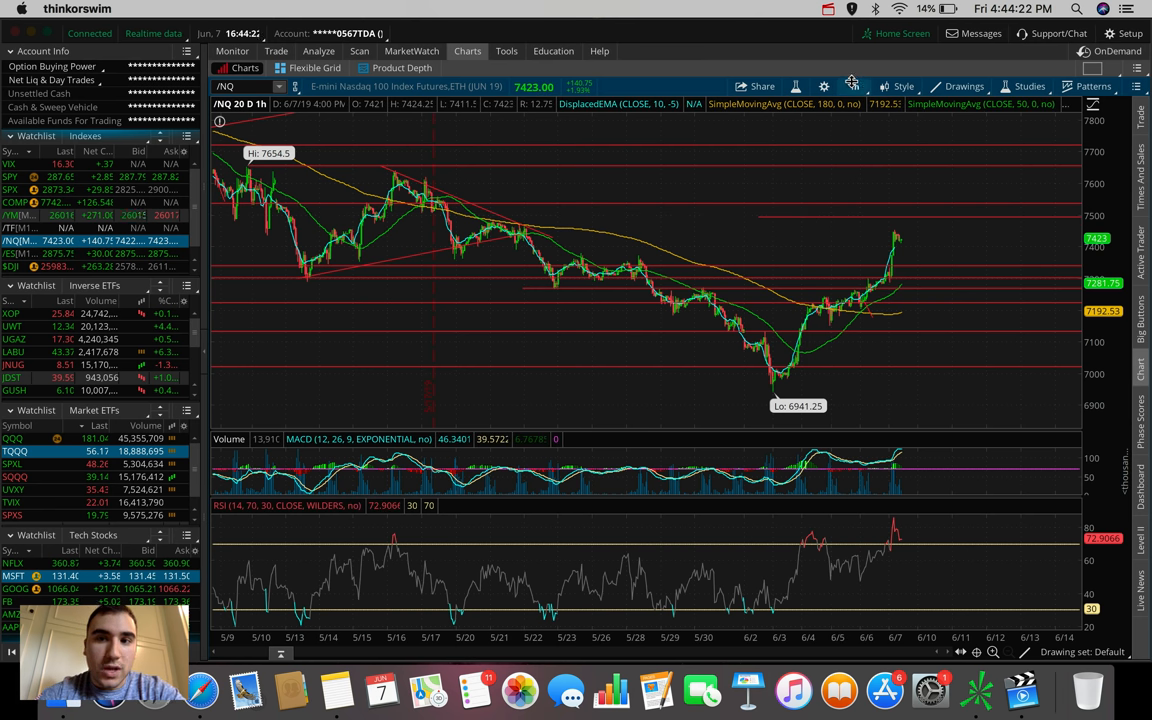
# Set the /NQ chart back to the 180 D : 4h time frame.
pyautogui.click(854, 86)
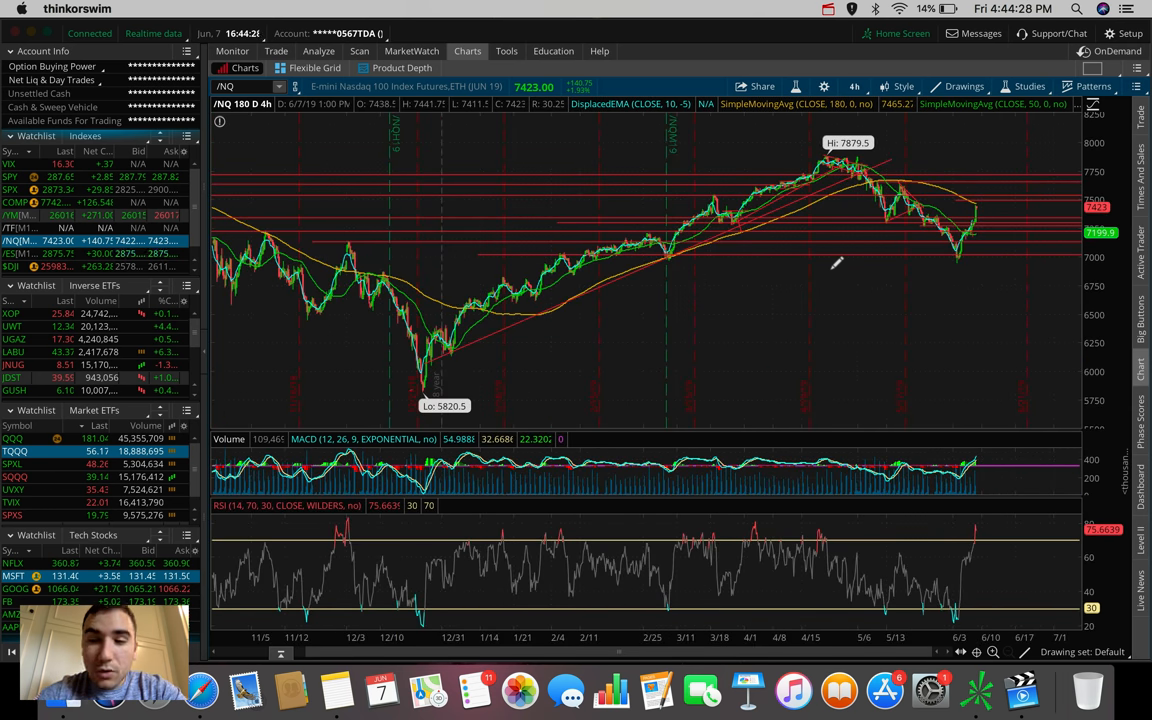
pyautogui.moveTo(1016, 266)
pyautogui.write('TQQQ')
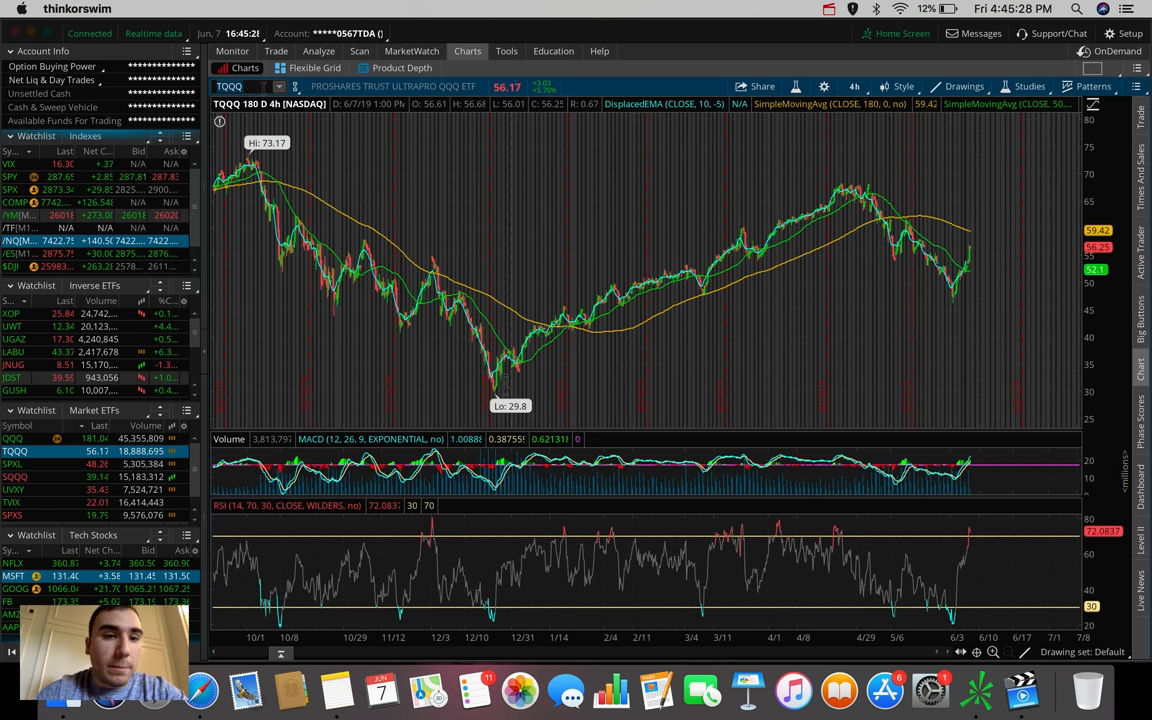
pyautogui.click(245, 86)
pyautogui.write('/NQ')
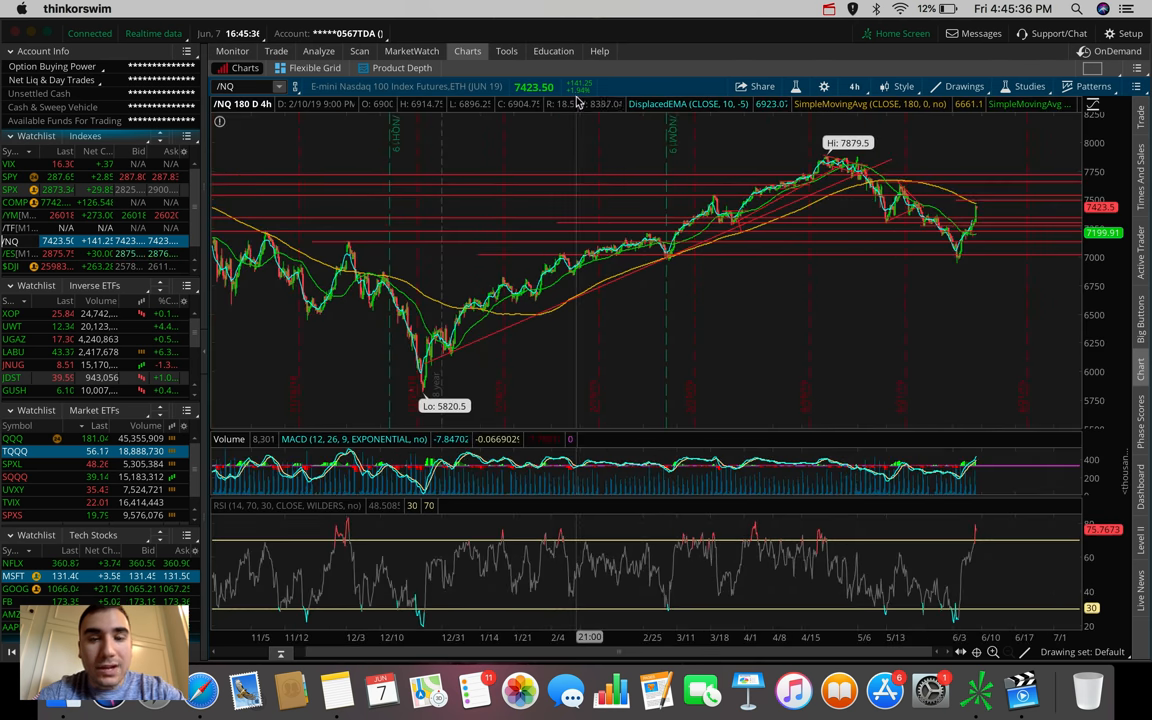
pyautogui.moveTo(578, 103)
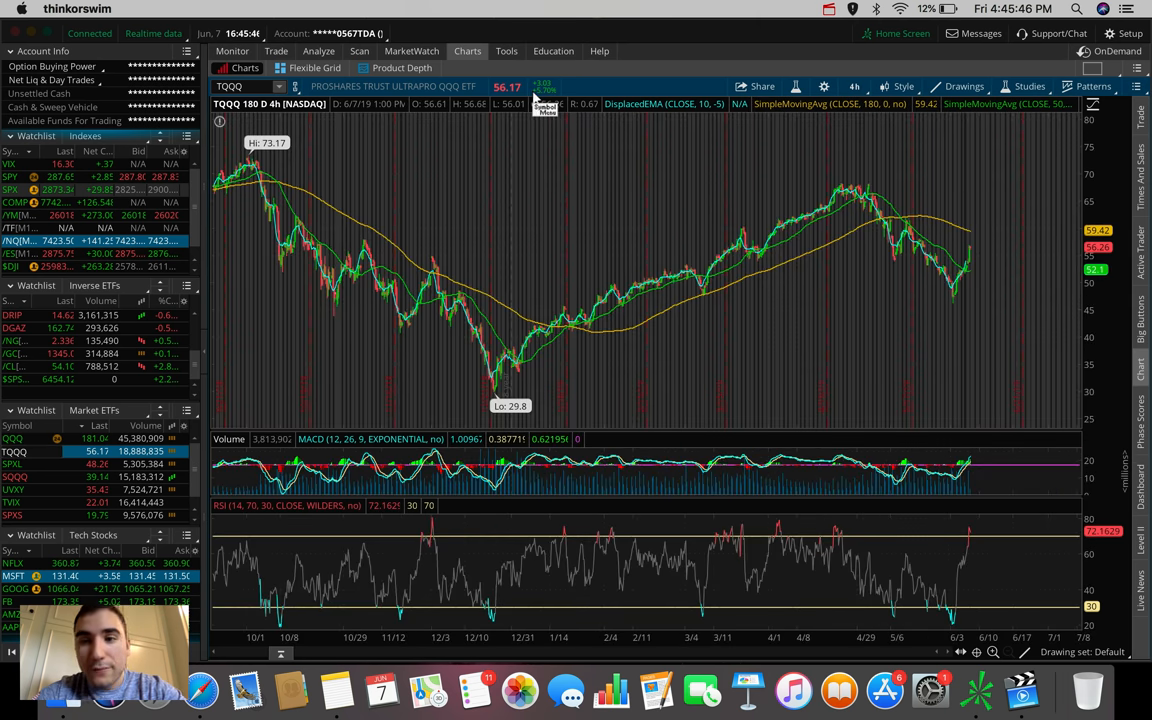
pyautogui.moveTo(575, 127)
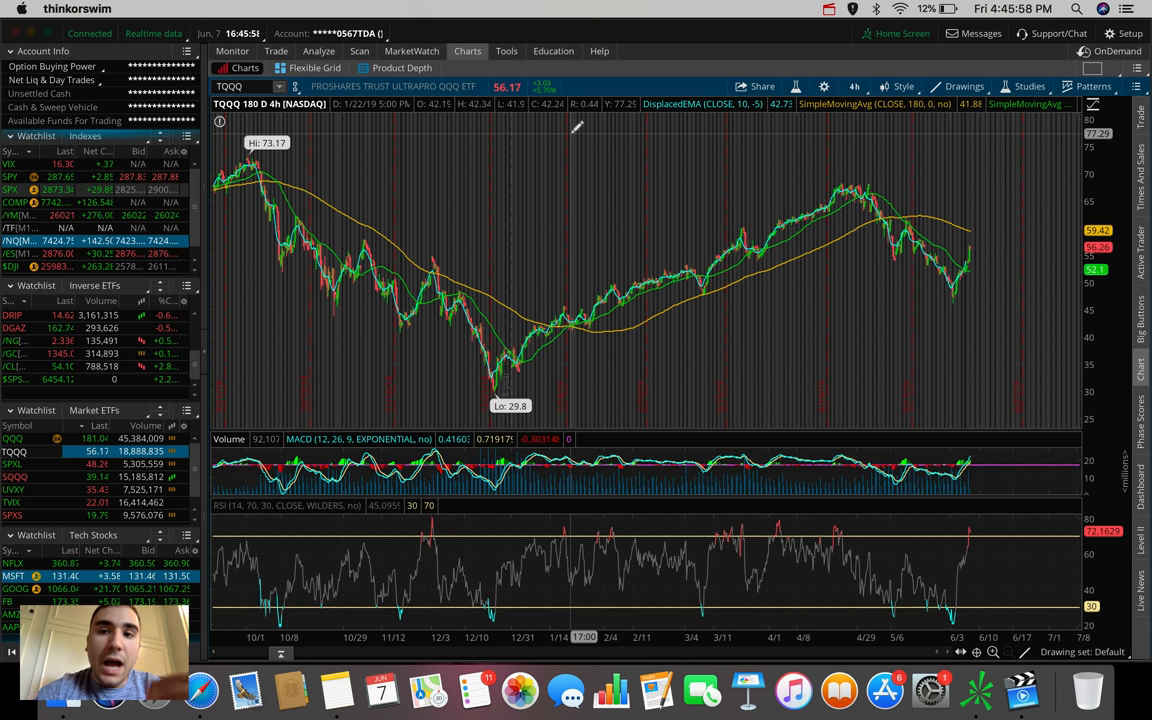
# Switch the /NQ chart to the 1 D : 1m time frame.
pyautogui.click(855, 86)
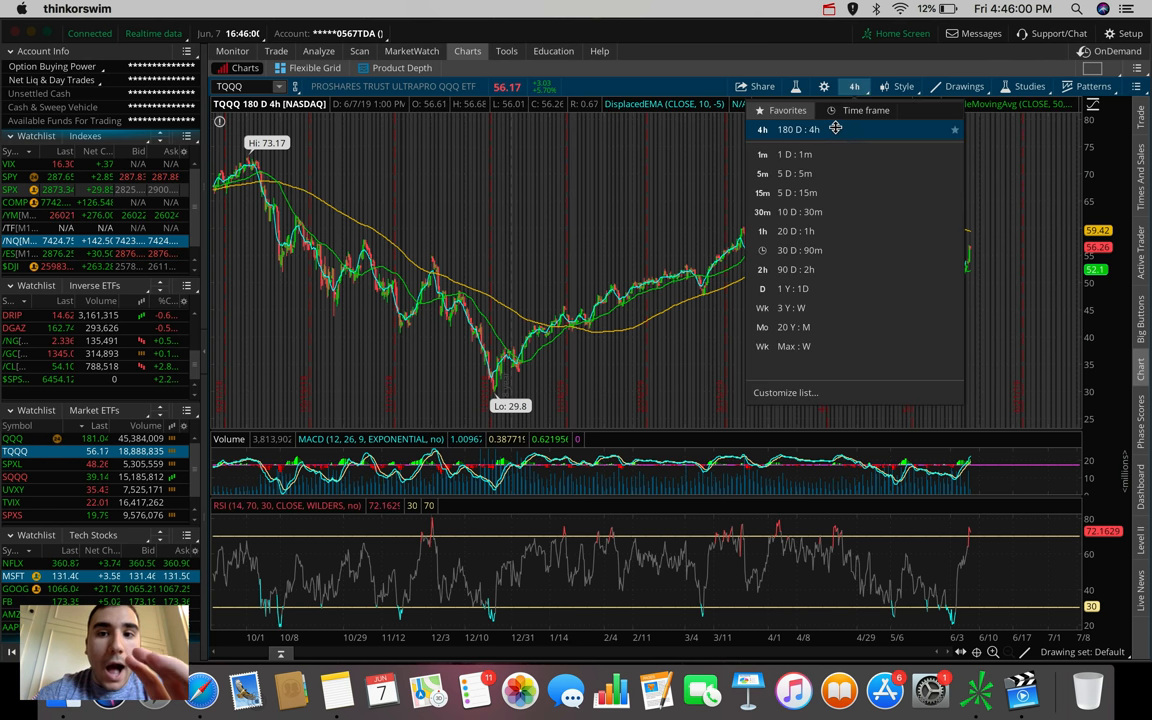
pyautogui.click(793, 154)
pyautogui.write('/NQ')
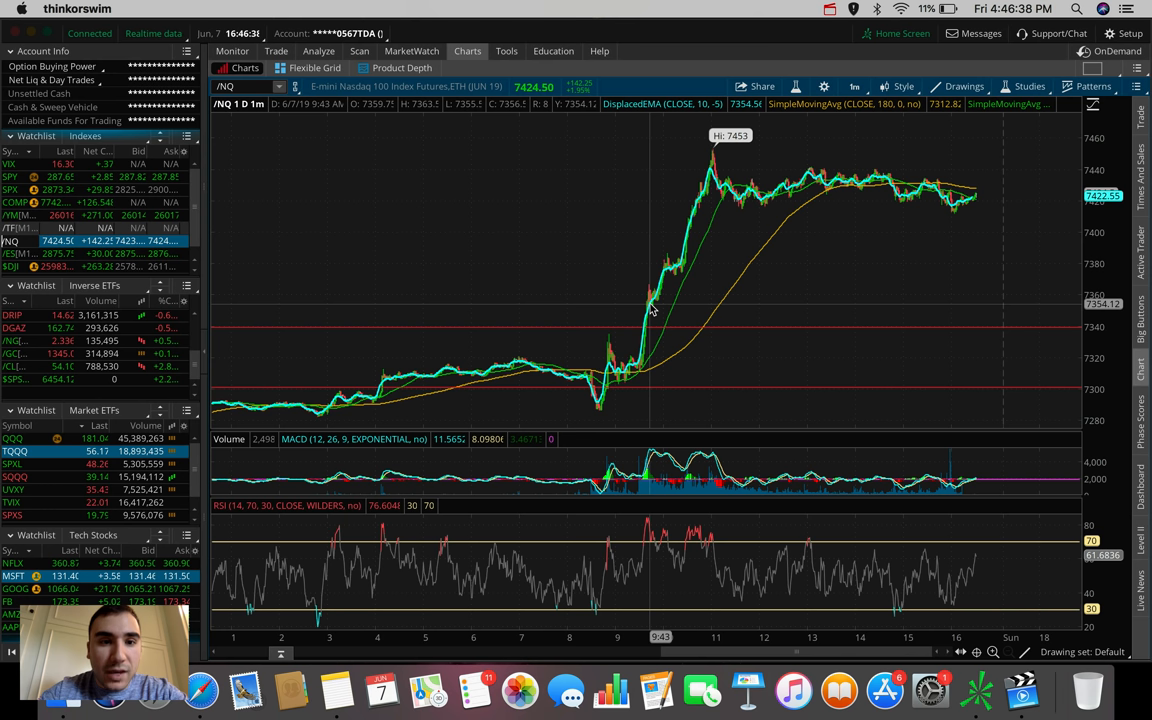
pyautogui.moveTo(643, 368)
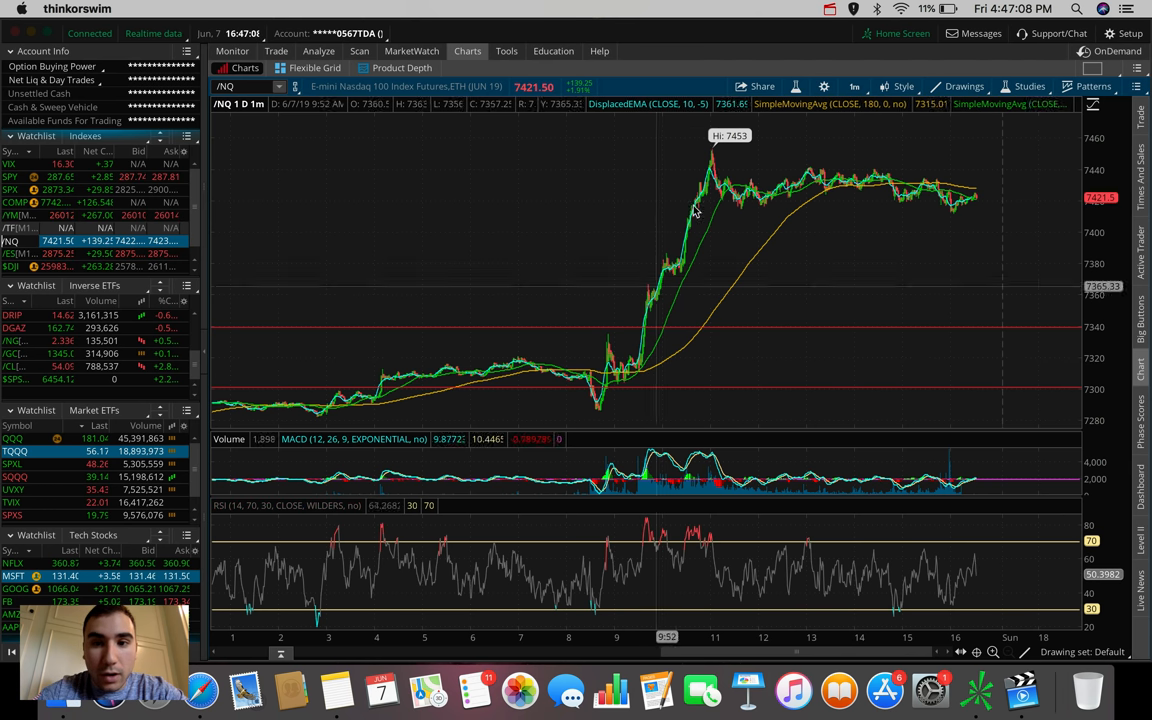
pyautogui.moveTo(650, 360)
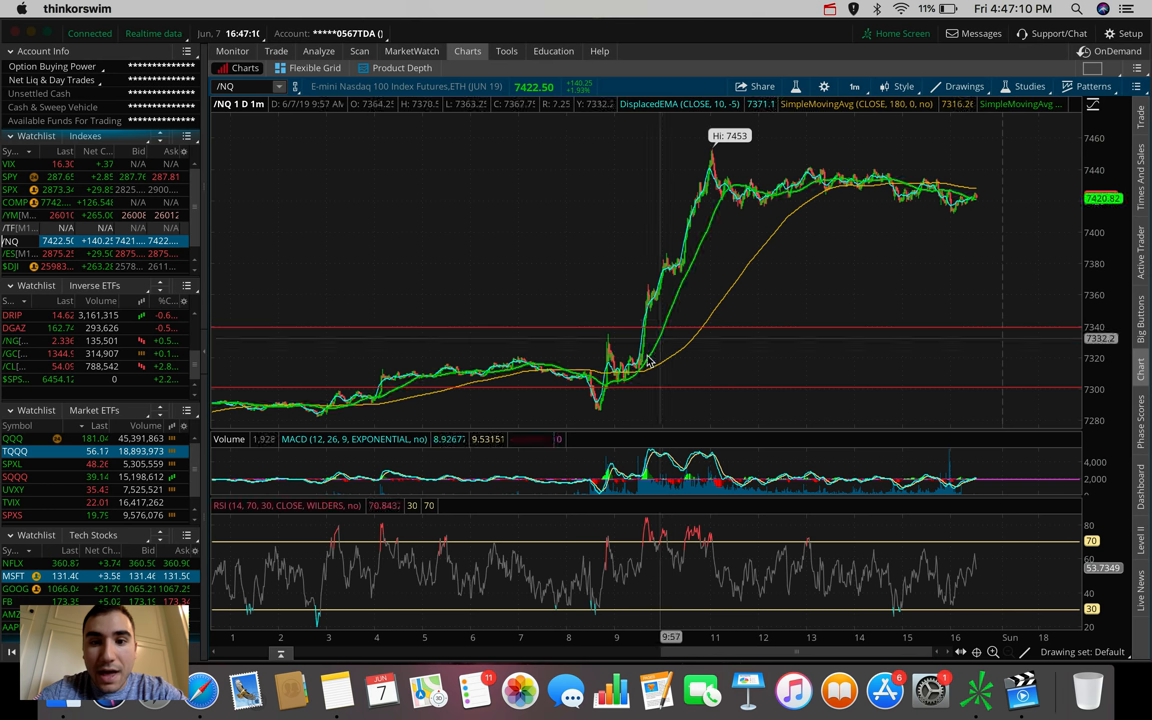
pyautogui.moveTo(648, 362)
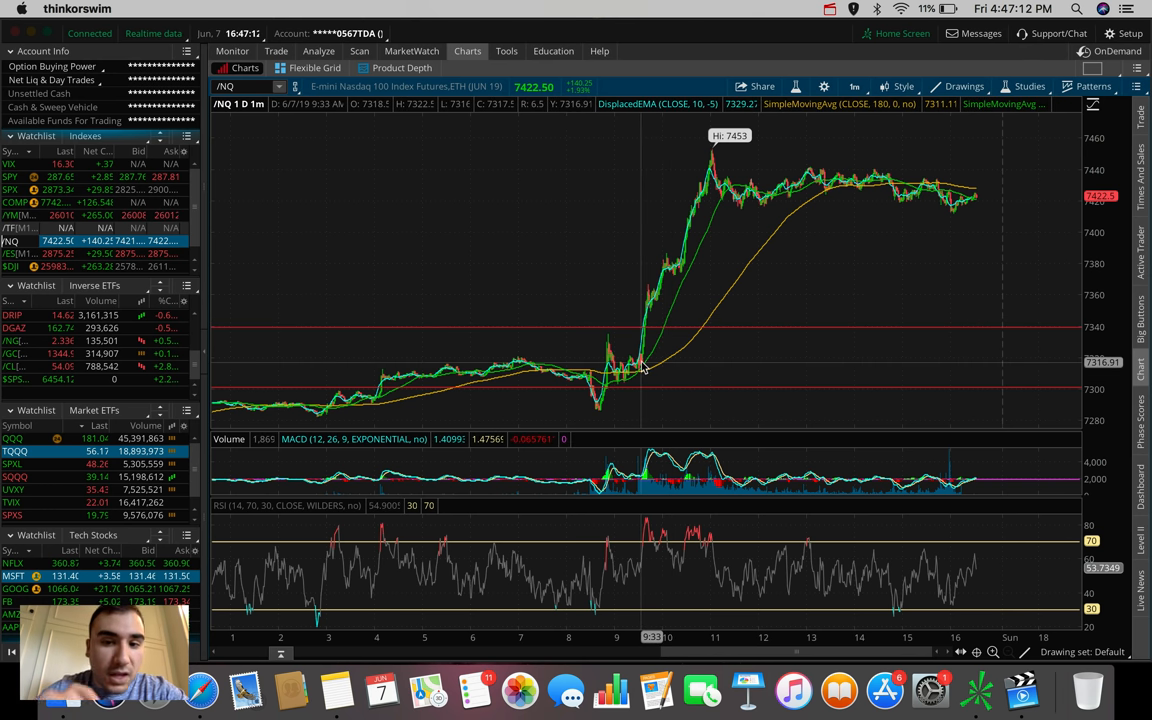
pyautogui.moveTo(640, 363); pyautogui.dragTo(615, 170)
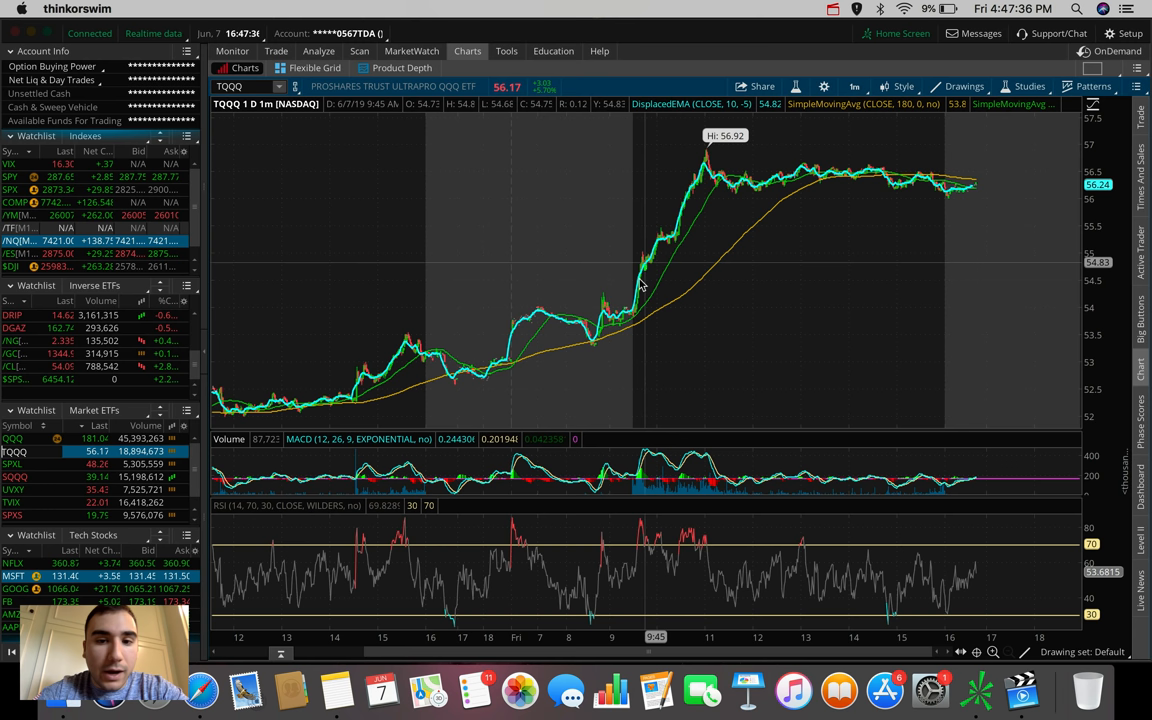
pyautogui.moveTo(645, 318)
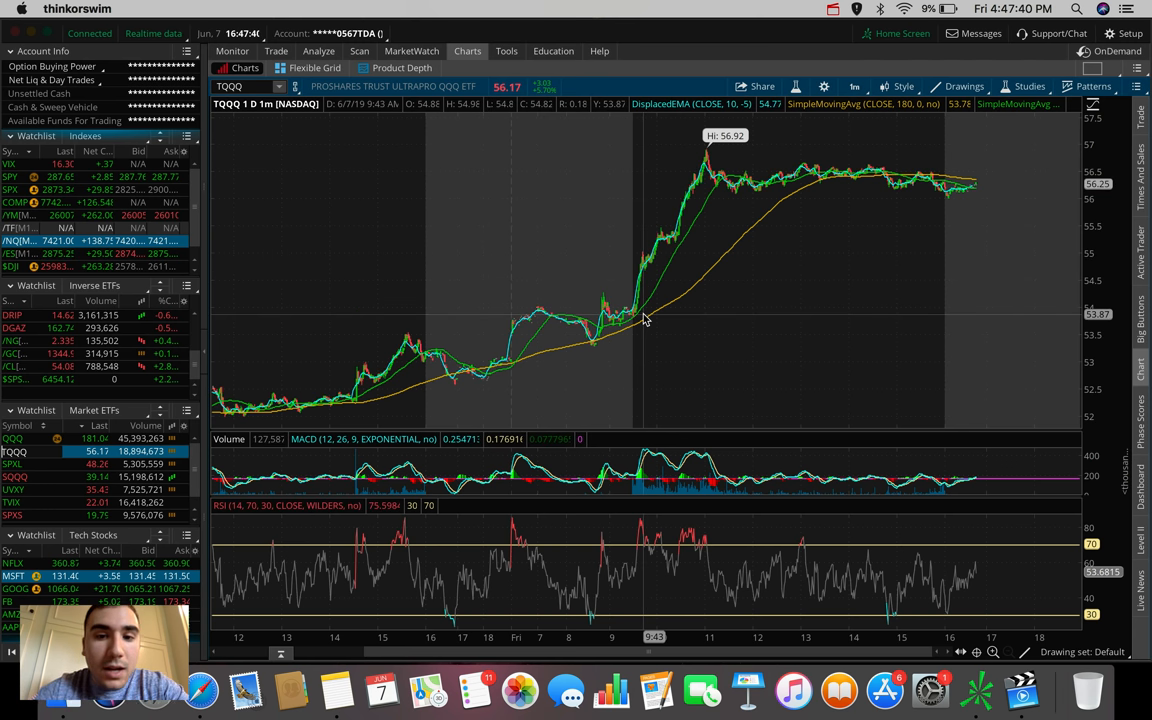
pyautogui.moveTo(642, 290)
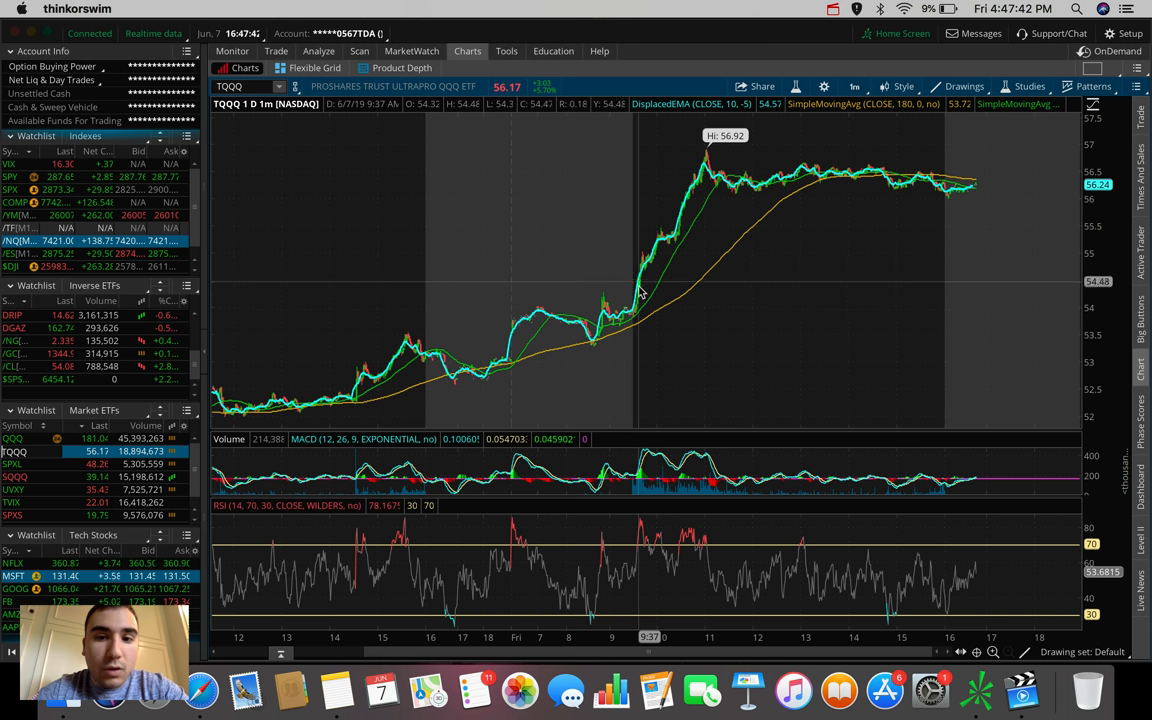
pyautogui.moveTo(640, 291)
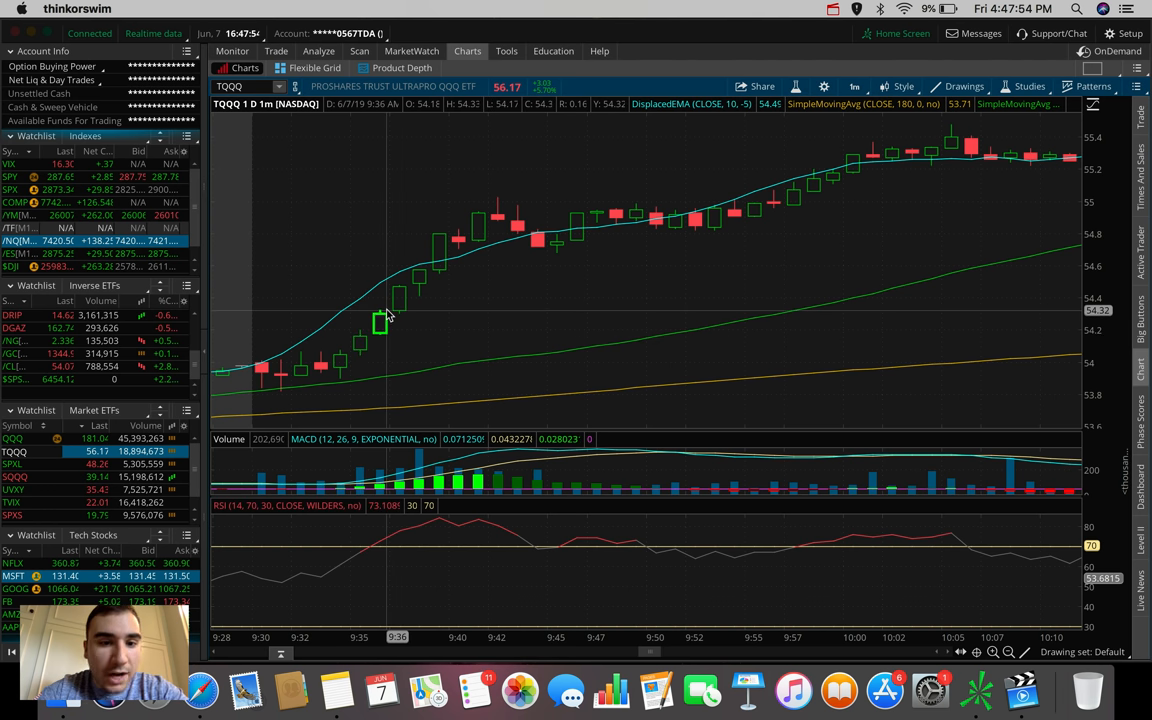
pyautogui.moveTo(466, 237)
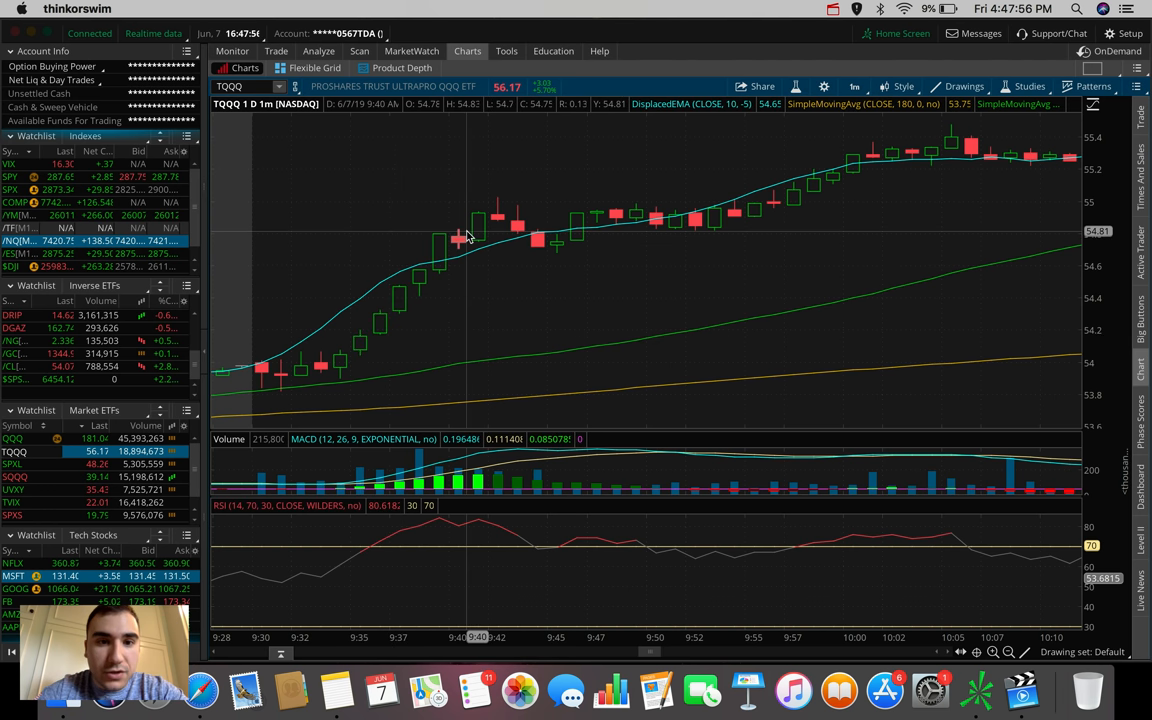
pyautogui.moveTo(557, 245)
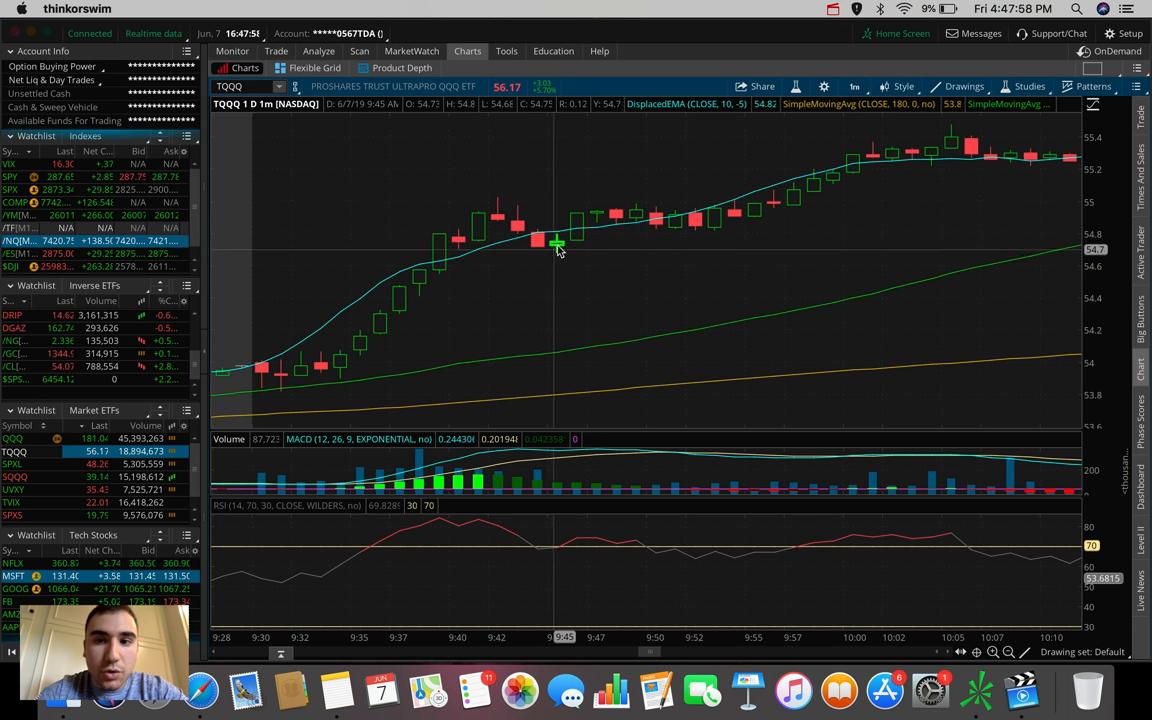
pyautogui.moveTo(577, 227)
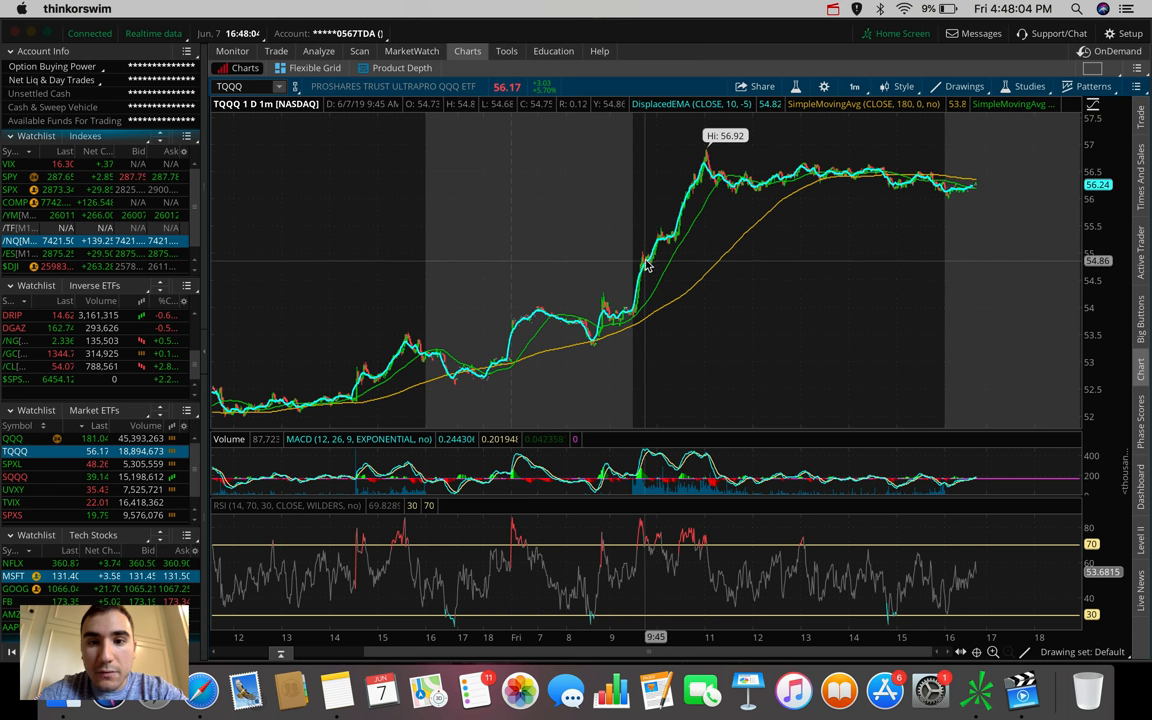
pyautogui.moveTo(658, 248)
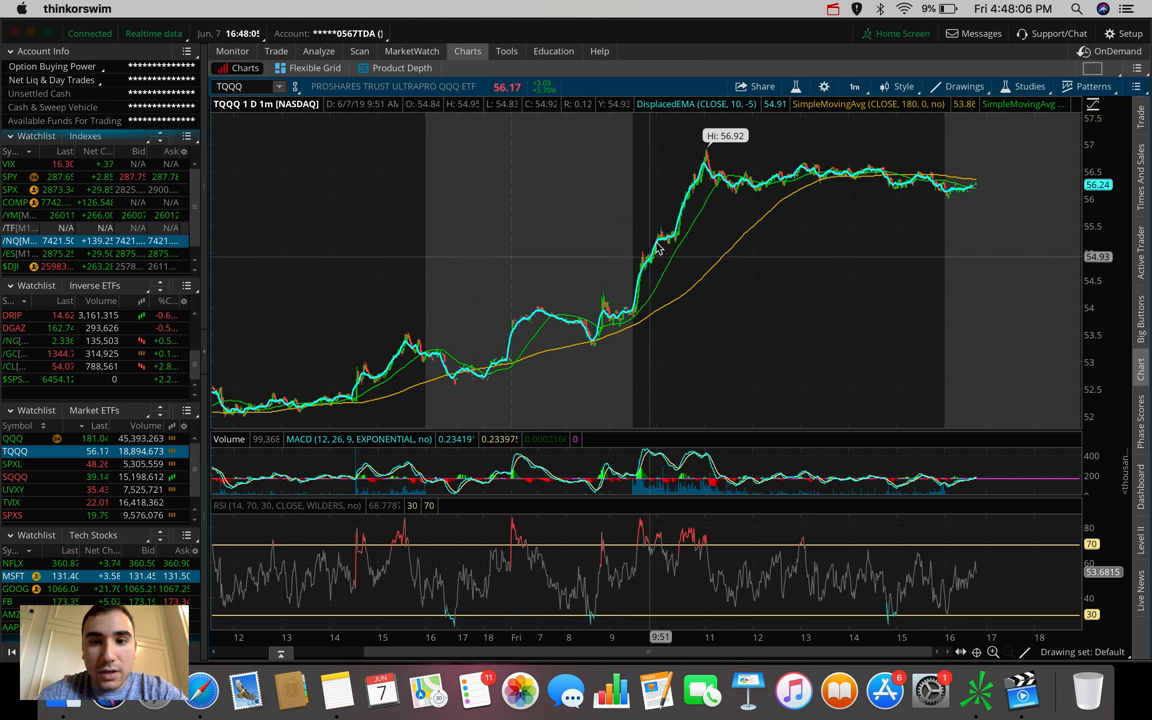
pyautogui.moveTo(695, 228)
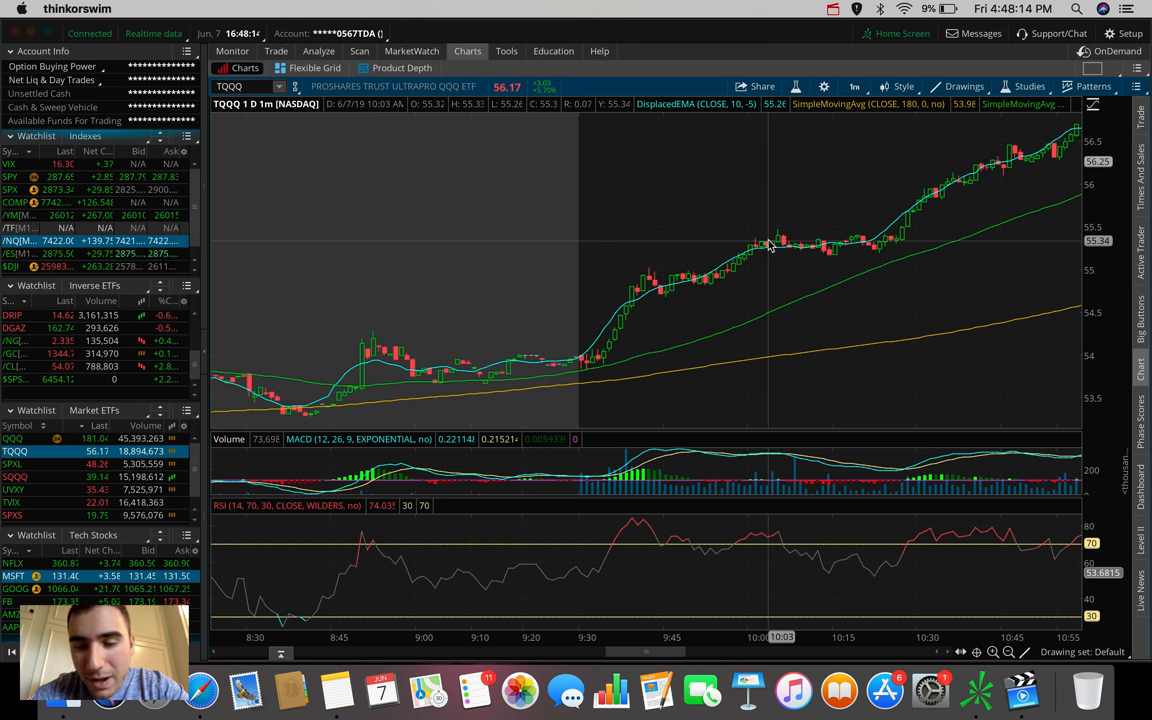
pyautogui.moveTo(672, 280)
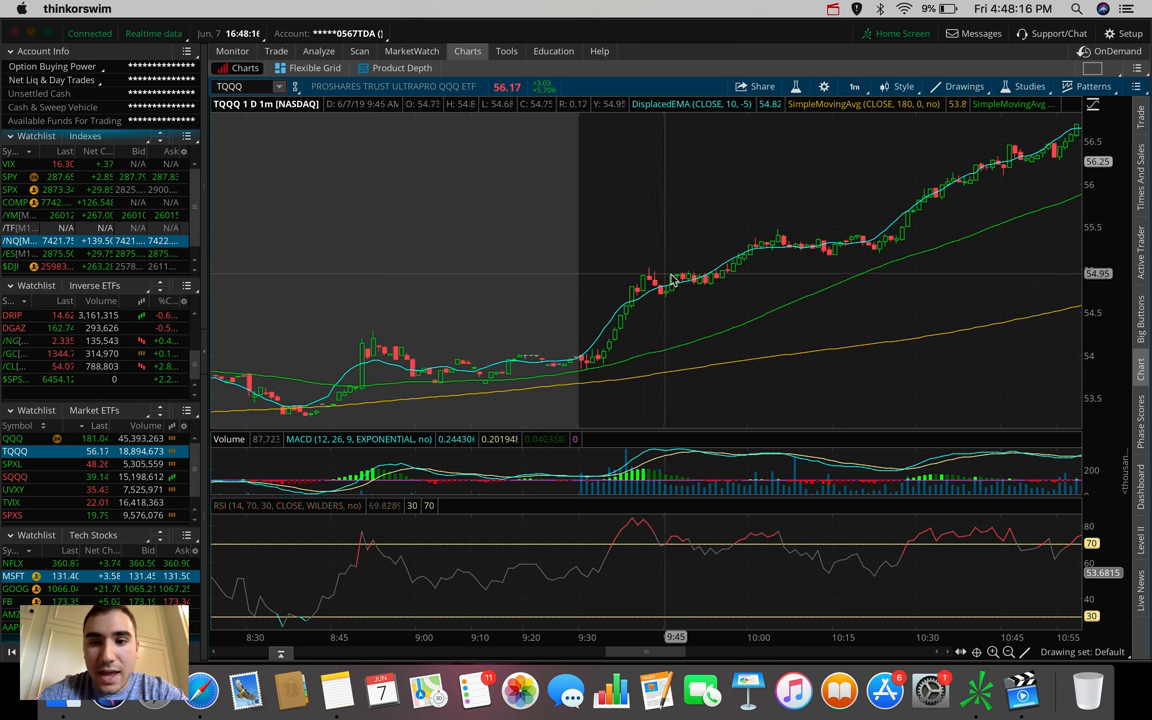
pyautogui.moveTo(663, 289)
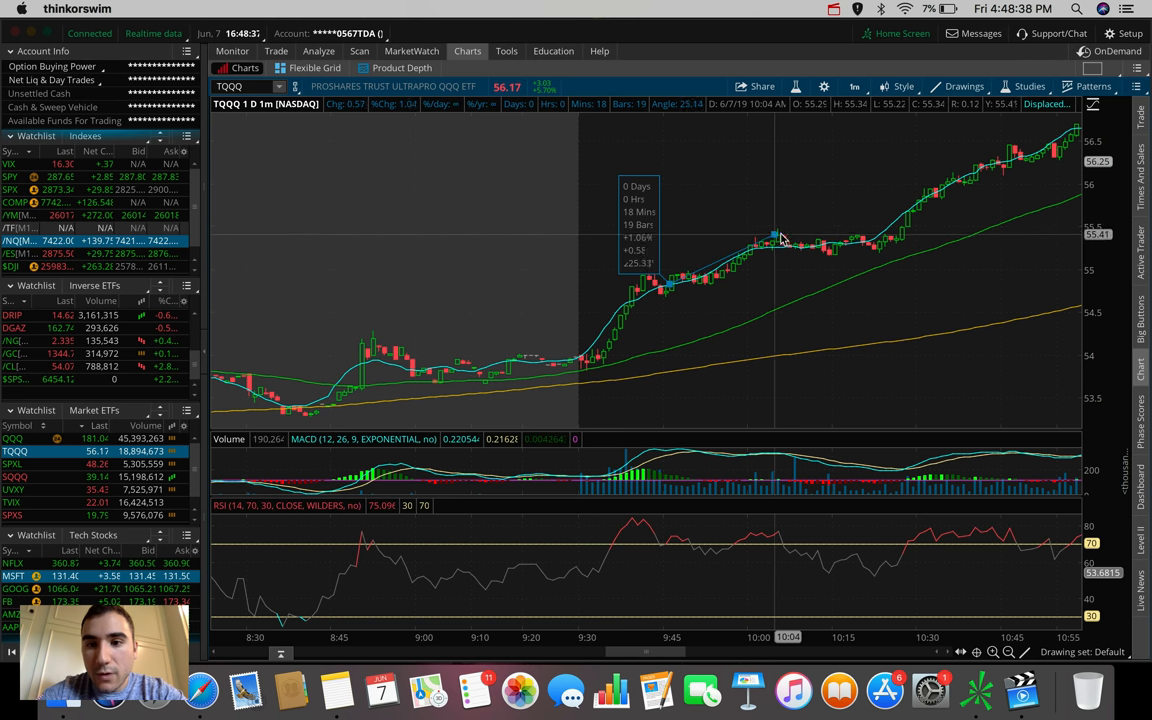
pyautogui.moveTo(780, 240)
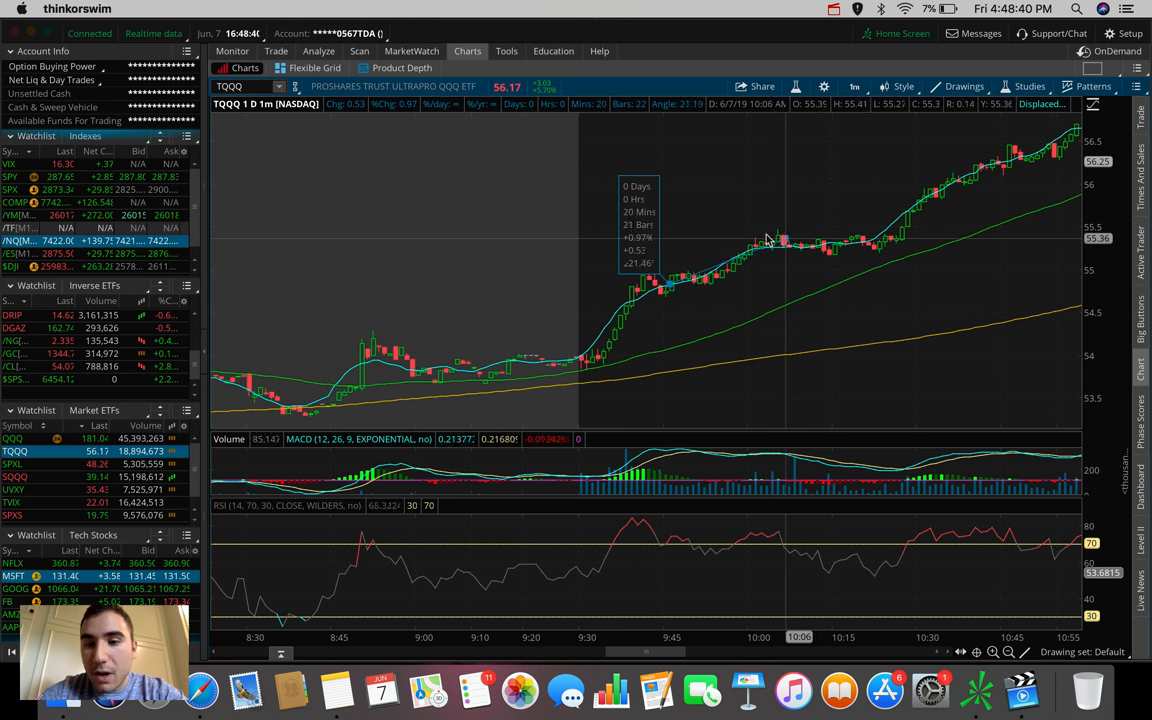
pyautogui.moveTo(795, 243)
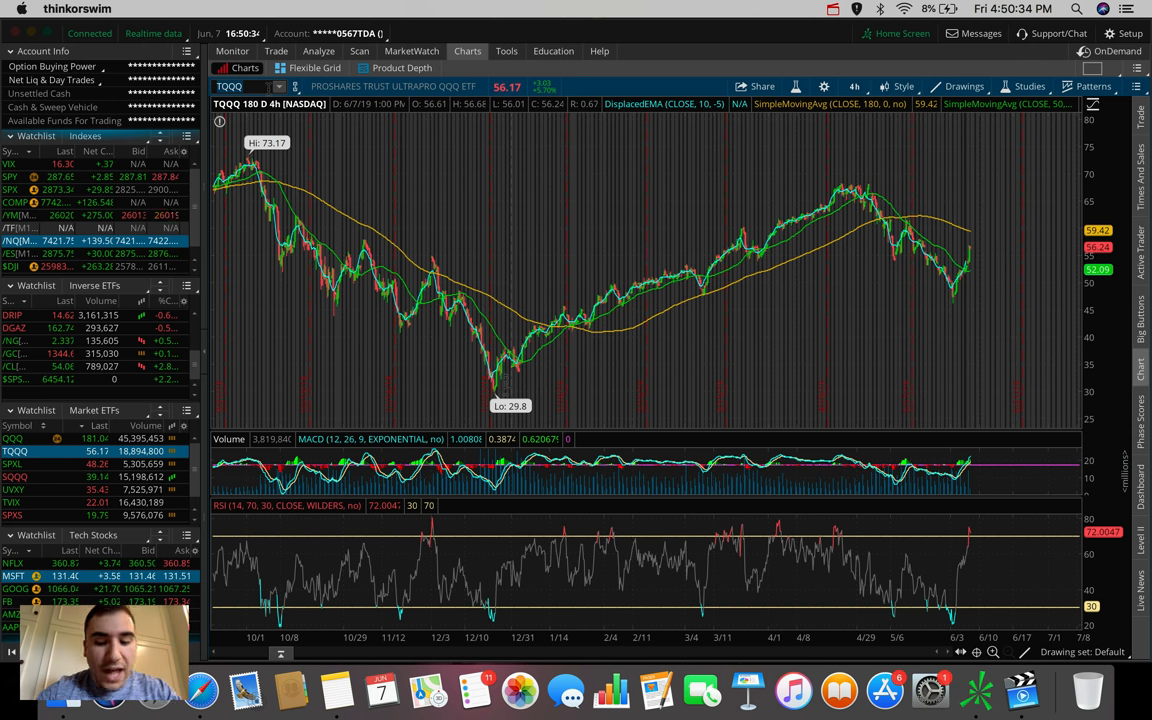
# Load MSFT from the Tech Stocks watchlist and view it at 5 D : 5m, then 20 Y : M.
pyautogui.click(14, 576)
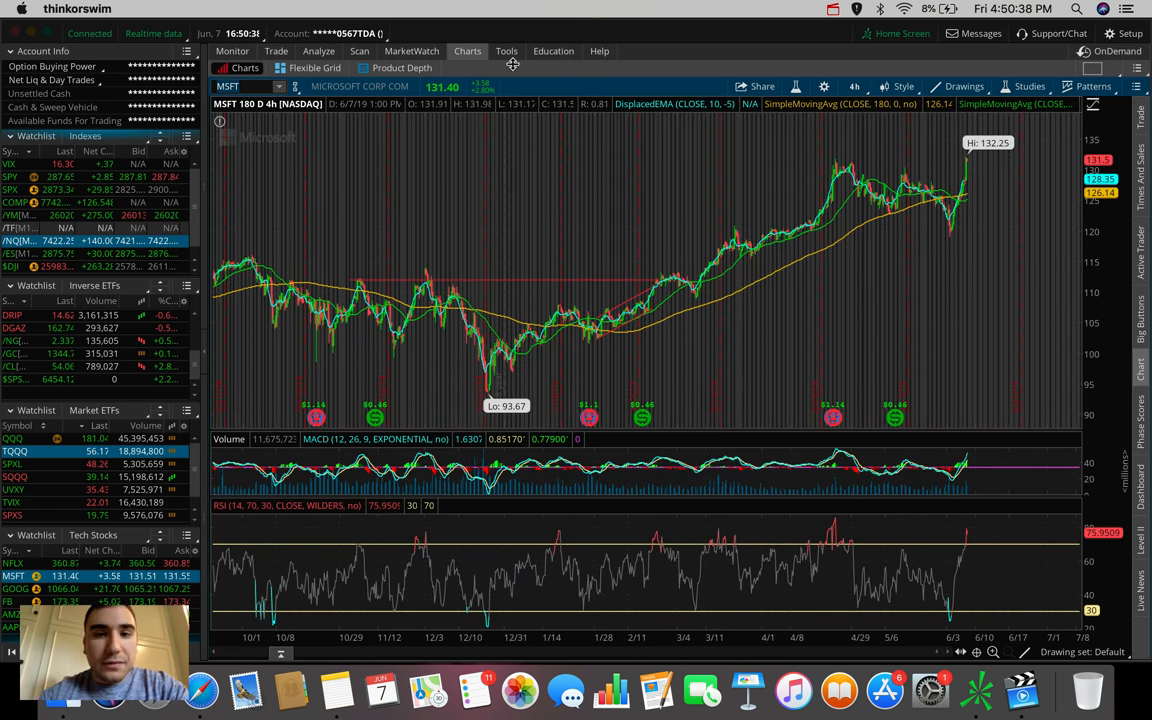
pyautogui.moveTo(945, 230)
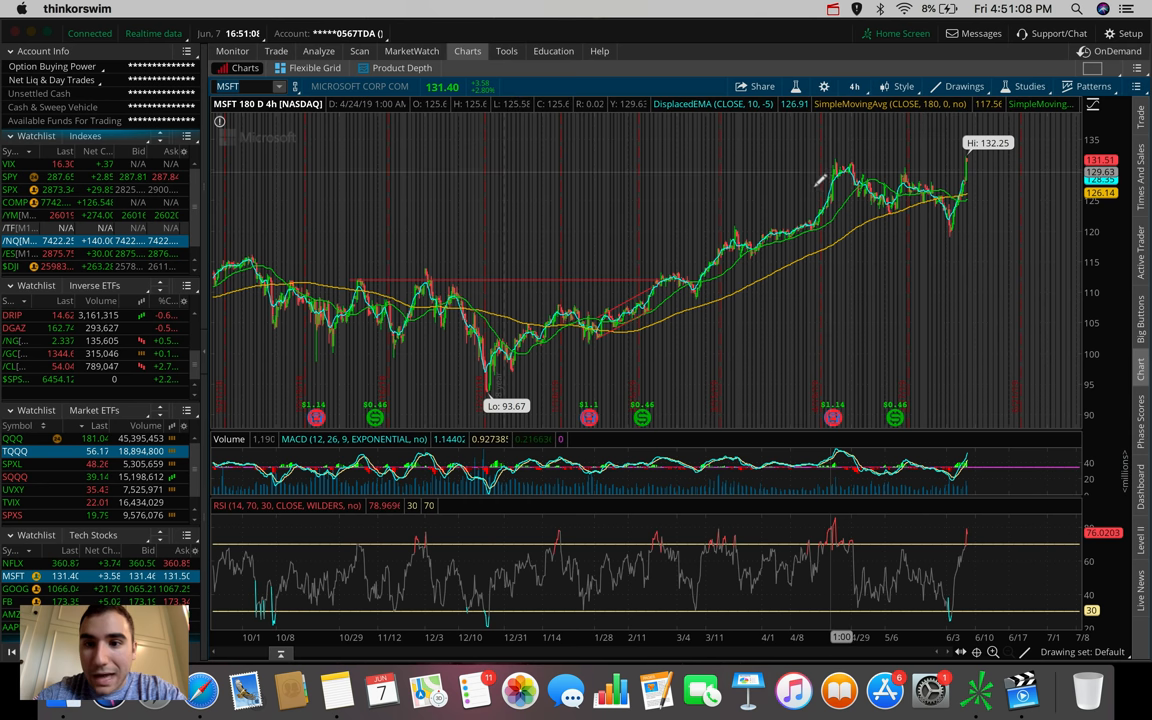
pyautogui.click(854, 86)
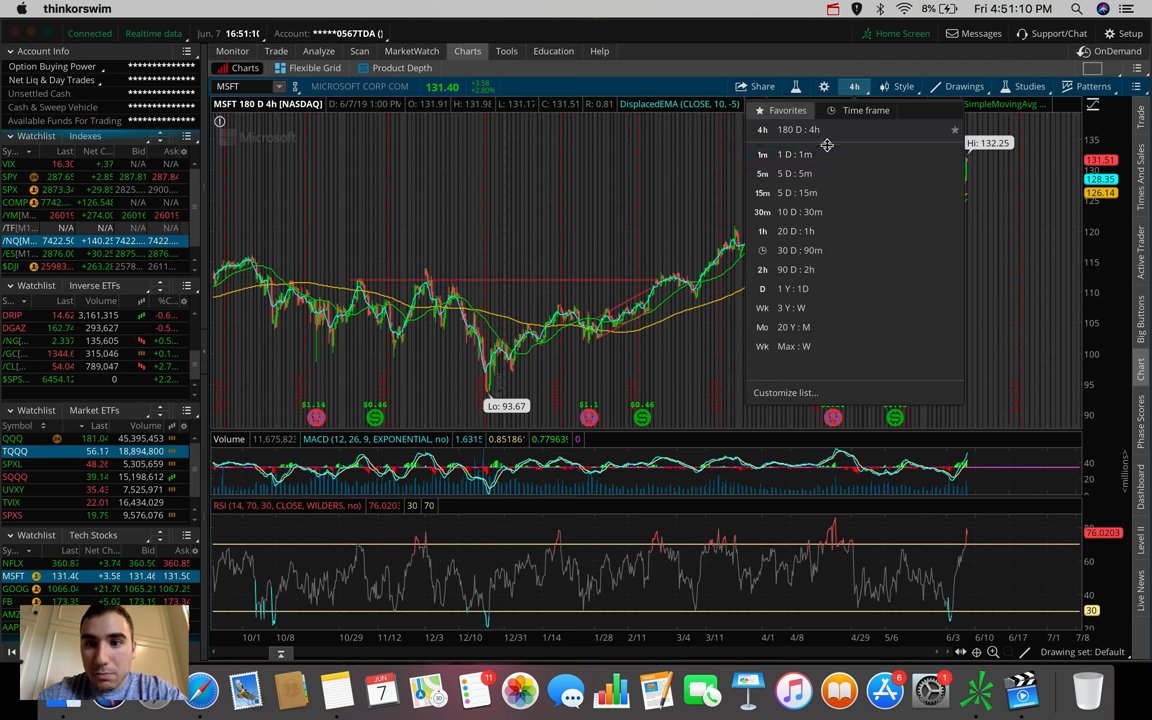
pyautogui.click(795, 173)
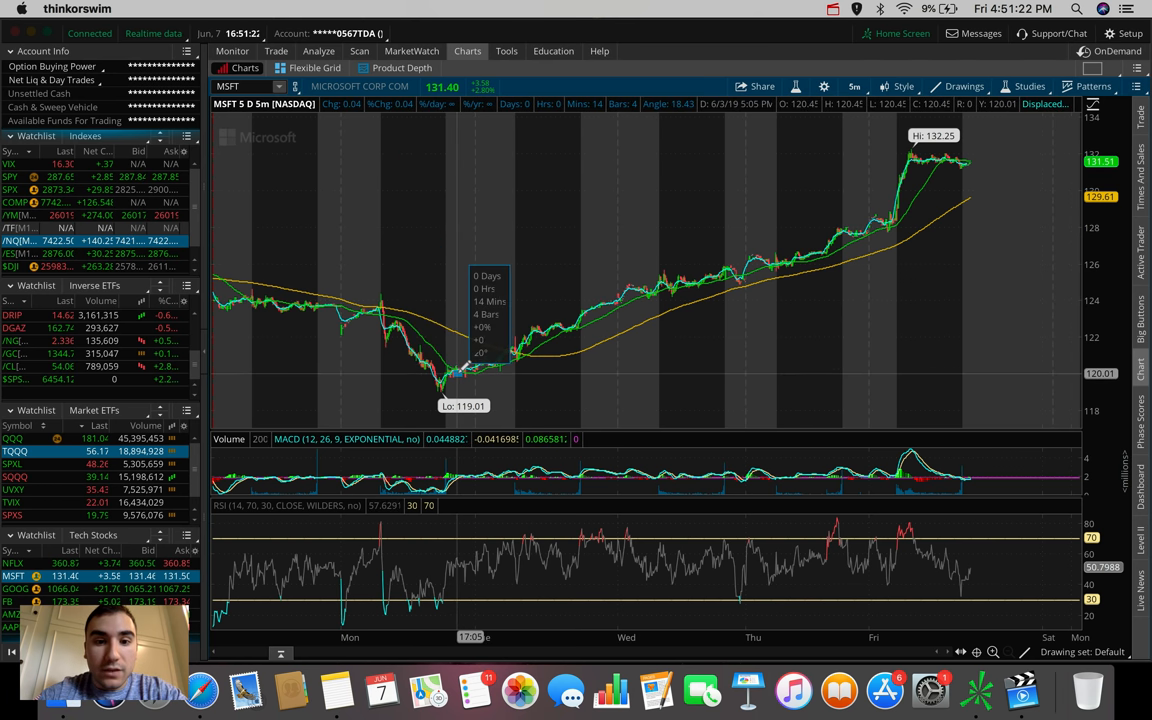
pyautogui.click(854, 86)
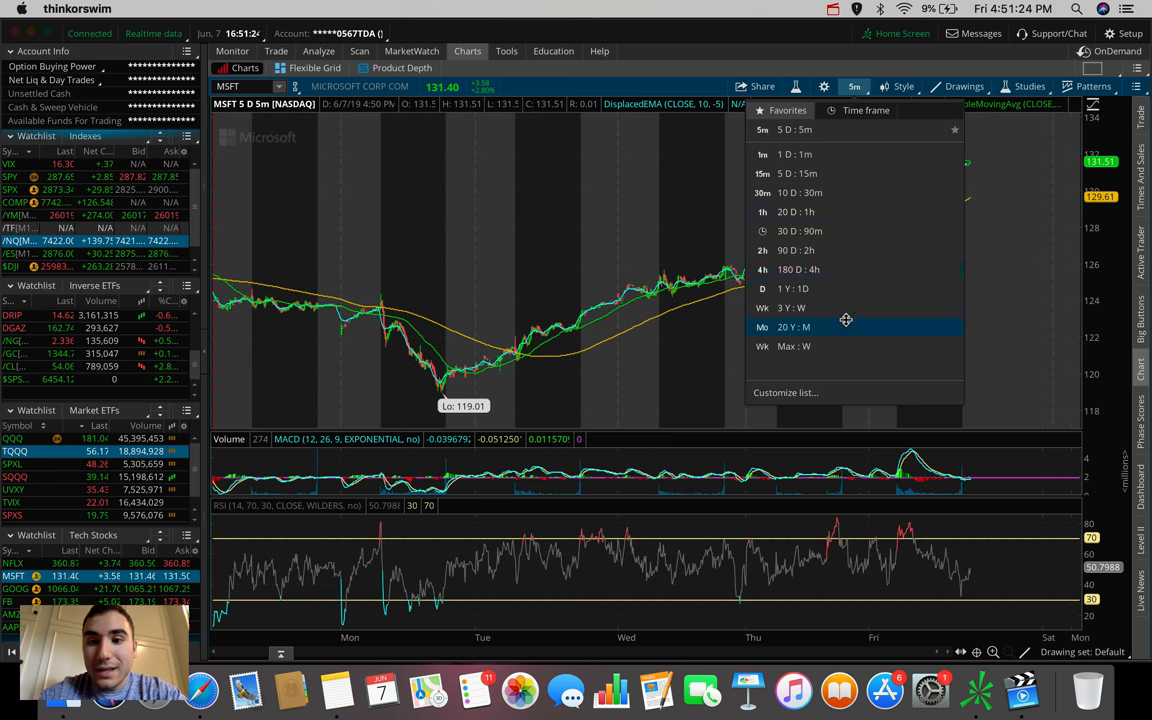
pyautogui.click(791, 327)
pyautogui.write('V')
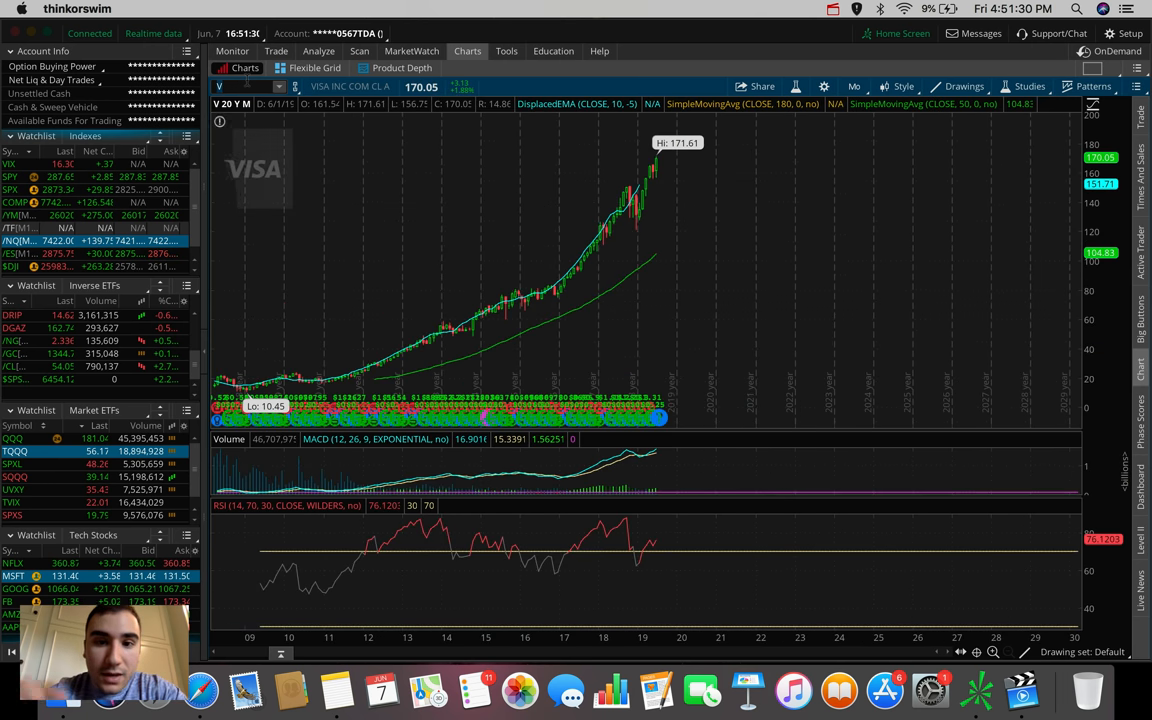
pyautogui.moveTo(665, 135)
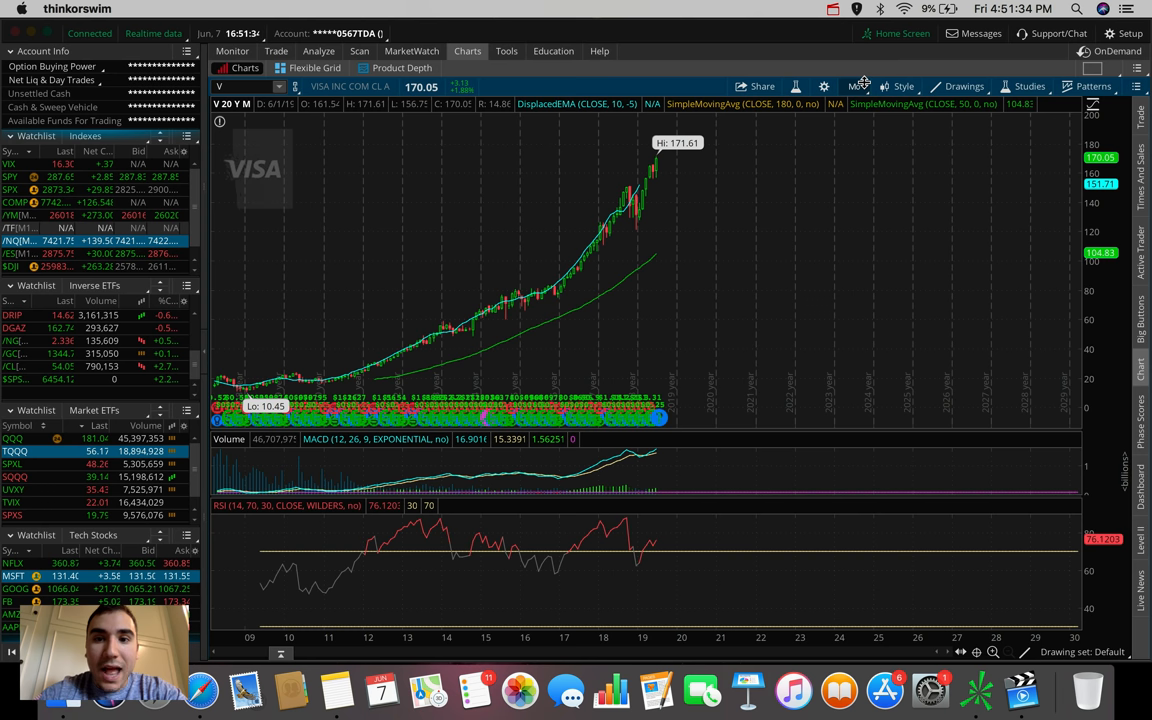
# Set Visa to 5 D : 5m and measure two recent price swings, including one near Tuesday's open.
pyautogui.click(855, 86)
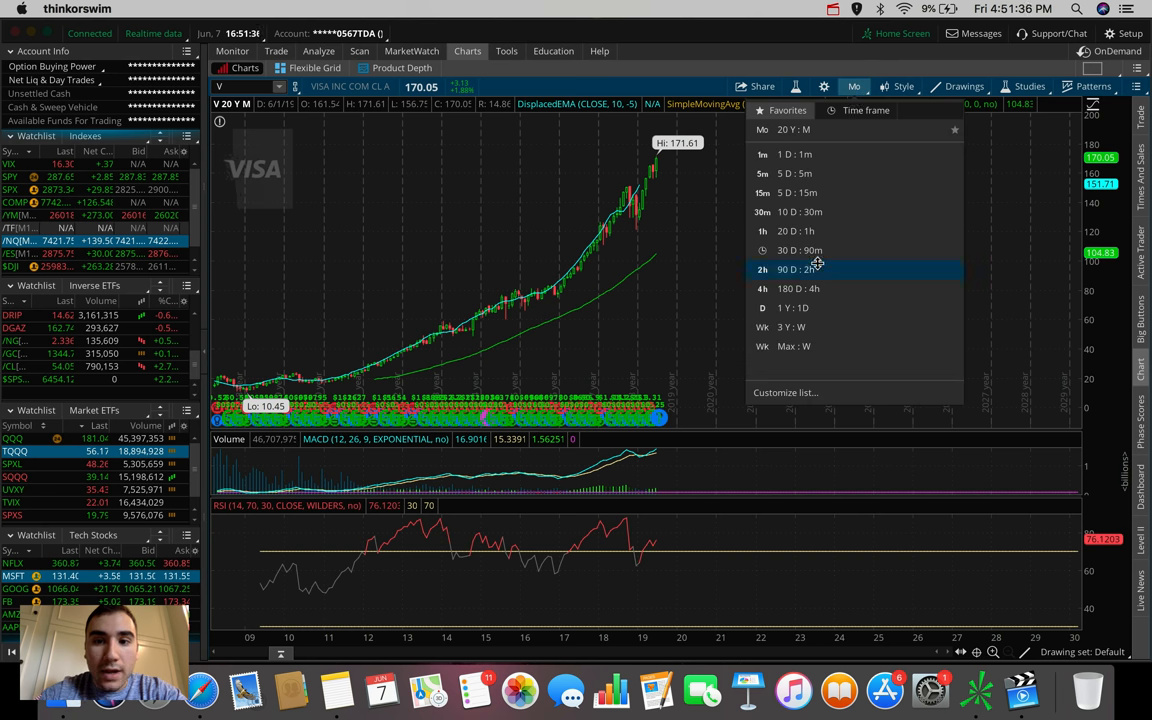
pyautogui.click(797, 288)
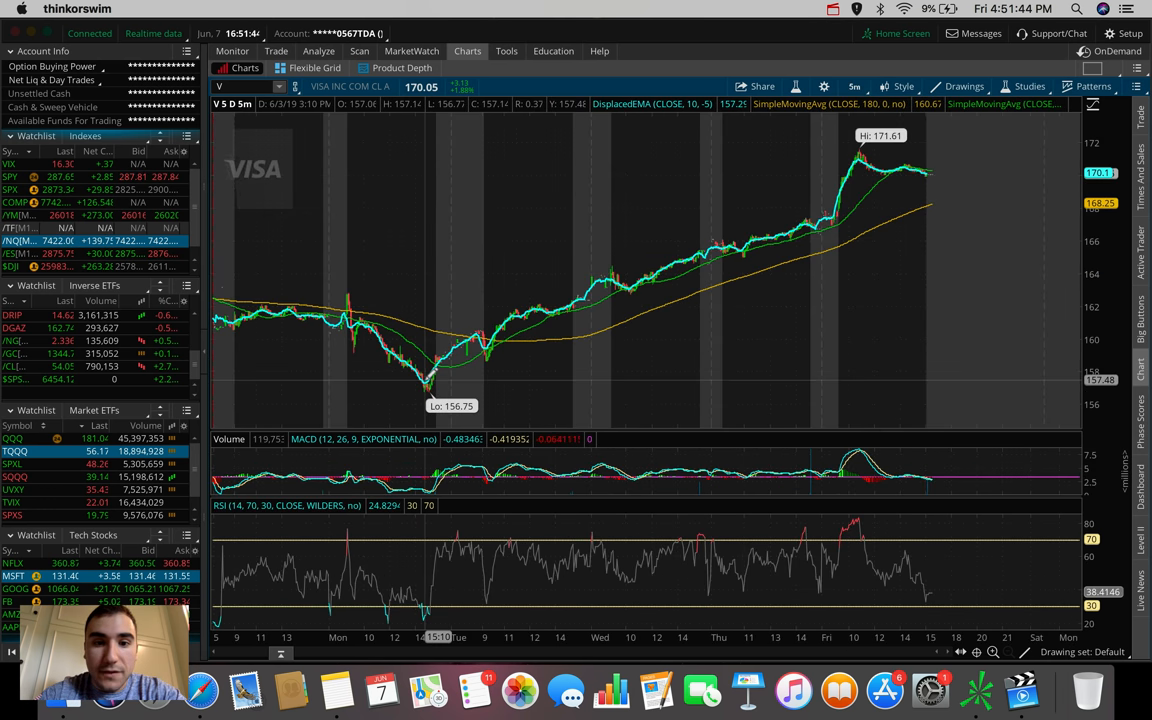
pyautogui.moveTo(425, 382); pyautogui.dragTo(485, 355)
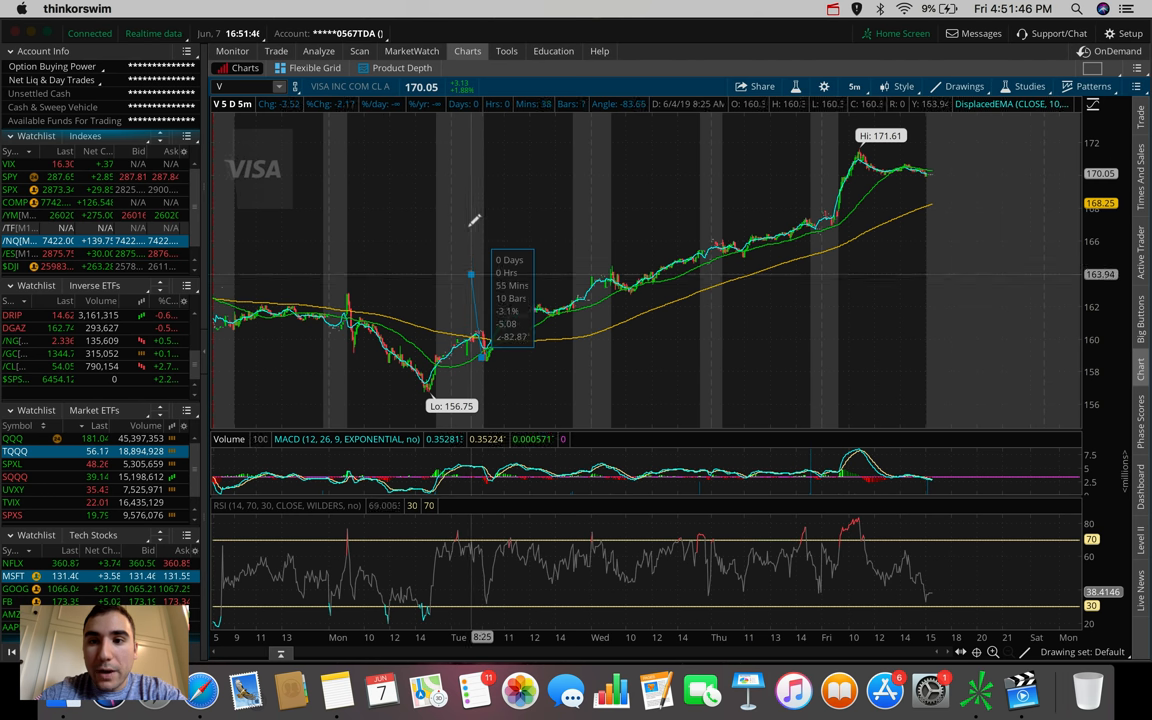
pyautogui.moveTo(470, 273); pyautogui.dragTo(442, 150)
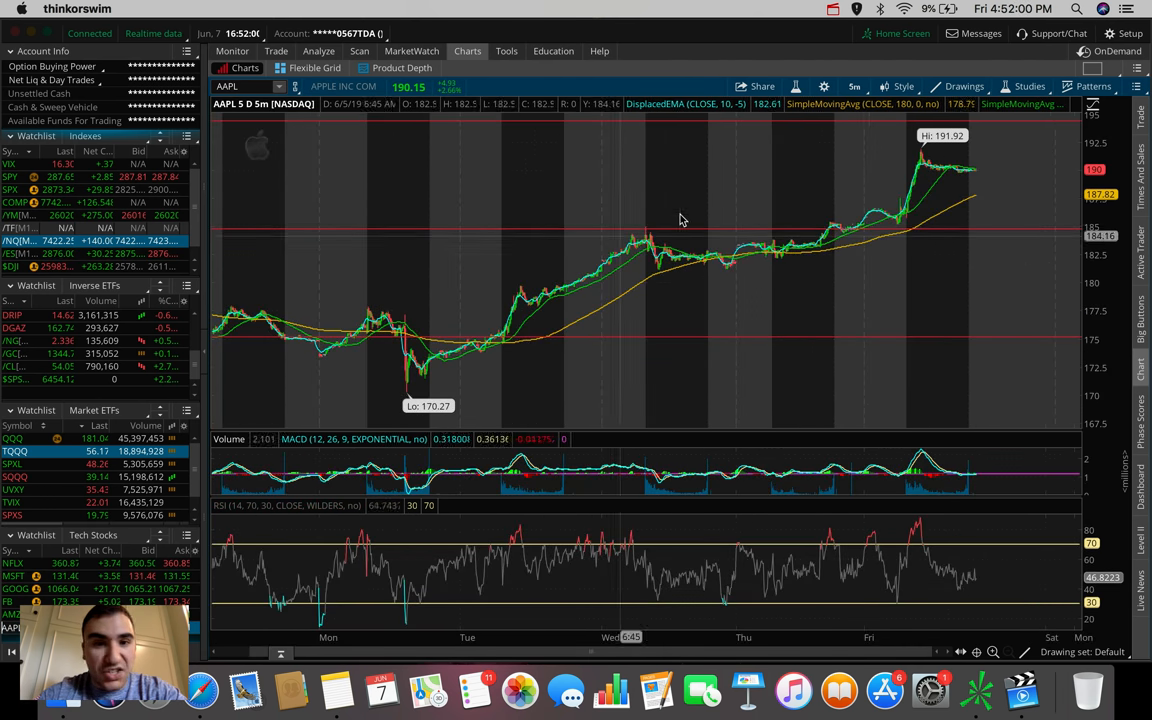
pyautogui.moveTo(445, 367)
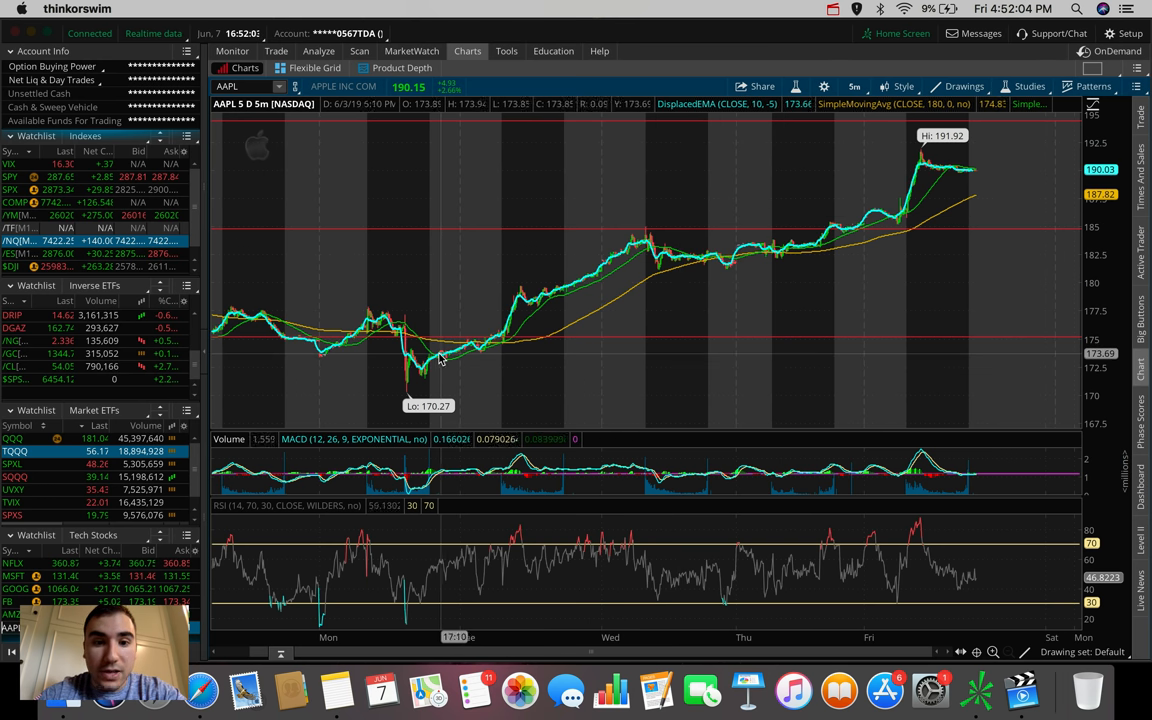
# Measure Apple's move off Monday's low: 47 bars, about 8.82%.
pyautogui.moveTo(403, 165); pyautogui.dragTo(440, 360)
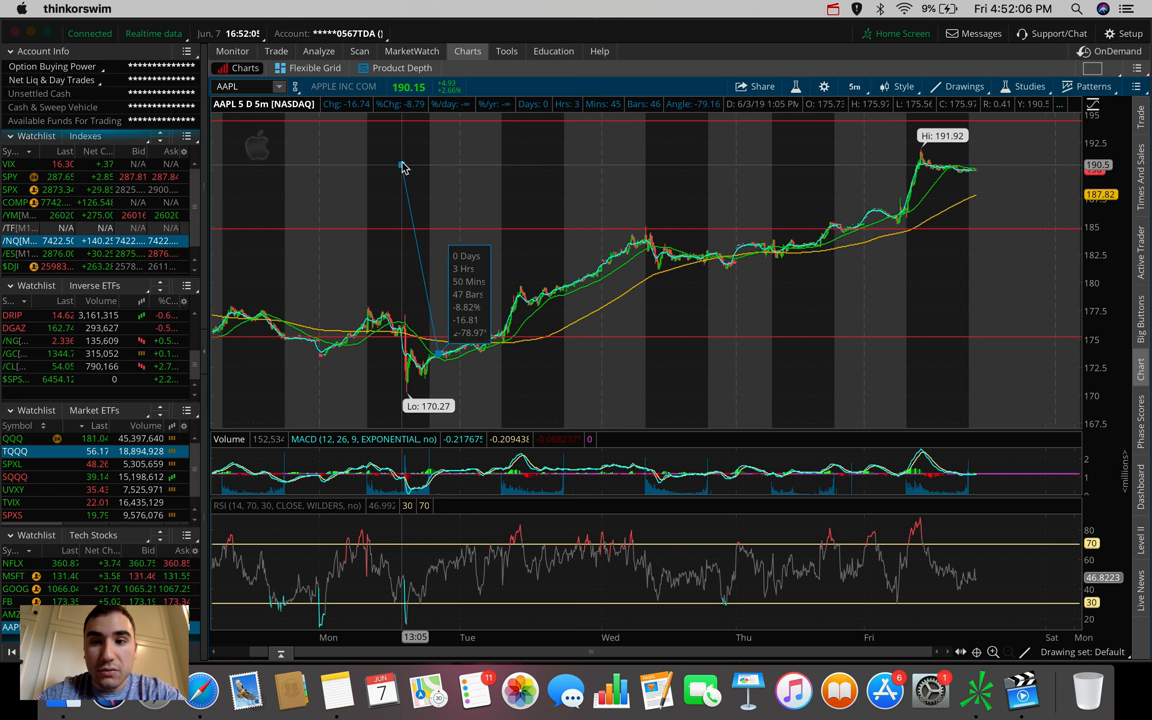
pyautogui.moveTo(415, 235)
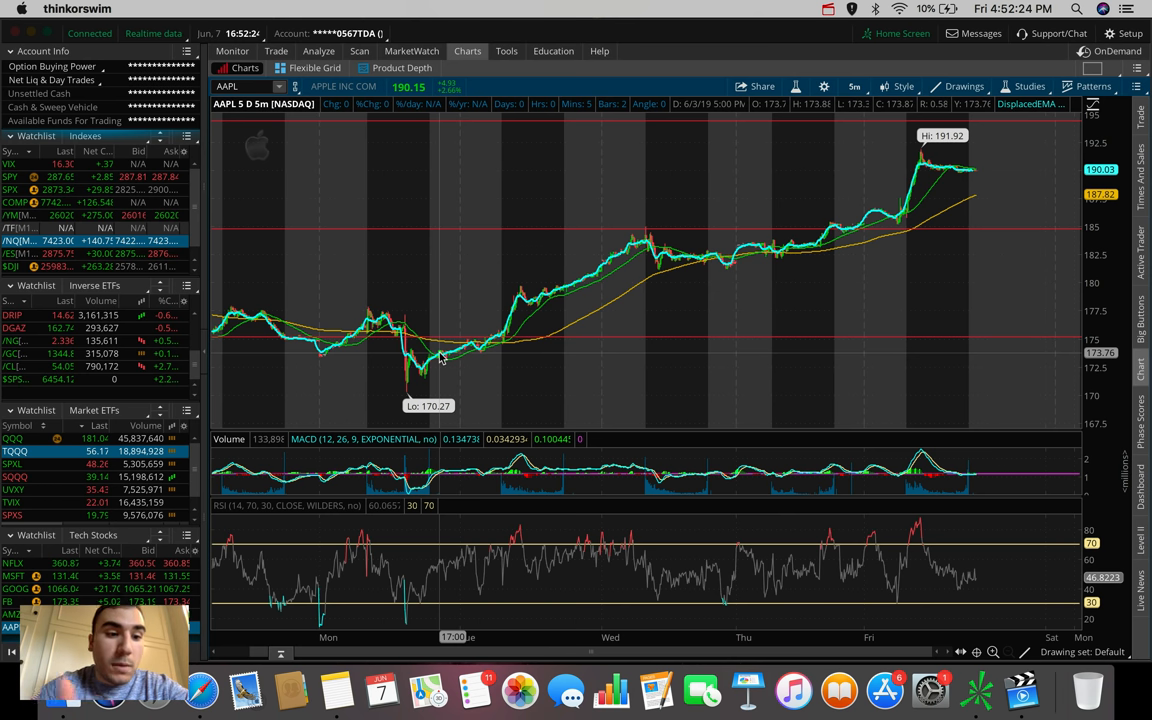
pyautogui.moveTo(440, 356)
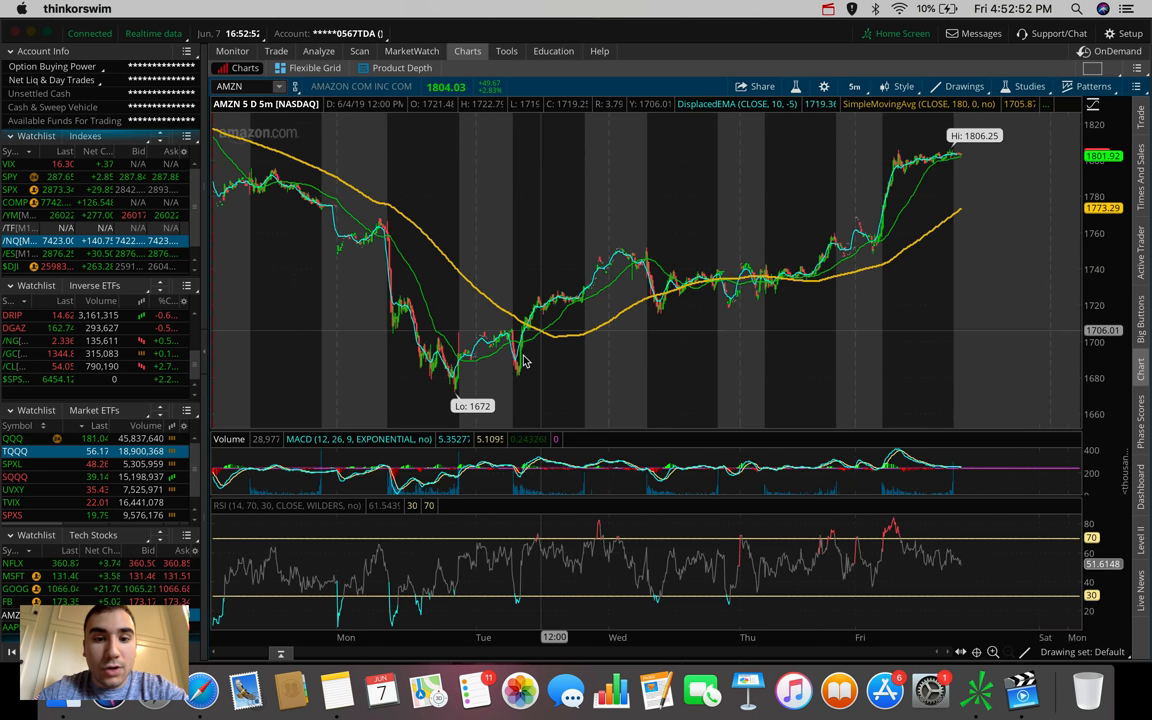
# Measure an Amazon price swing, then load KO and view it at 3 Y : W and 20 Y : M.
pyautogui.moveTo(453, 155); pyautogui.dragTo(512, 368)
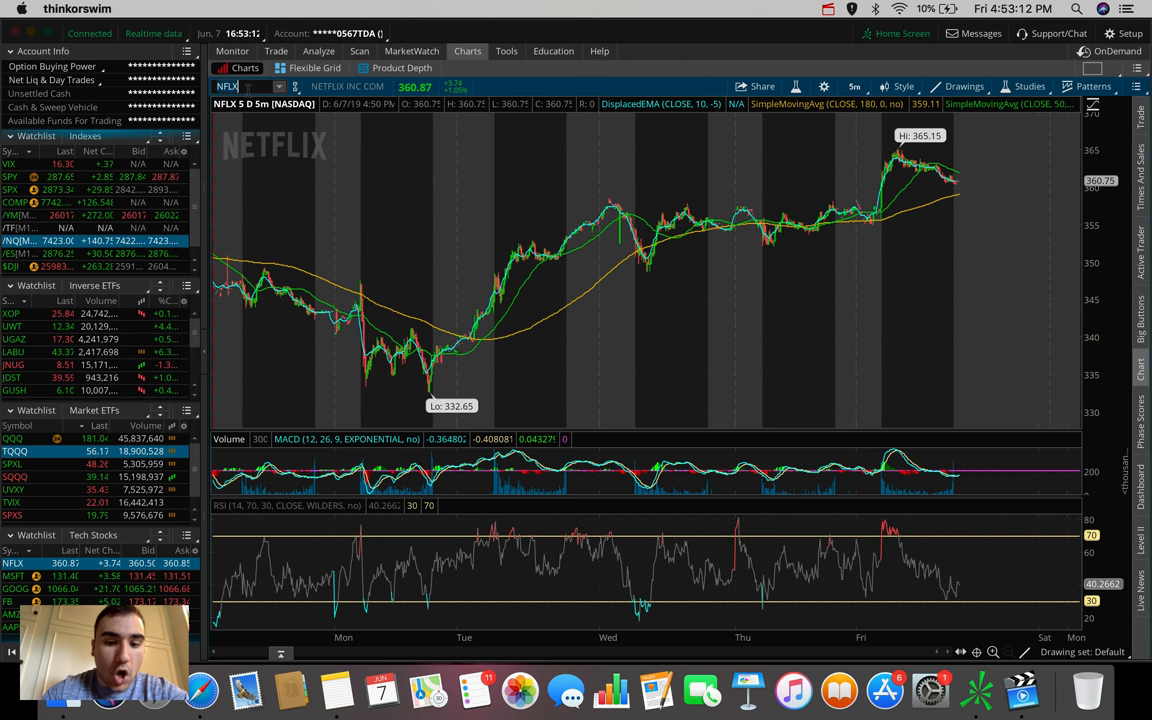
pyautogui.write('KO')
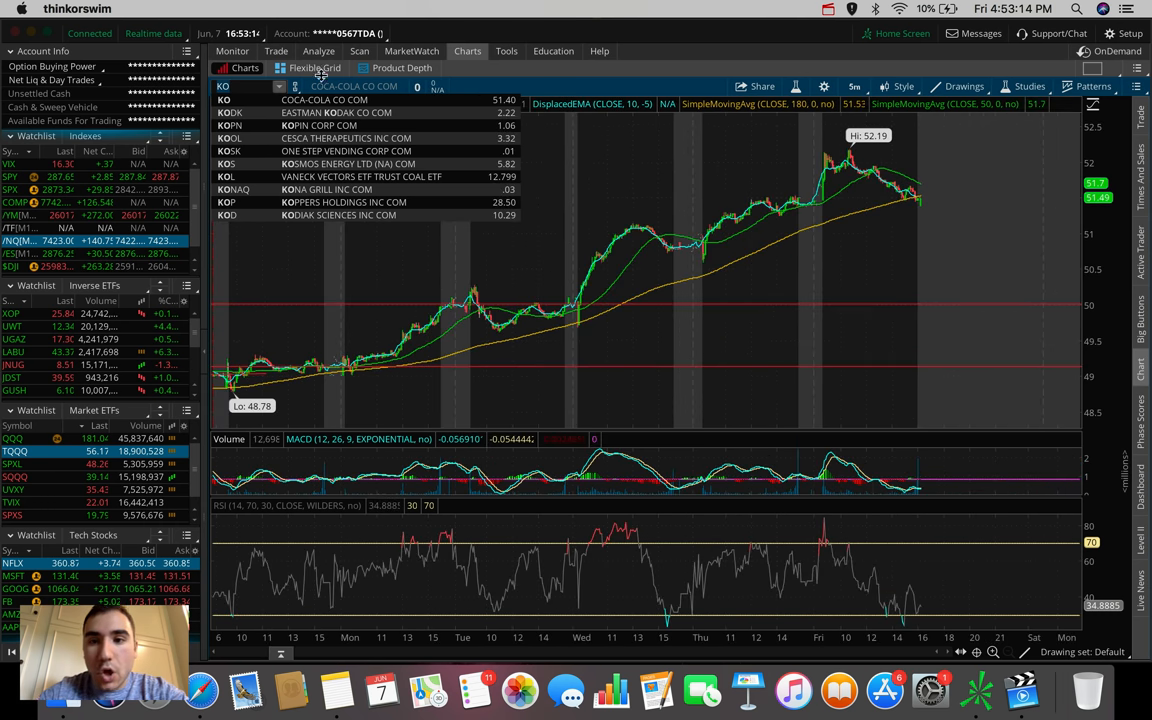
pyautogui.click(854, 86)
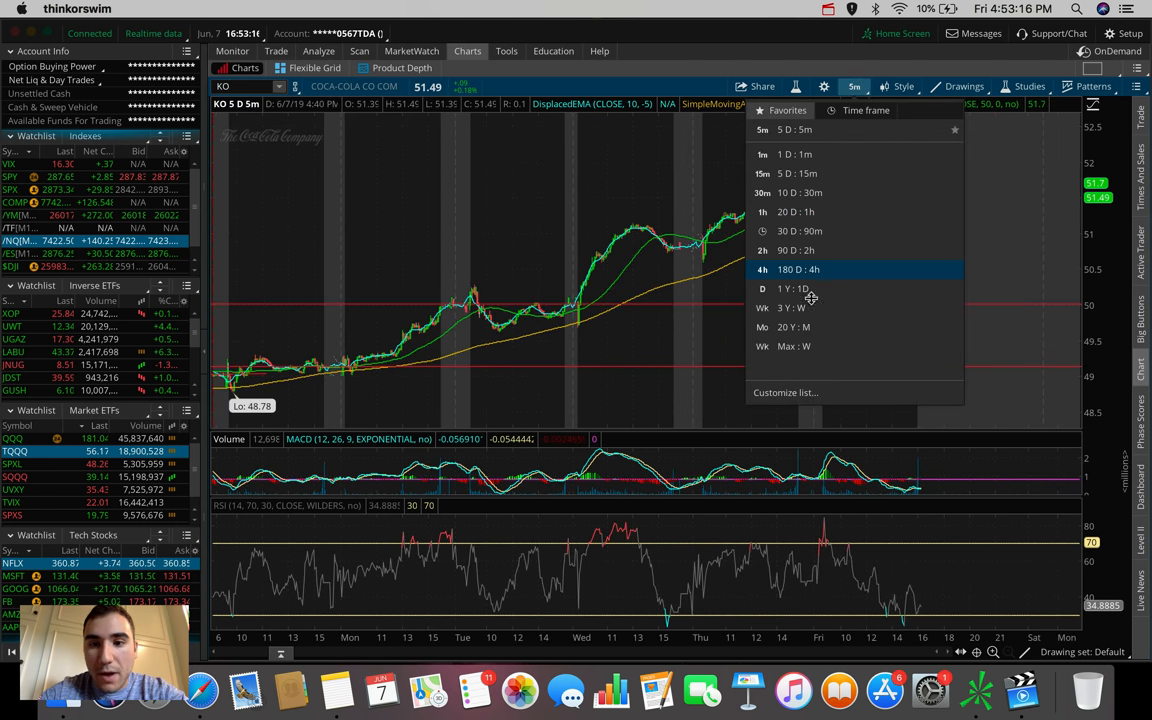
pyautogui.click(790, 307)
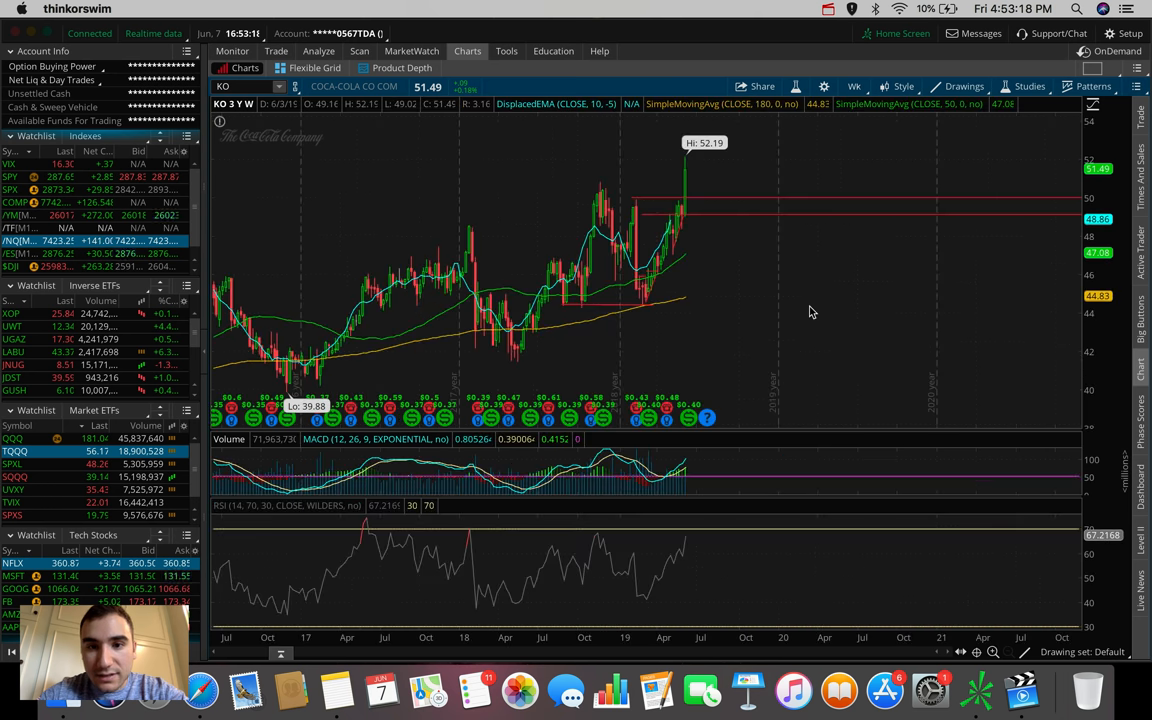
pyautogui.click(854, 86)
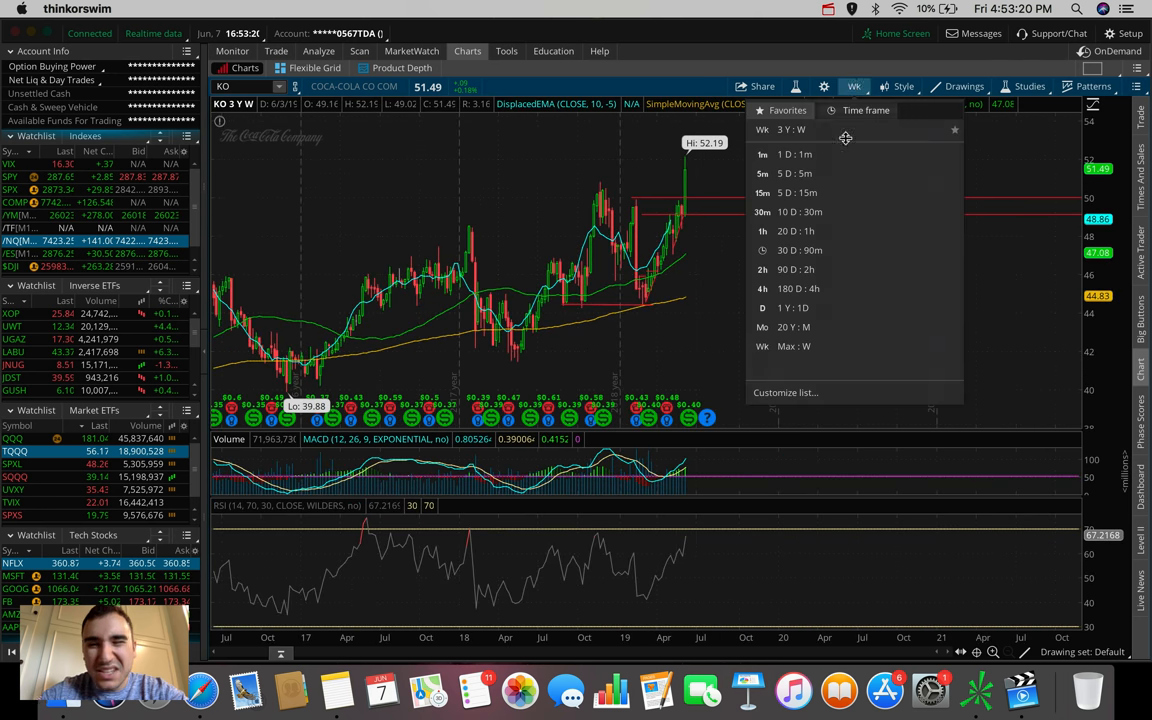
pyautogui.click(762, 327)
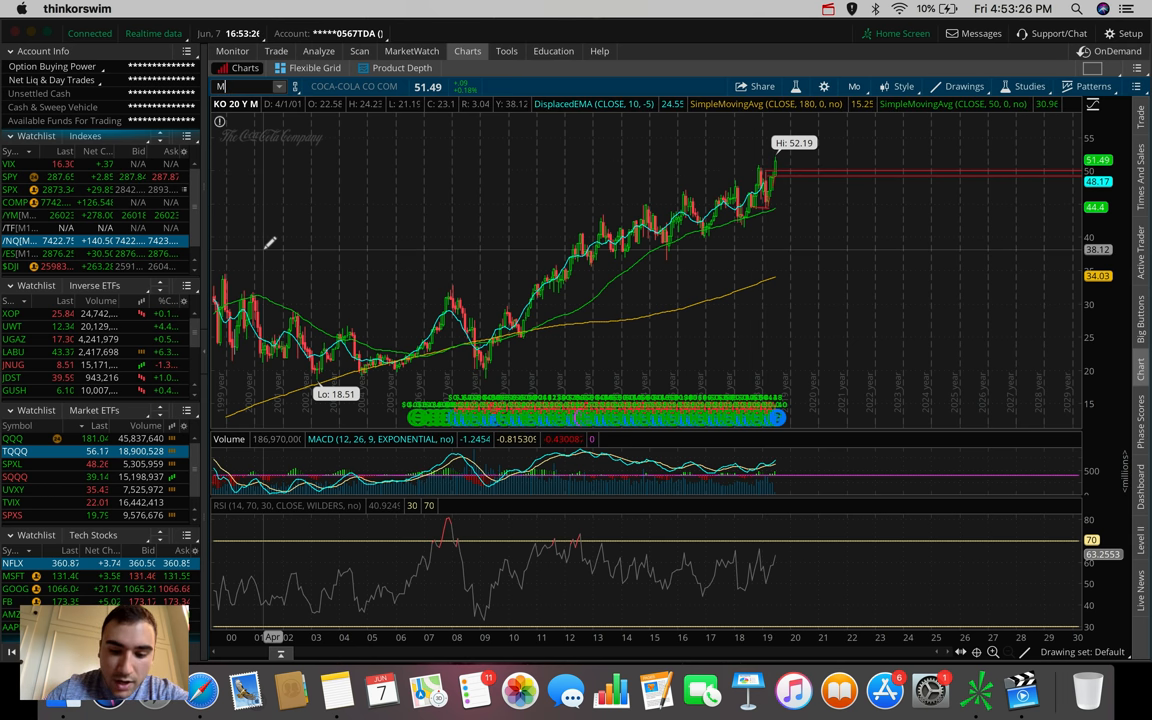
# Enter MMM to show 3M on the 180-day, 4-hour chart.
pyautogui.write('MMM')
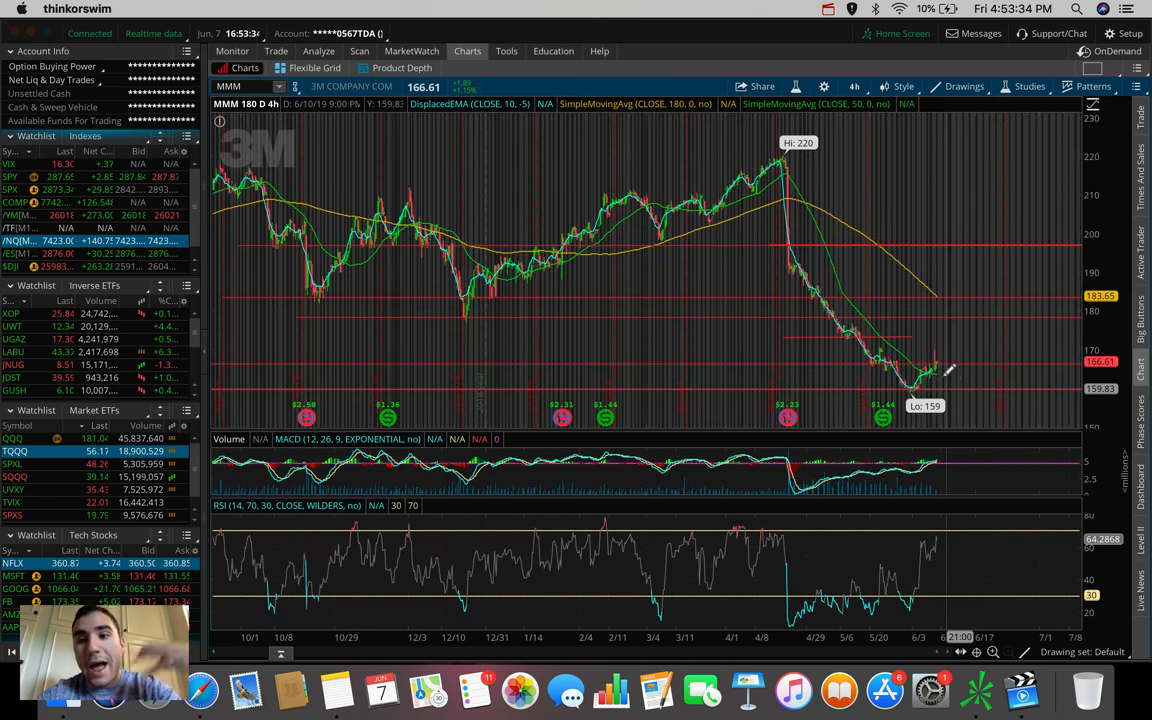
pyautogui.moveTo(920, 338)
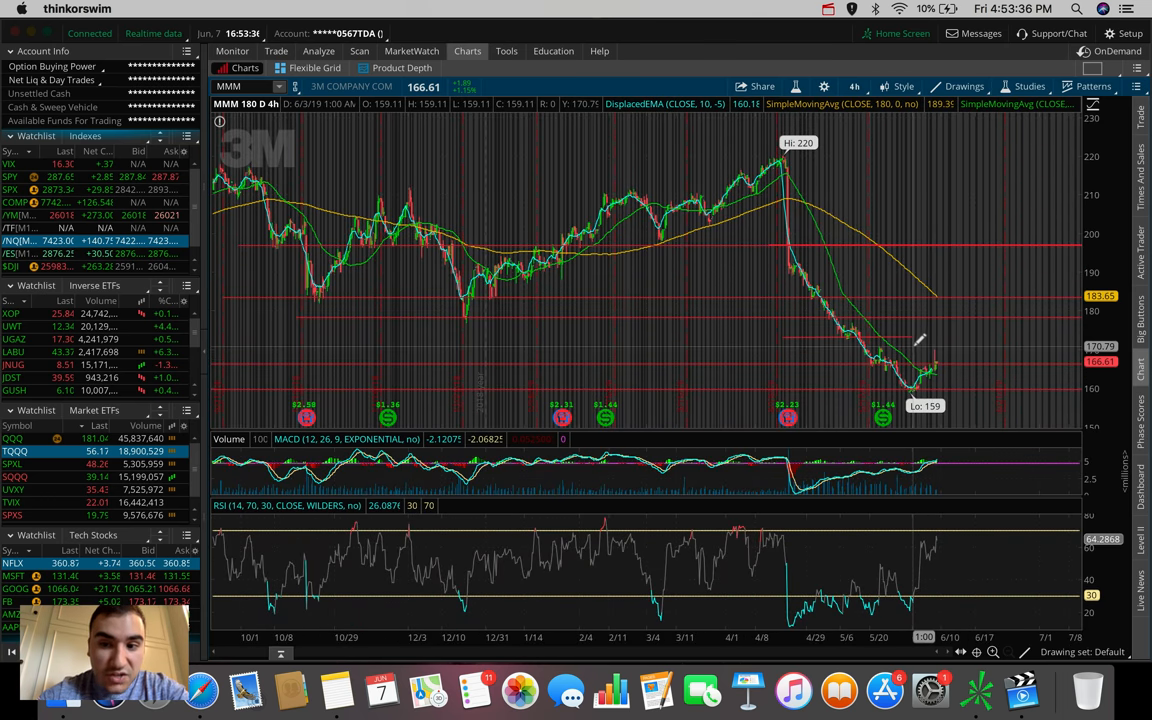